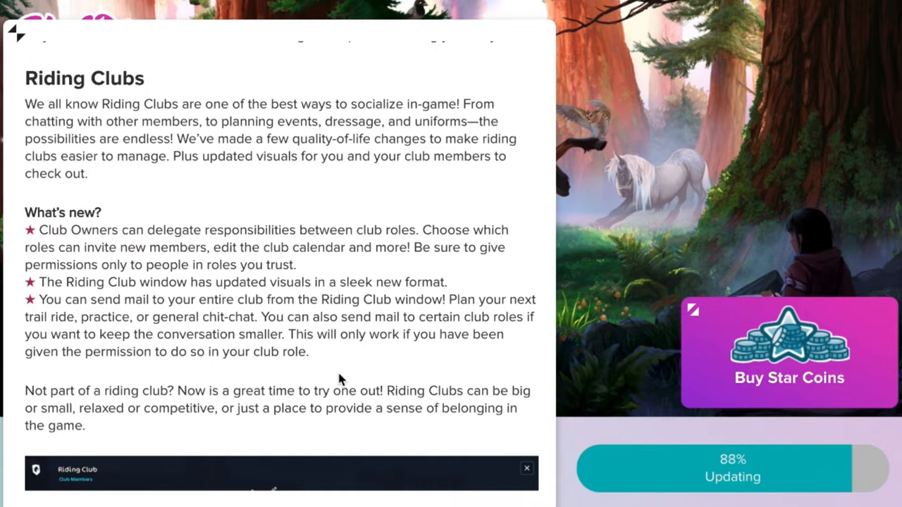
# Step: Start Star Stable Online from the launcher with Play
pyautogui.scroll(3)
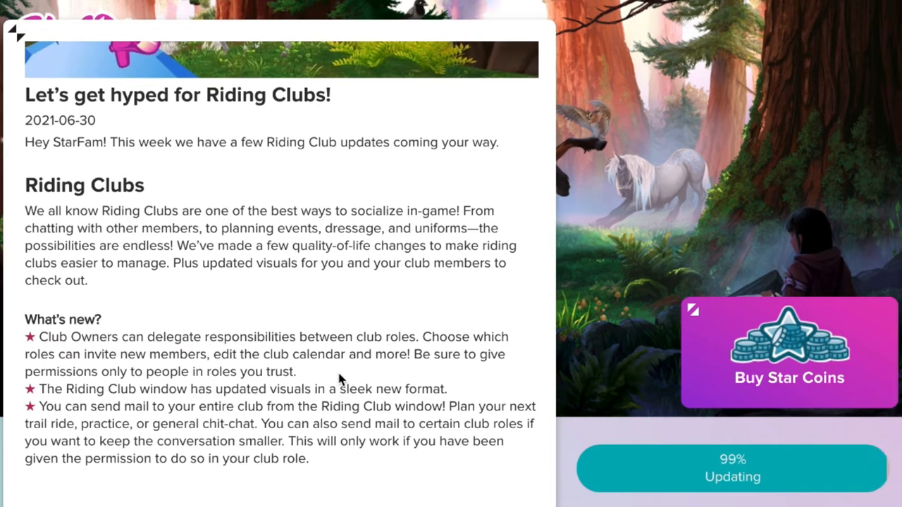
pyautogui.scroll(-3)
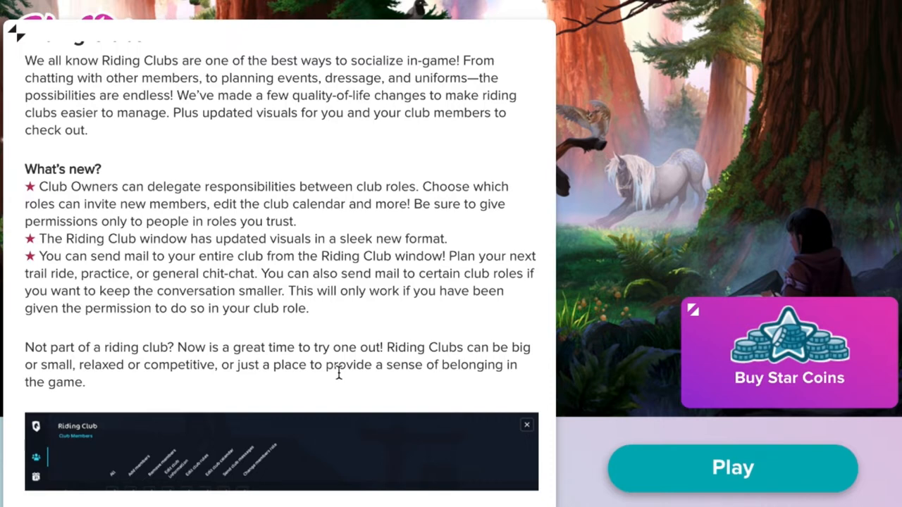
pyautogui.scroll(-3)
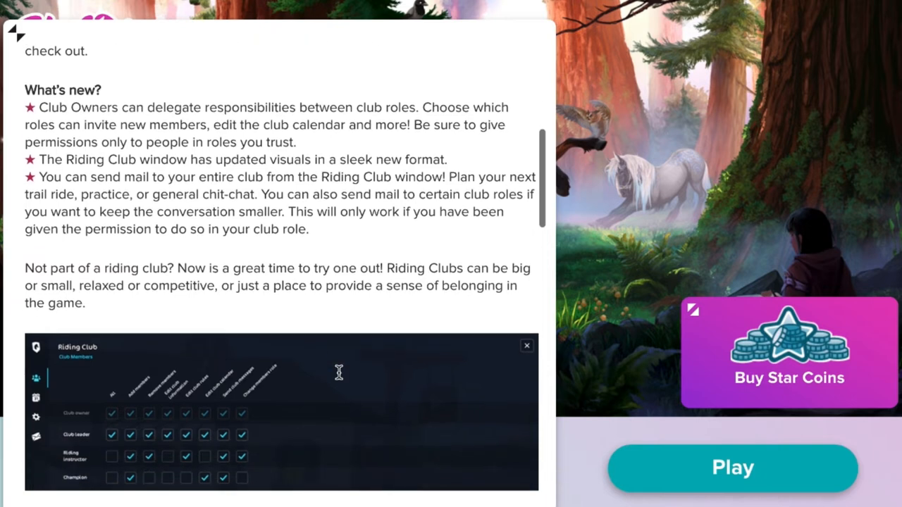
pyautogui.moveTo(341, 378)
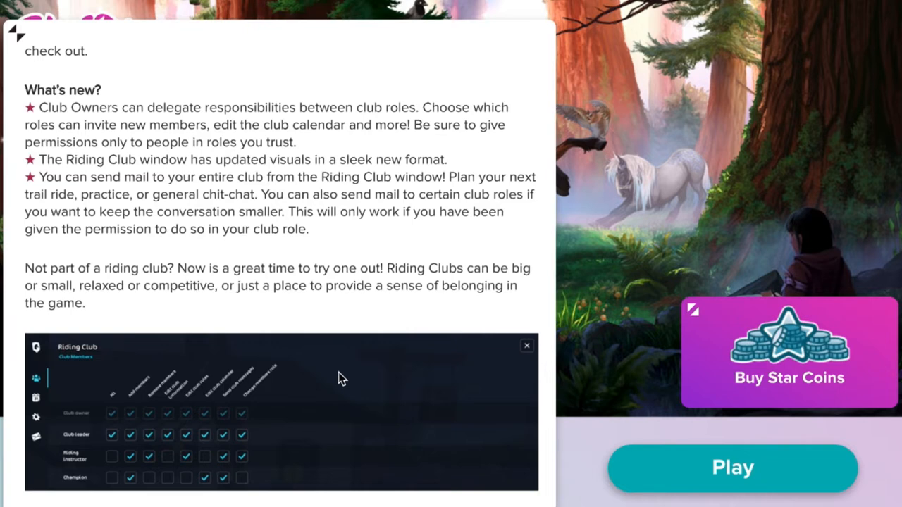
pyautogui.scroll(-3)
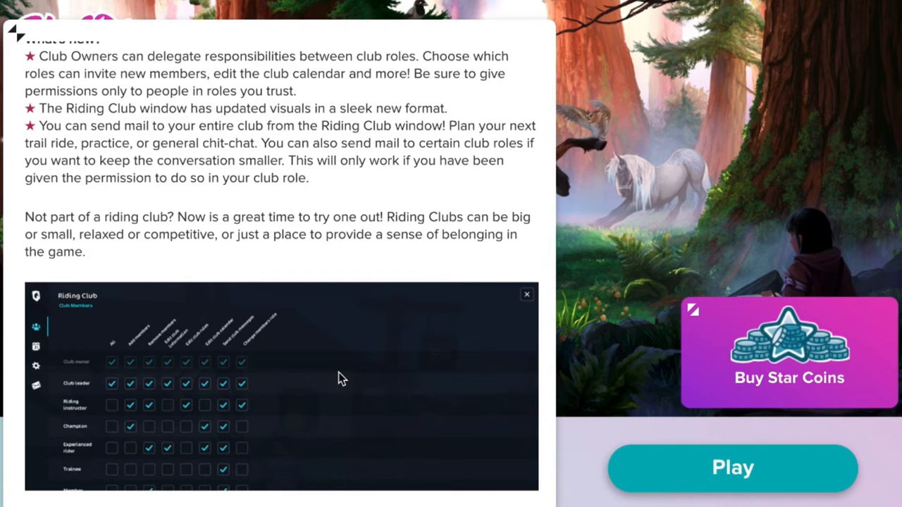
pyautogui.scroll(-3)
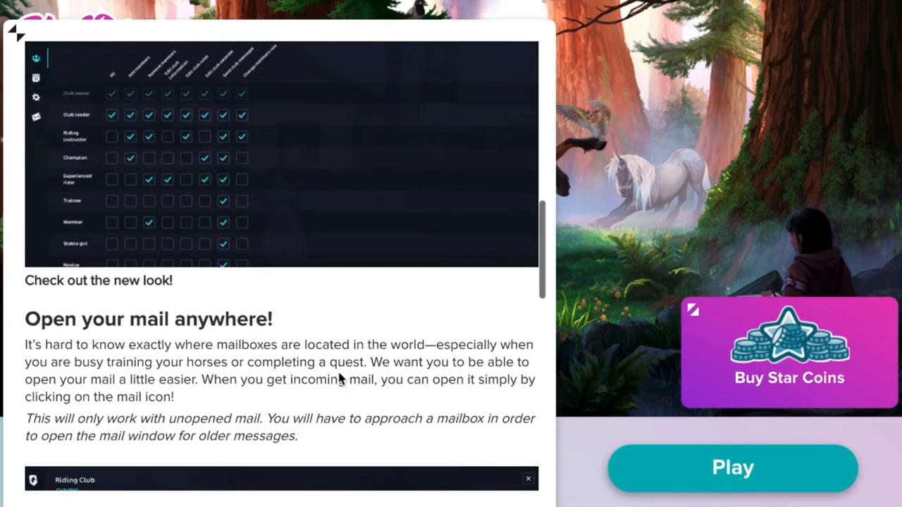
pyautogui.scroll(3)
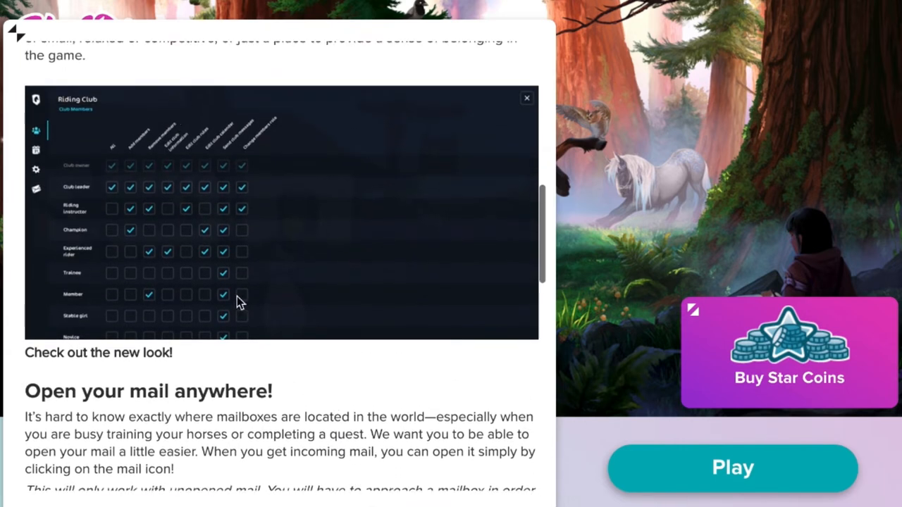
pyautogui.scroll(-3)
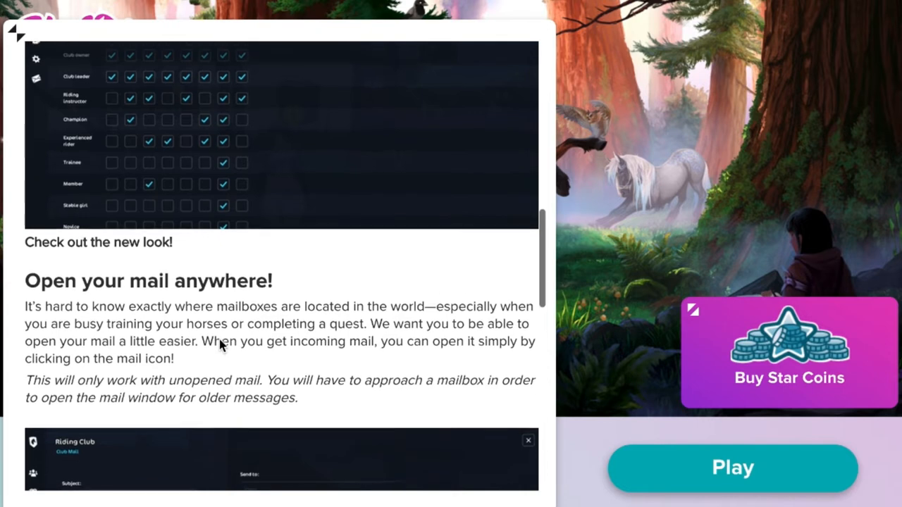
pyautogui.scroll(-3)
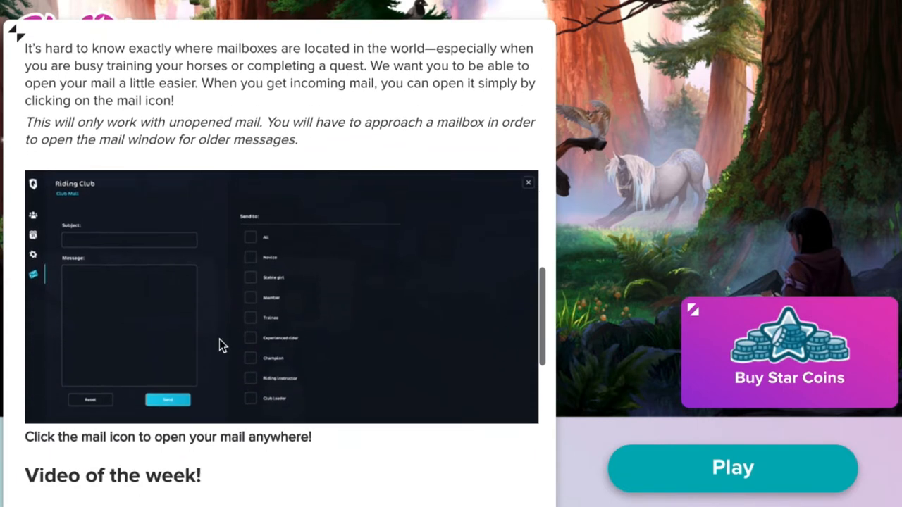
pyautogui.scroll(-3)
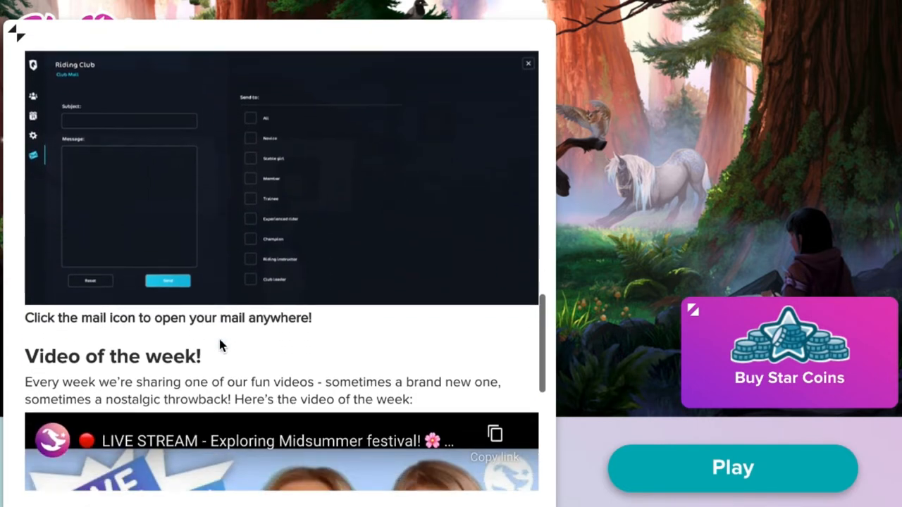
pyautogui.scroll(3)
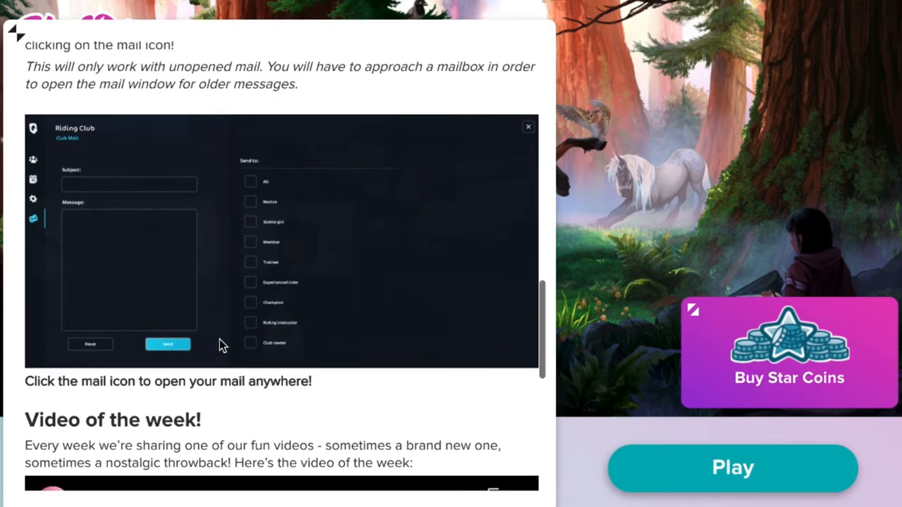
pyautogui.scroll(3)
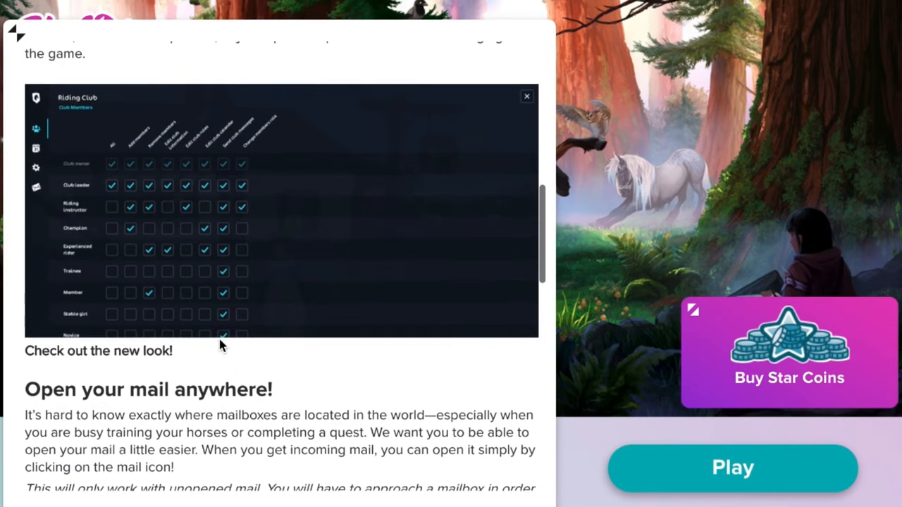
pyautogui.scroll(3)
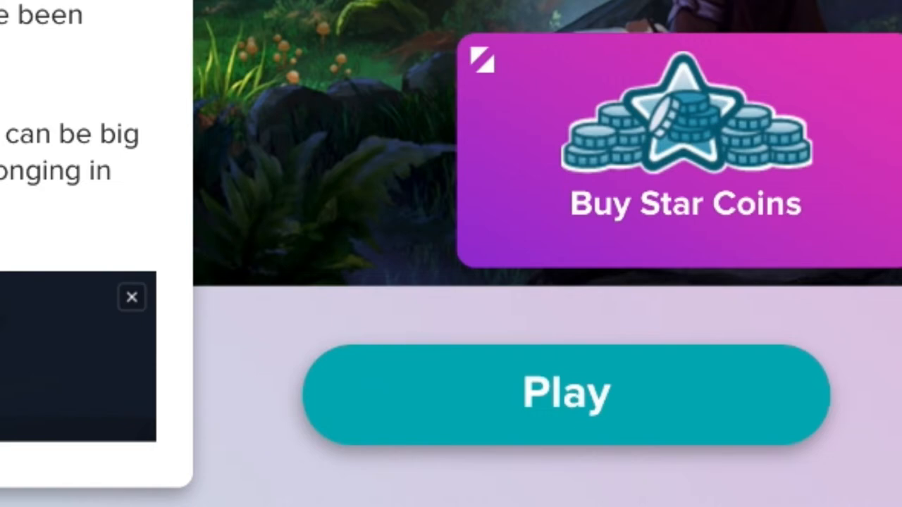
pyautogui.click(566, 392)
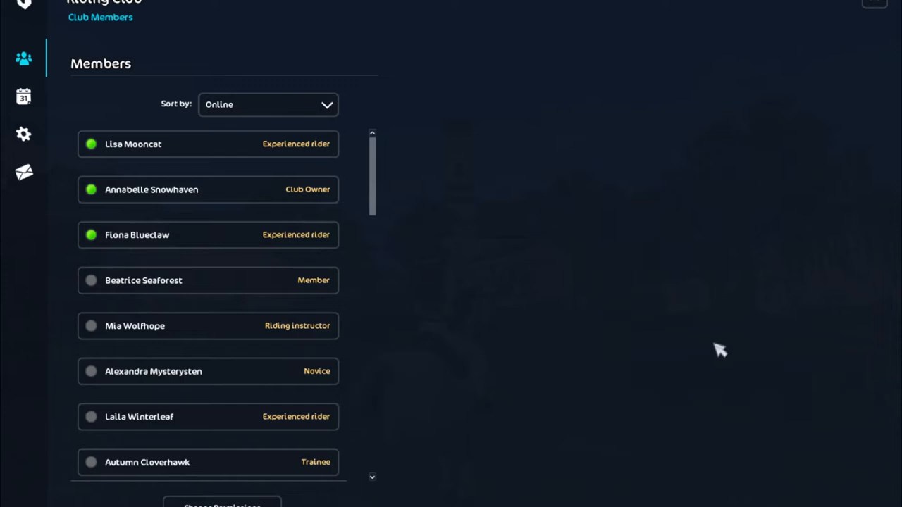
pyautogui.moveTo(372, 217)
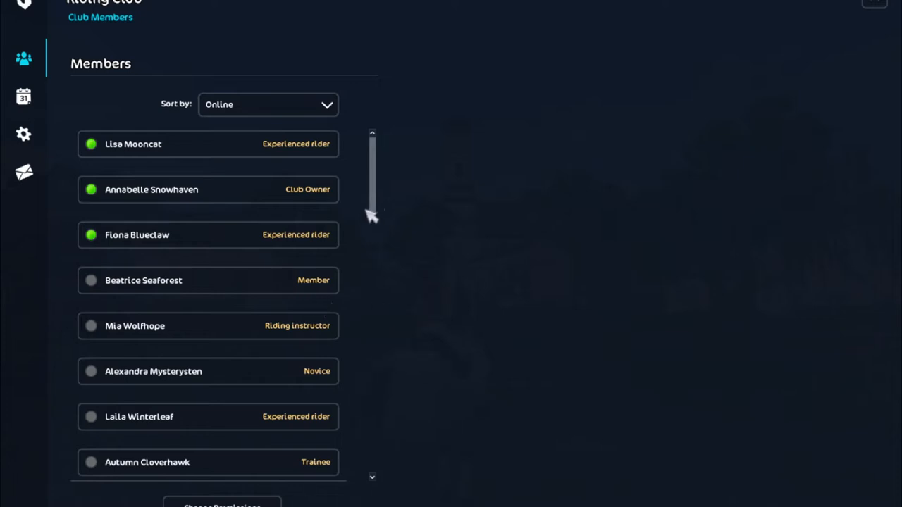
pyautogui.moveTo(380, 189)
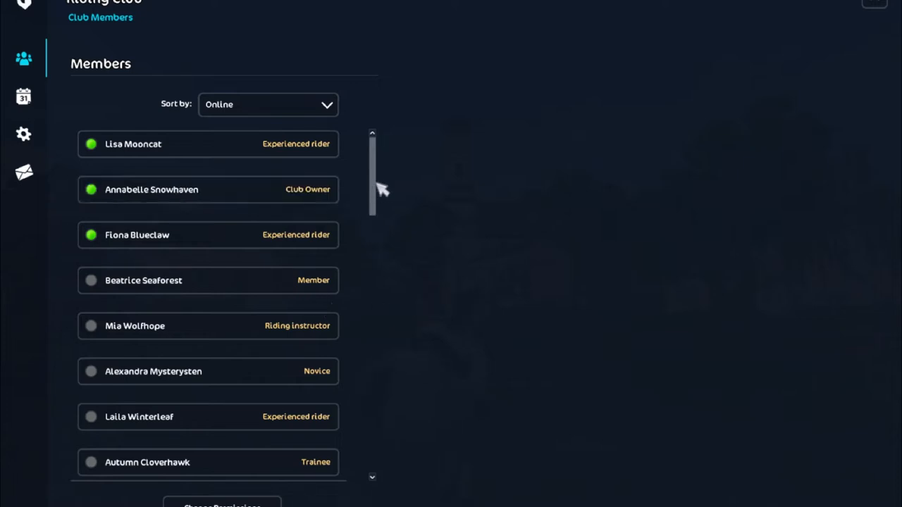
# Step: Scroll the Riding Club member list and bring up its Sort by choices
pyautogui.scroll(-3)
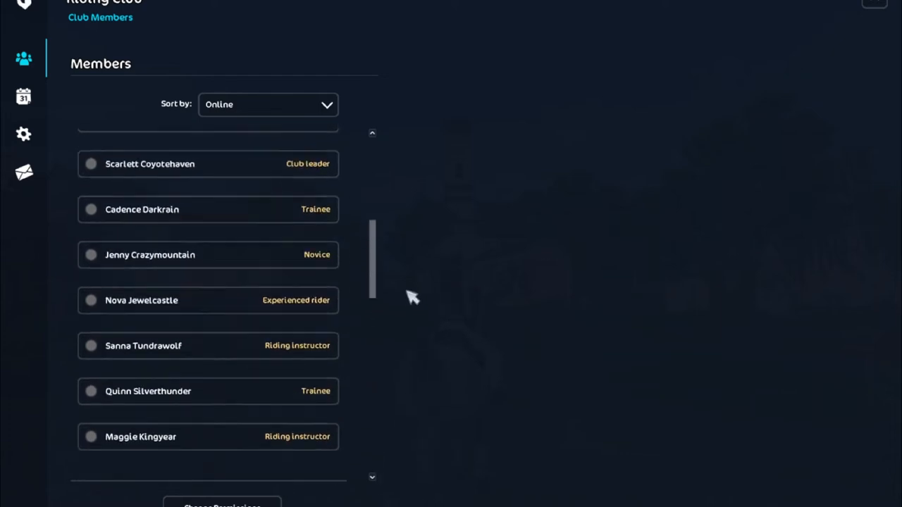
pyautogui.scroll(3)
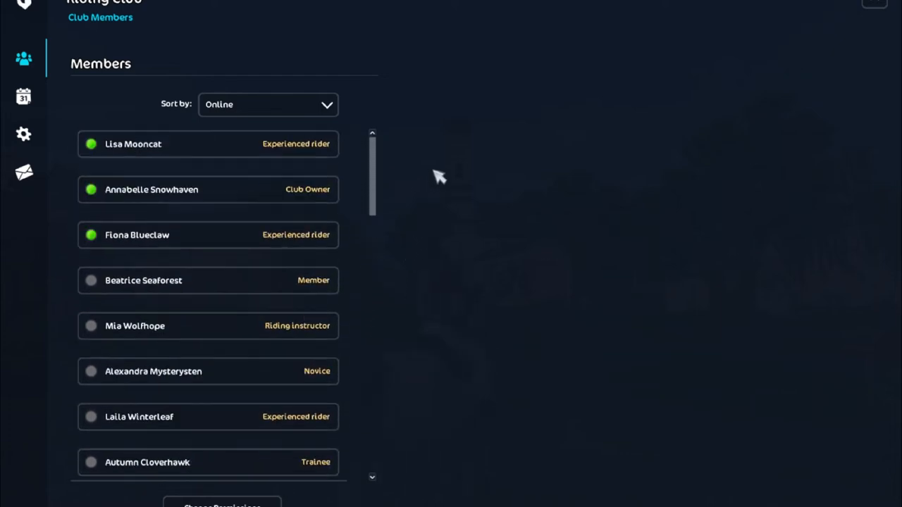
pyautogui.moveTo(305, 48)
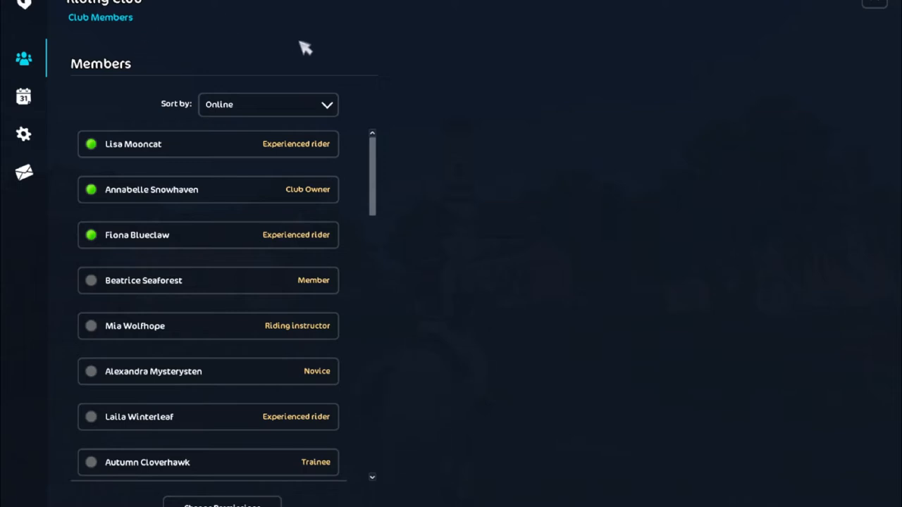
pyautogui.moveTo(190, 70)
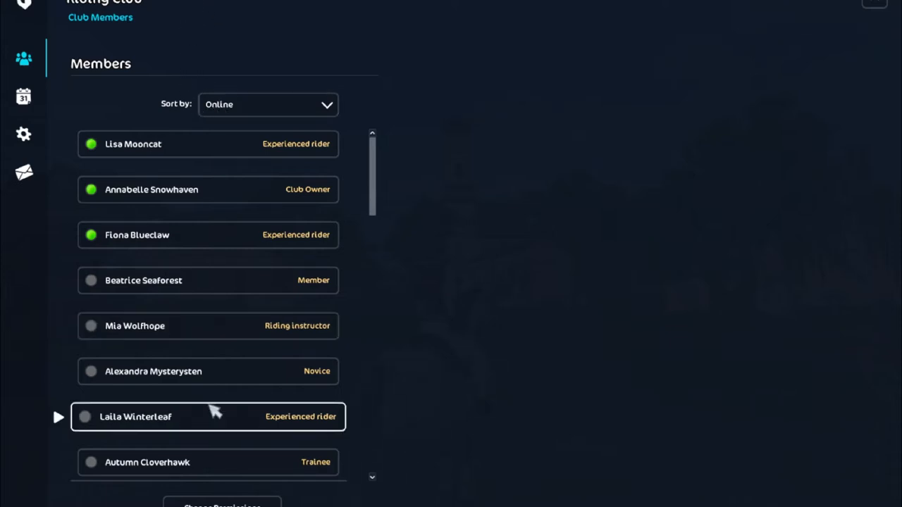
pyautogui.click(268, 104)
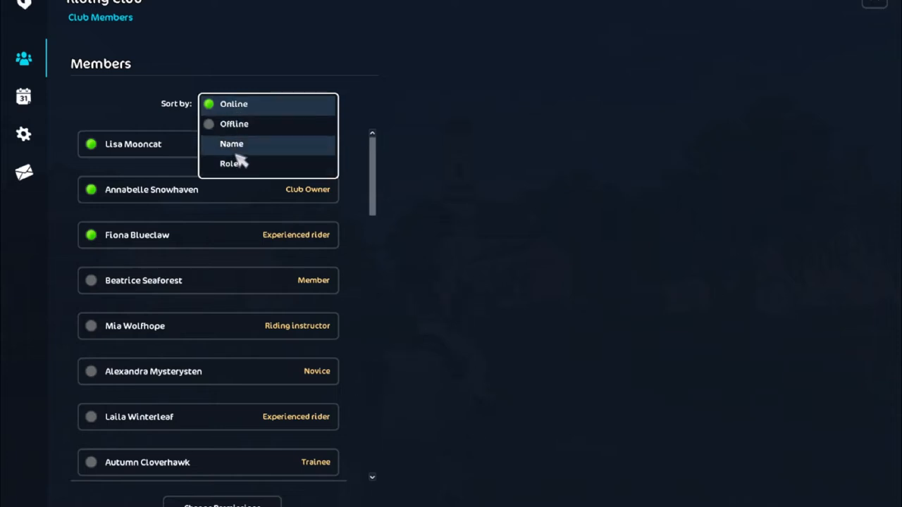
# Step: Sort the member list by role and look through it
pyautogui.click(231, 163)
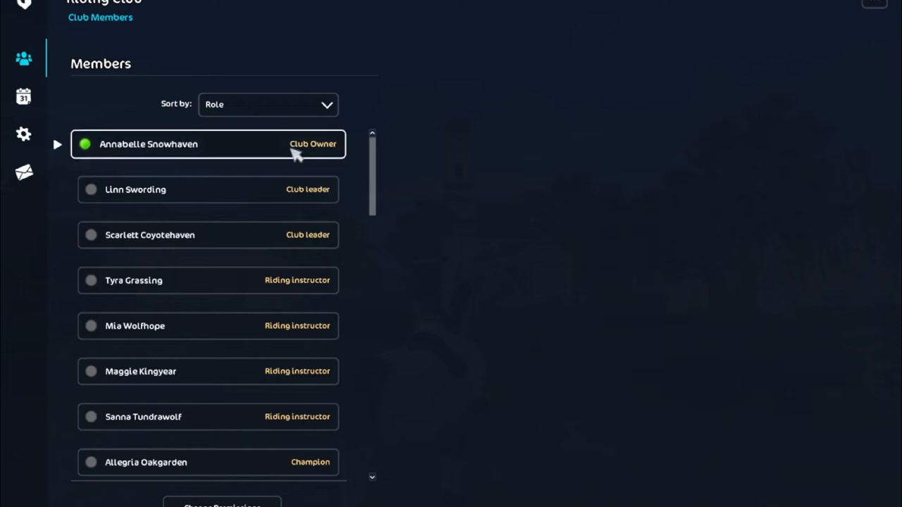
pyautogui.moveTo(375, 158)
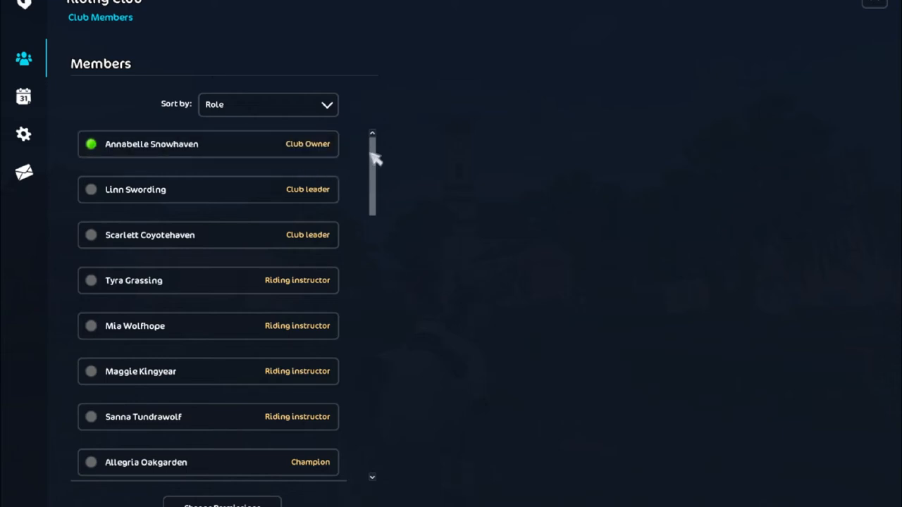
pyautogui.scroll(-3)
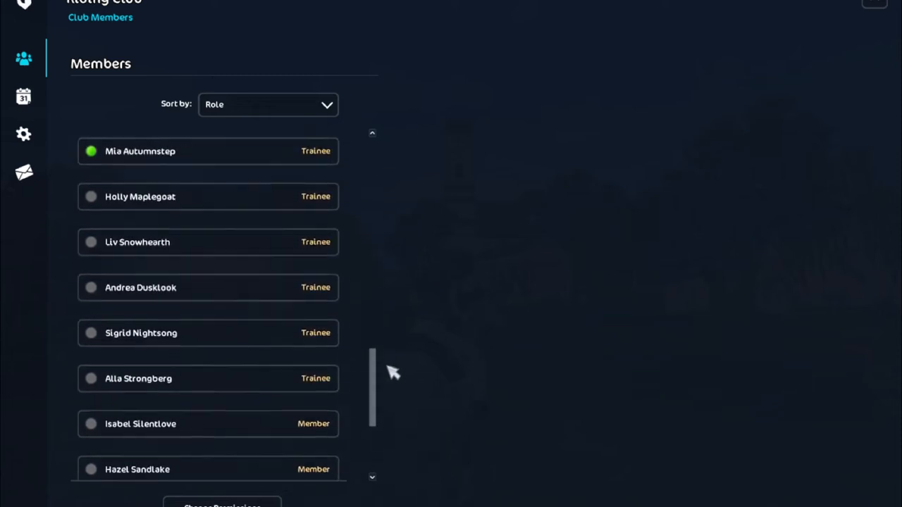
pyautogui.scroll(-3)
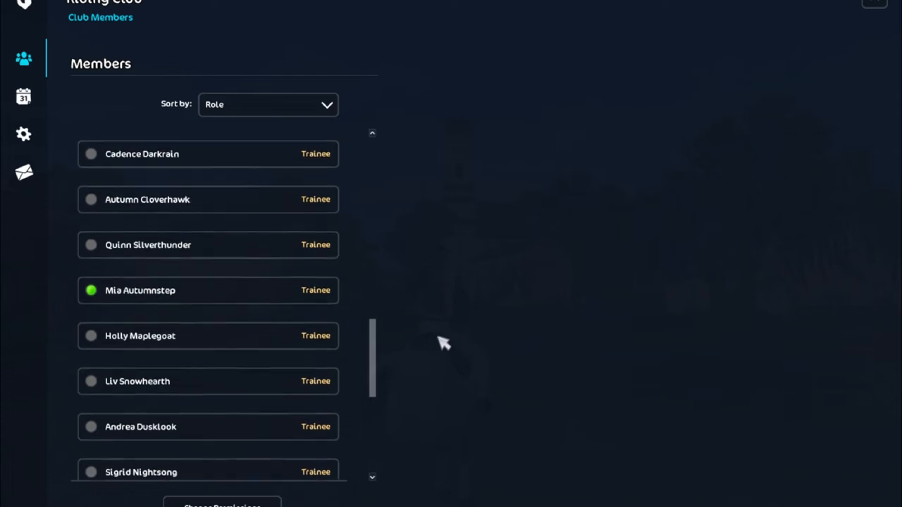
pyautogui.scroll(3)
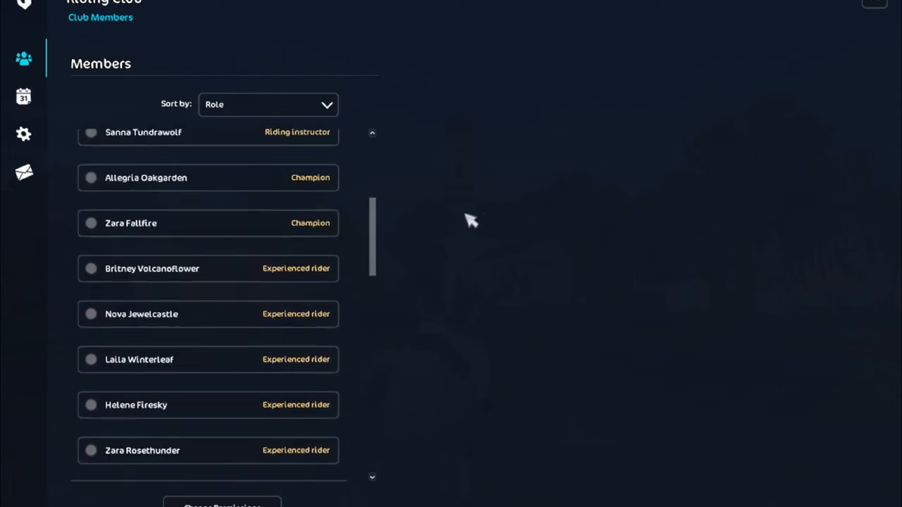
# Step: Sort the member list by name, browse it, and bring the sort choices up again
pyautogui.click(267, 104)
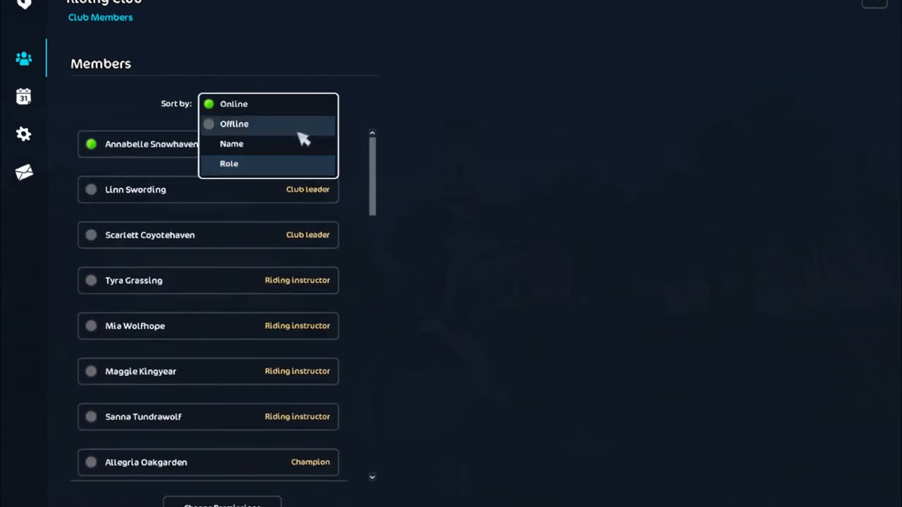
pyautogui.click(231, 144)
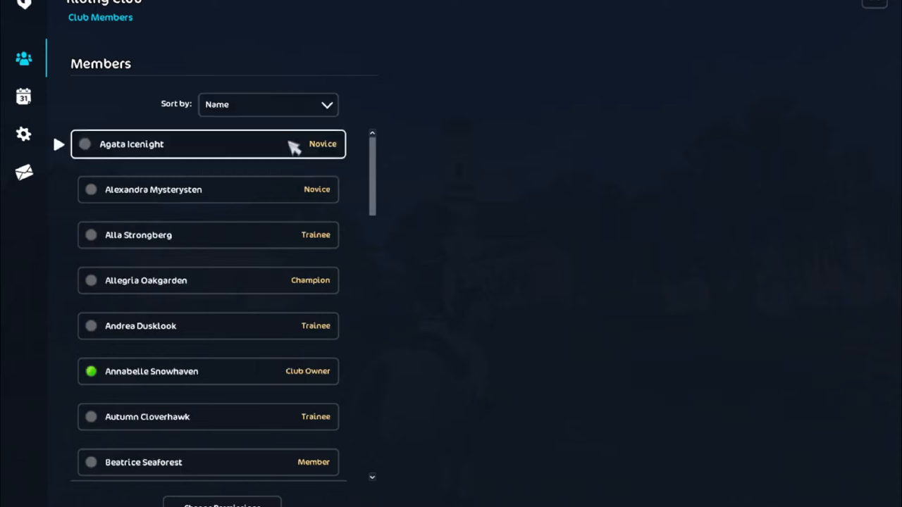
pyautogui.scroll(3)
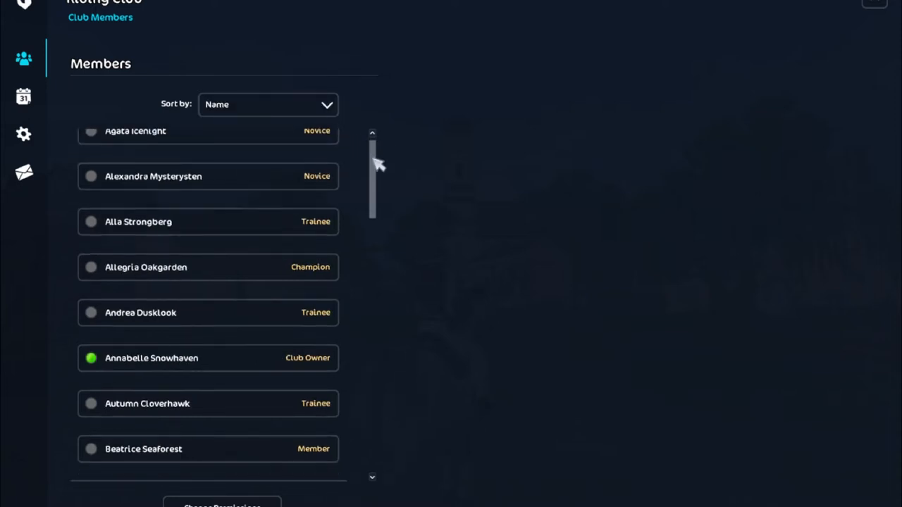
pyautogui.scroll(-3)
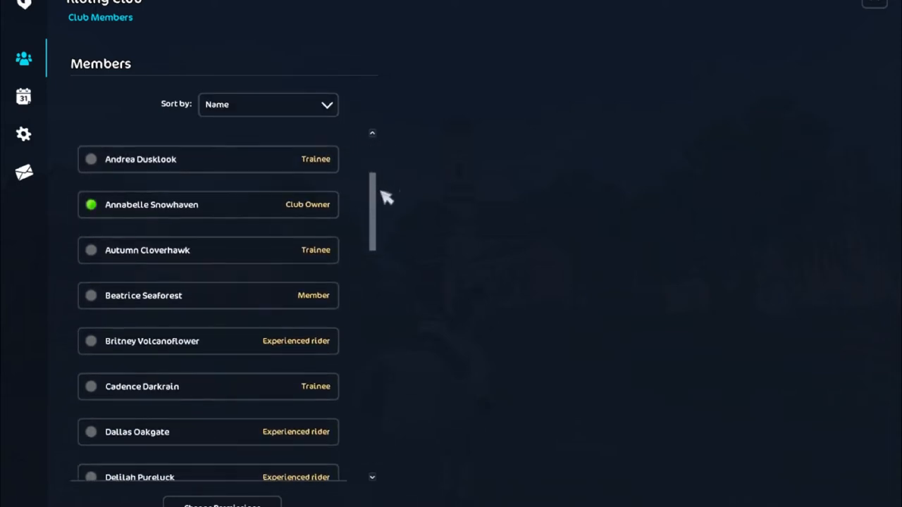
pyautogui.scroll(-3)
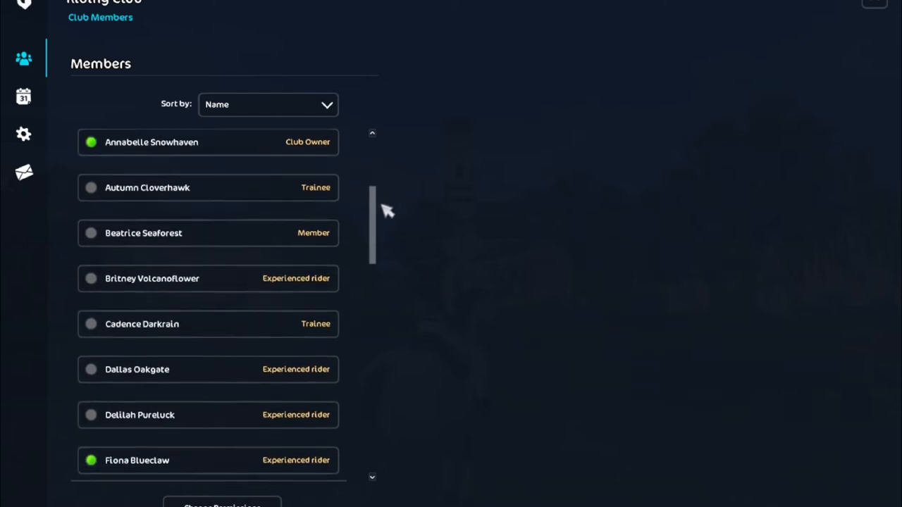
pyautogui.click(268, 104)
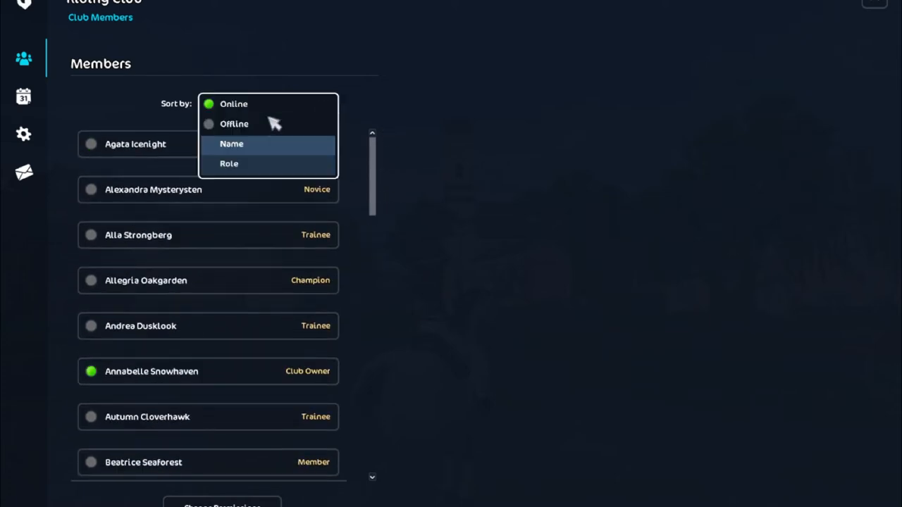
# Step: Sort the member list by Online so online members come first
pyautogui.click(234, 105)
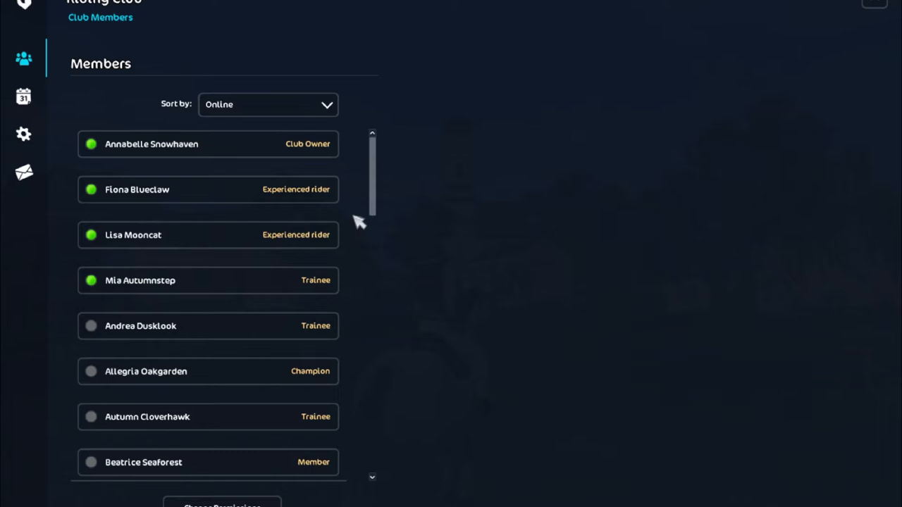
pyautogui.moveTo(146, 63)
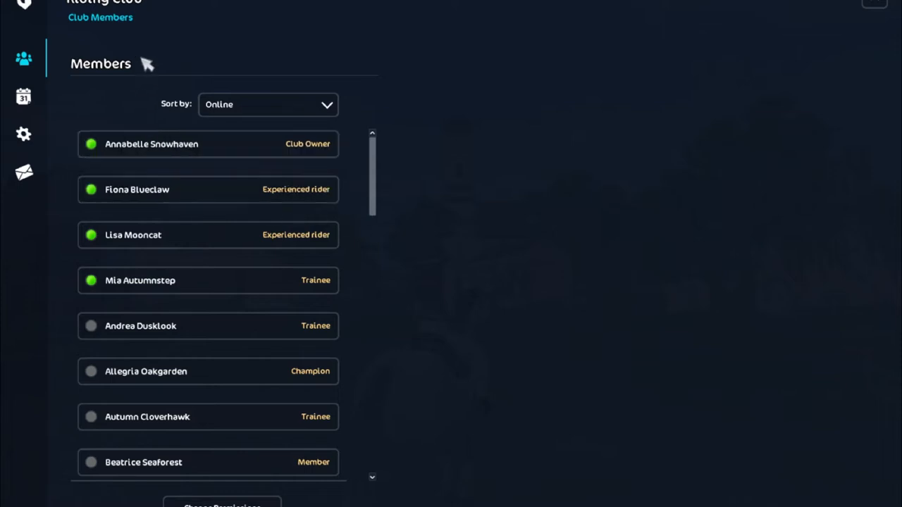
pyautogui.moveTo(23, 96)
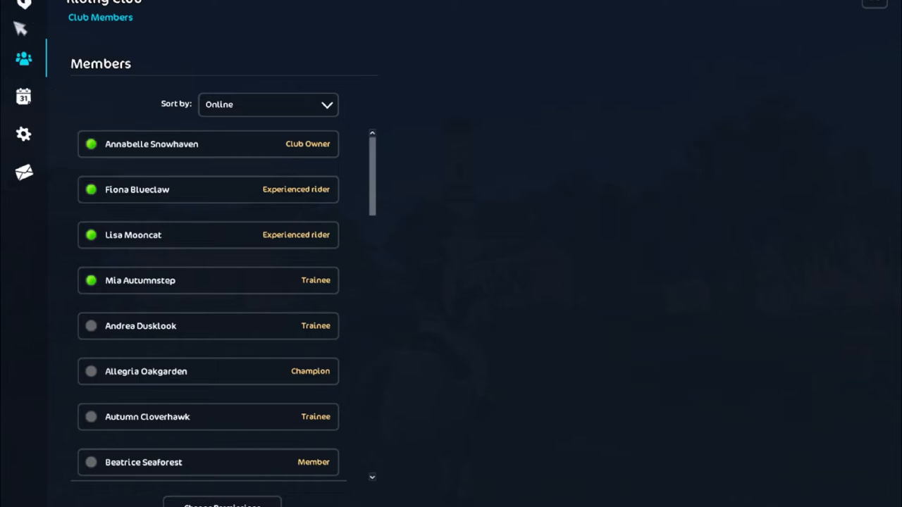
pyautogui.moveTo(22, 97)
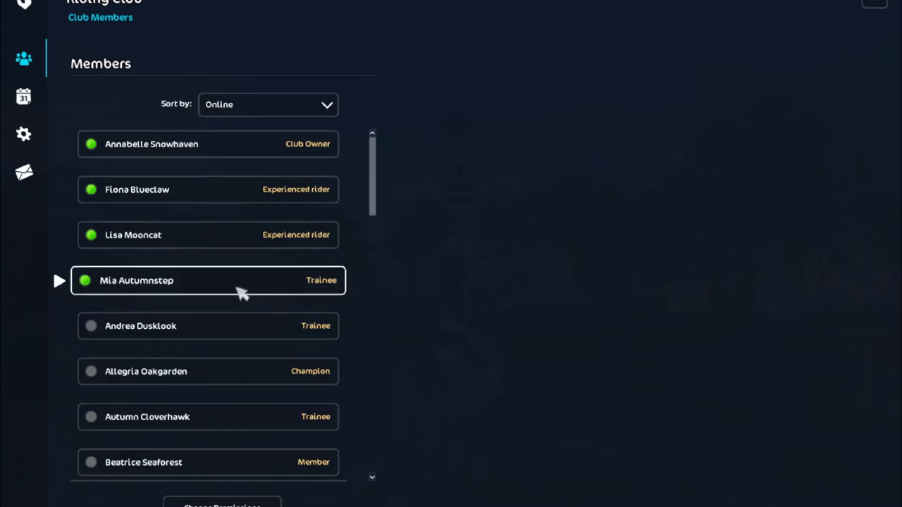
pyautogui.moveTo(23, 57)
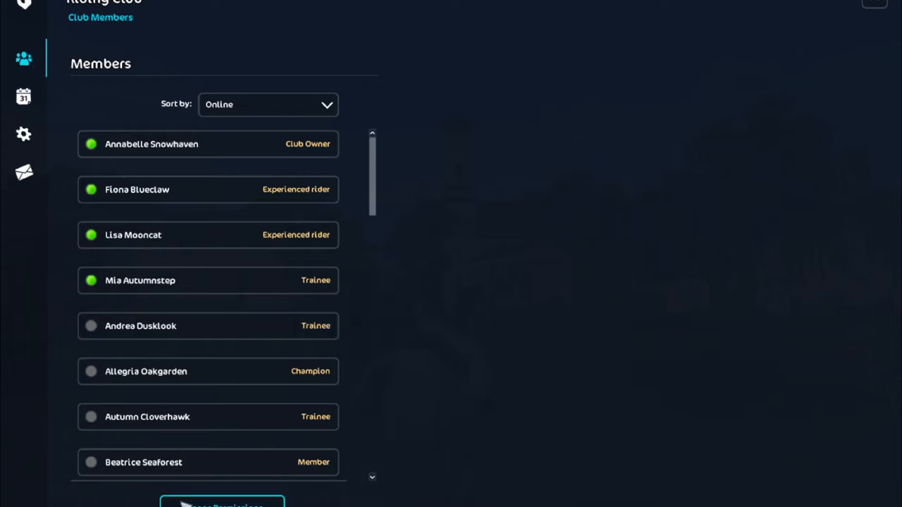
# Step: Bring up the Change Permissions grid showing each club role's rights
pyautogui.click(223, 500)
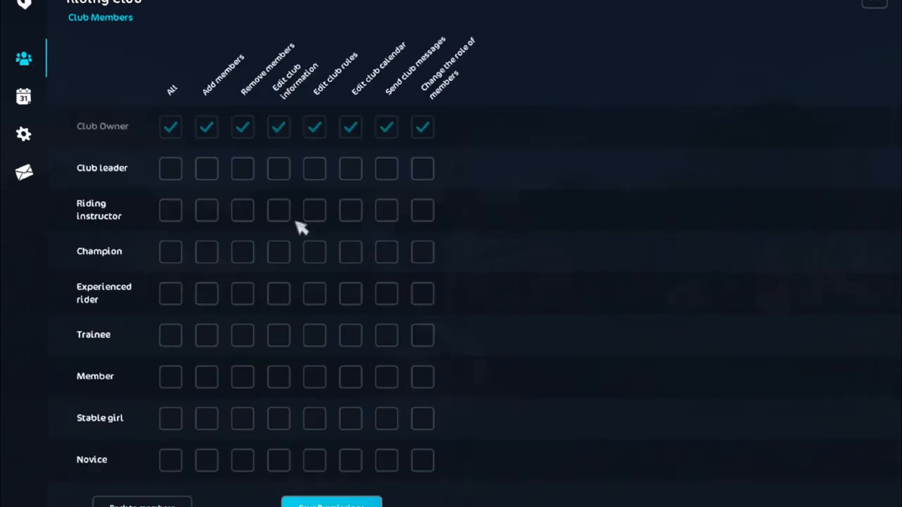
pyautogui.click(277, 168)
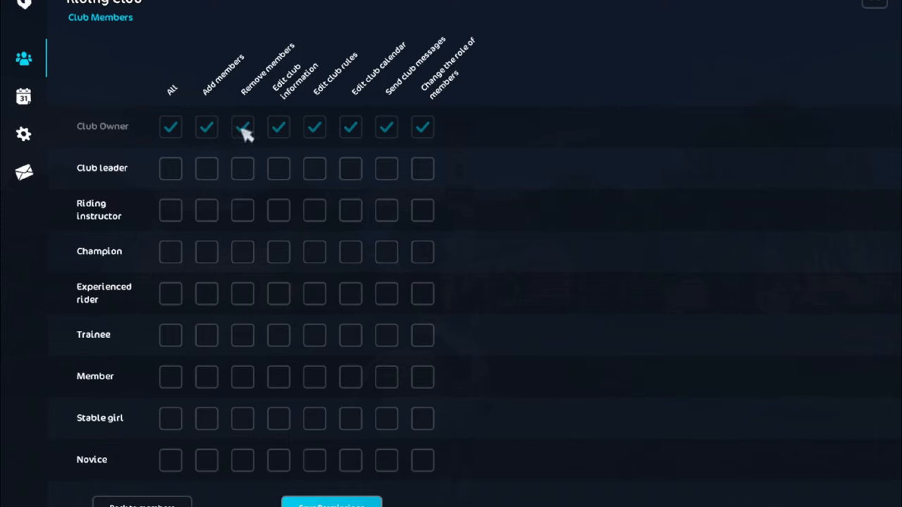
pyautogui.moveTo(172, 162)
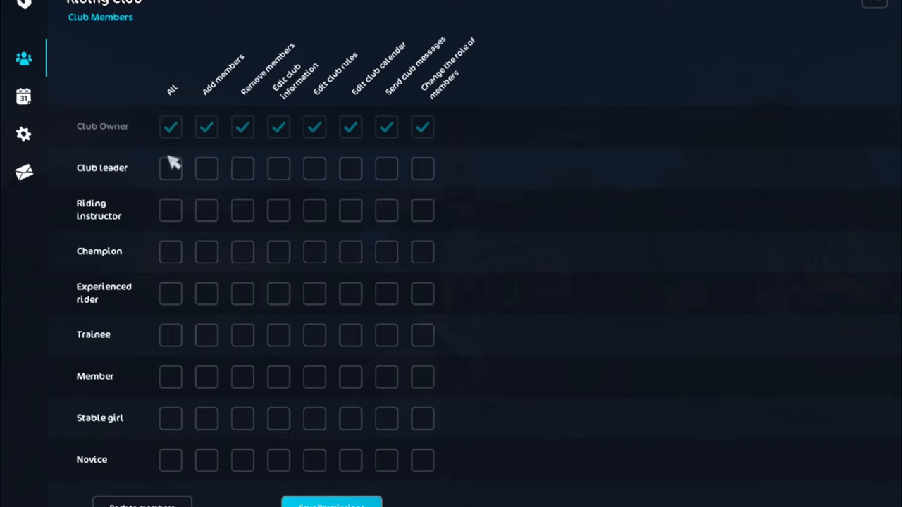
pyautogui.moveTo(181, 203)
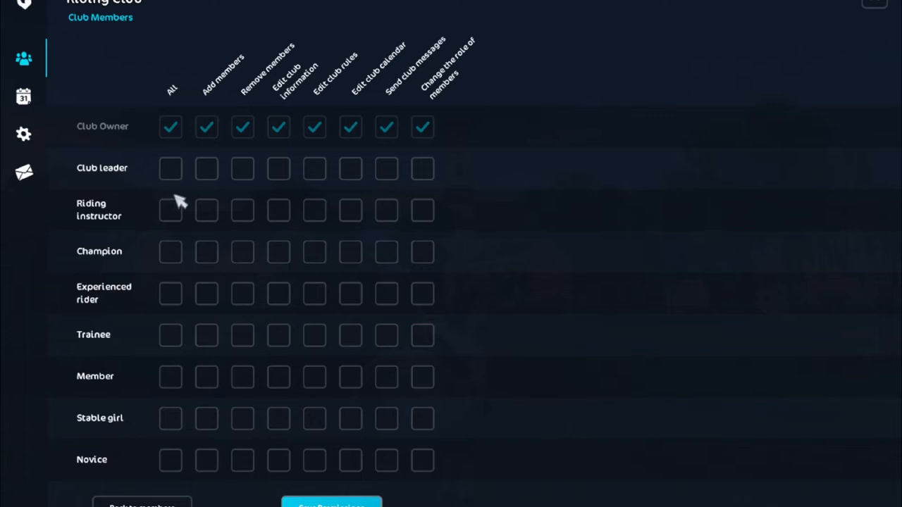
pyautogui.moveTo(416, 282)
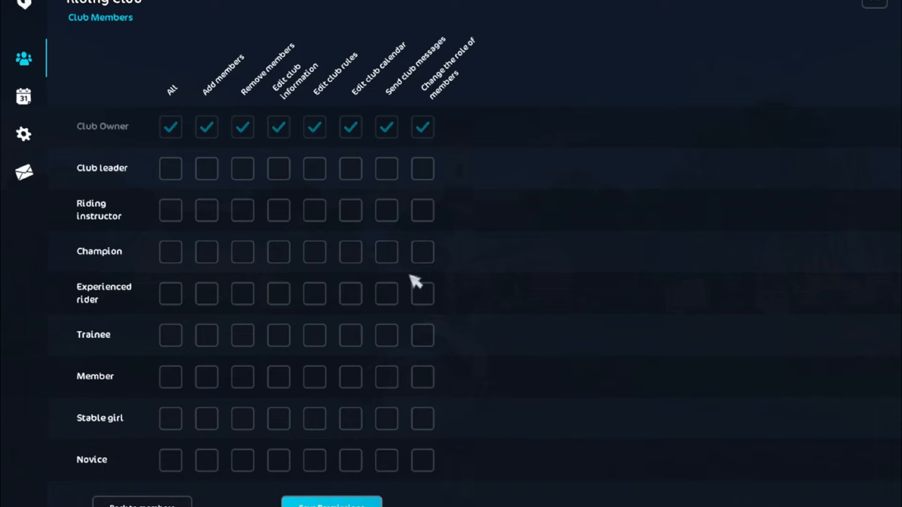
pyautogui.moveTo(293, 451)
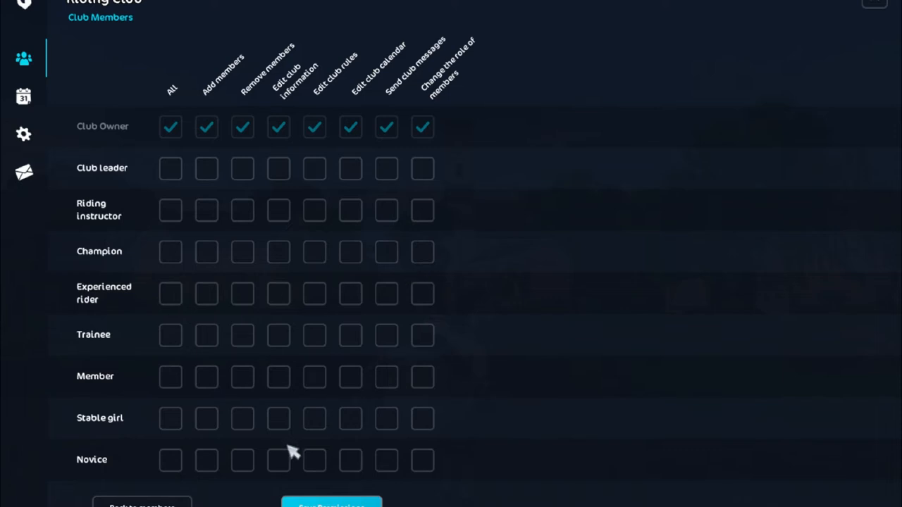
pyautogui.moveTo(267, 482)
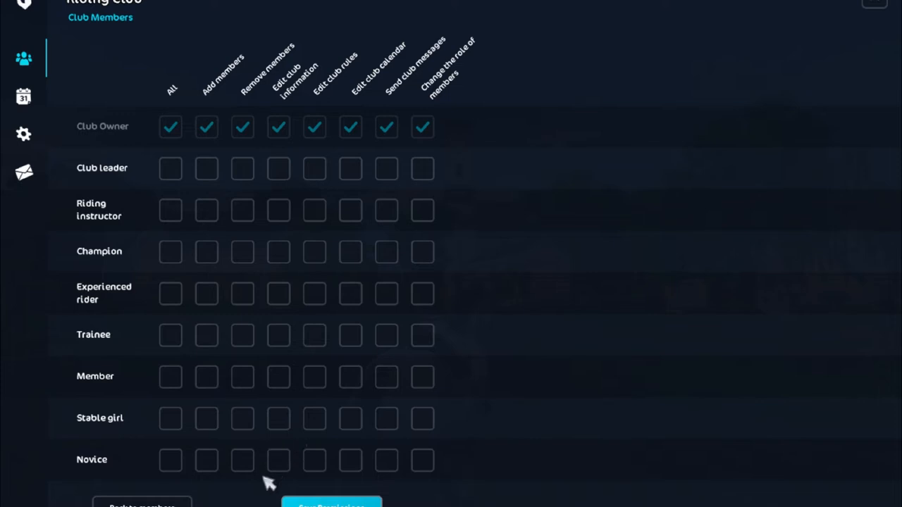
pyautogui.moveTo(252, 86)
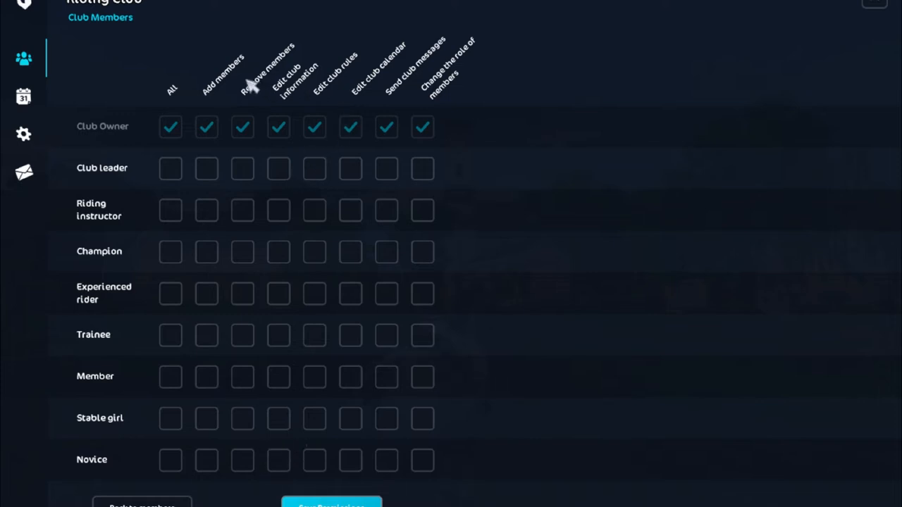
pyautogui.moveTo(487, 277)
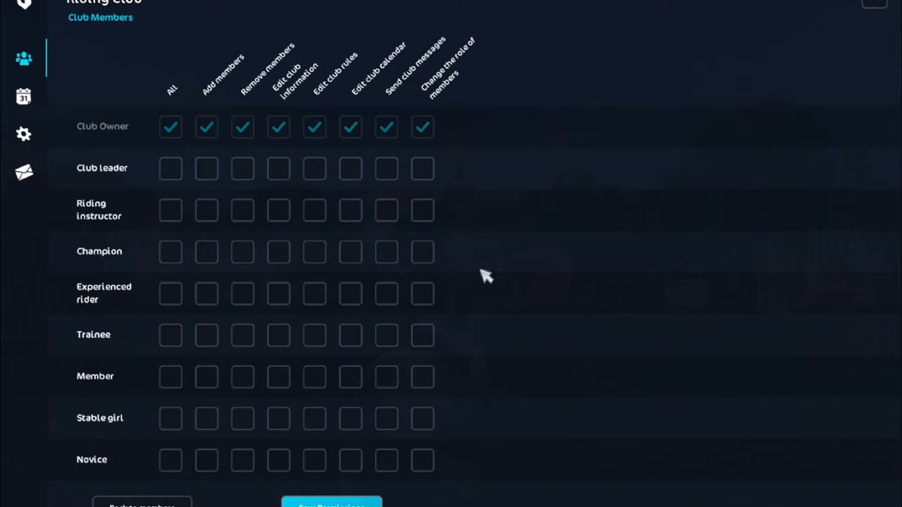
pyautogui.moveTo(394, 200)
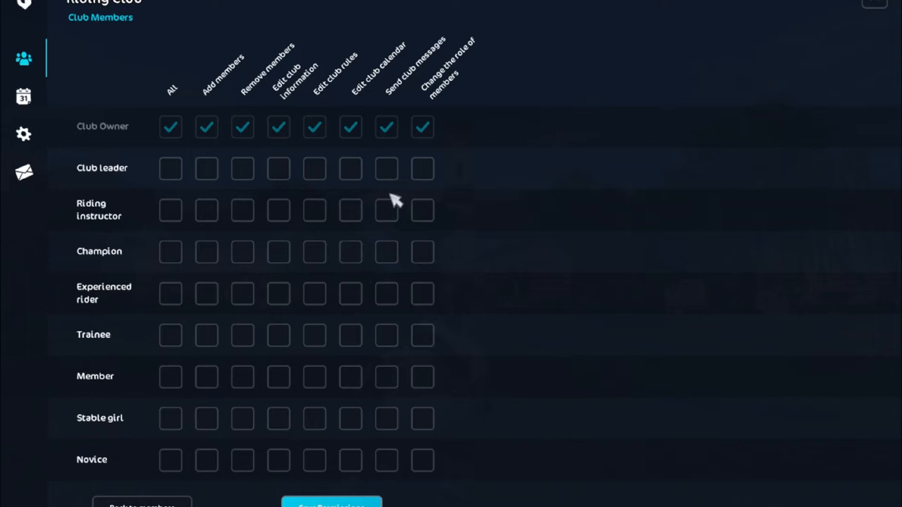
pyautogui.moveTo(96, 209)
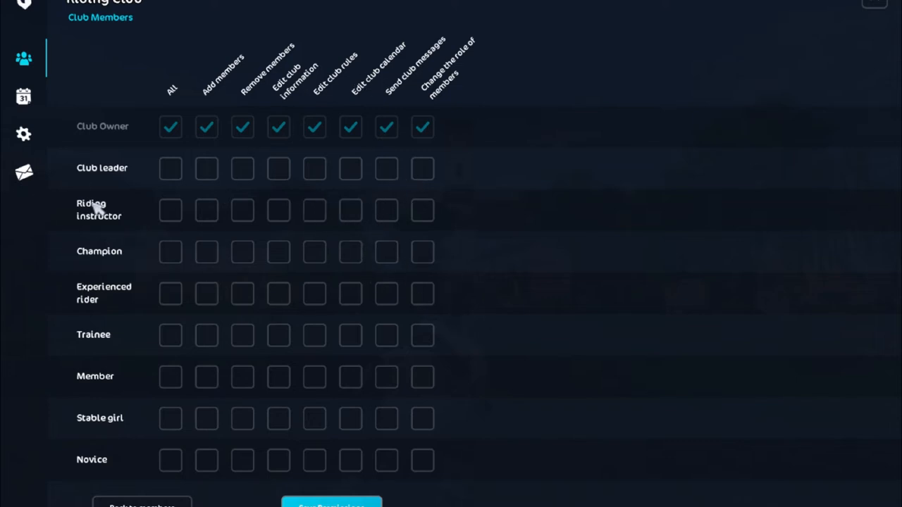
# Step: Tick Add members, Remove members and Send club messages for the Club leader role
pyautogui.click(171, 169)
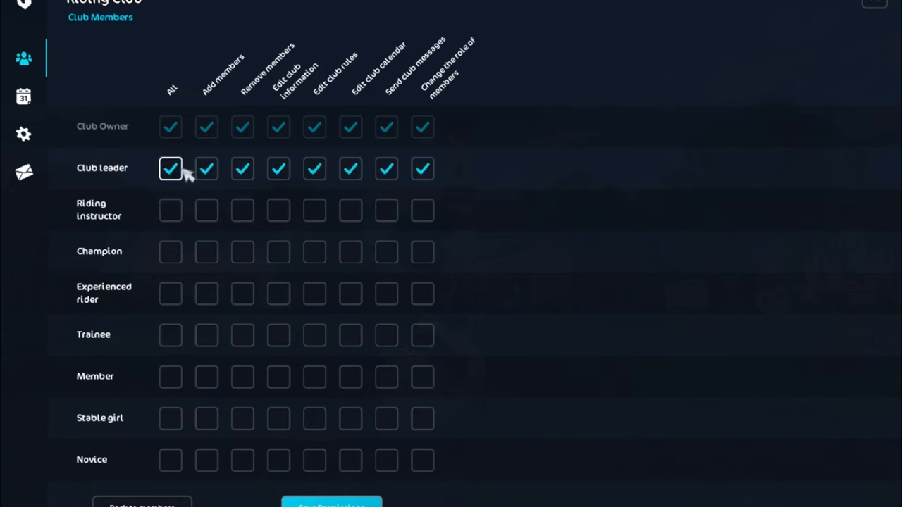
pyautogui.moveTo(423, 169)
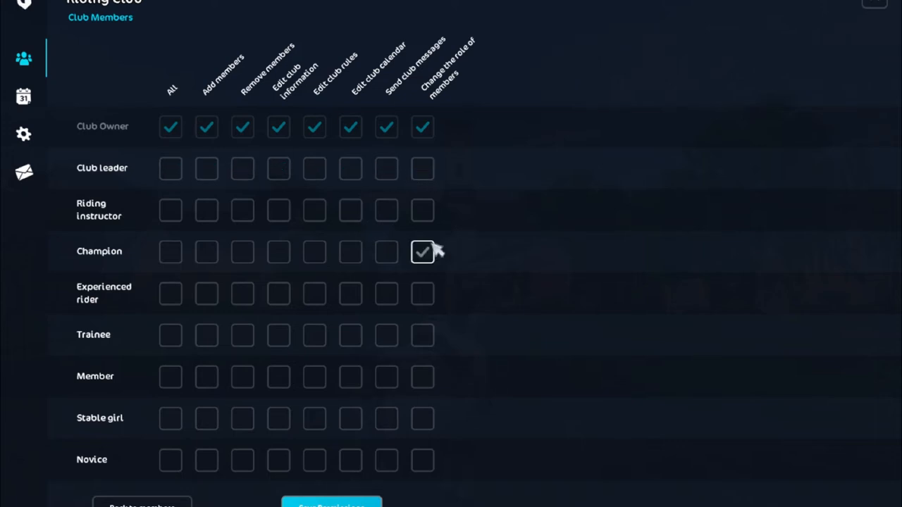
pyautogui.click(206, 210)
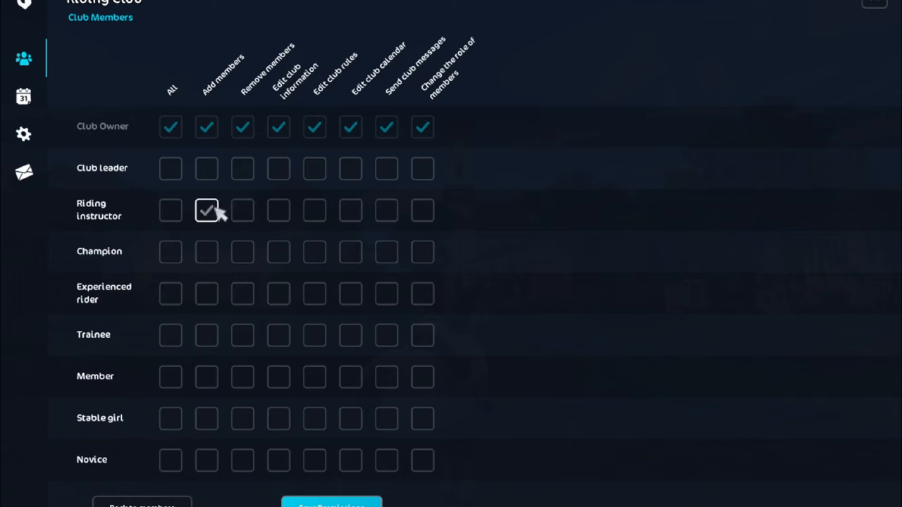
pyautogui.click(206, 169)
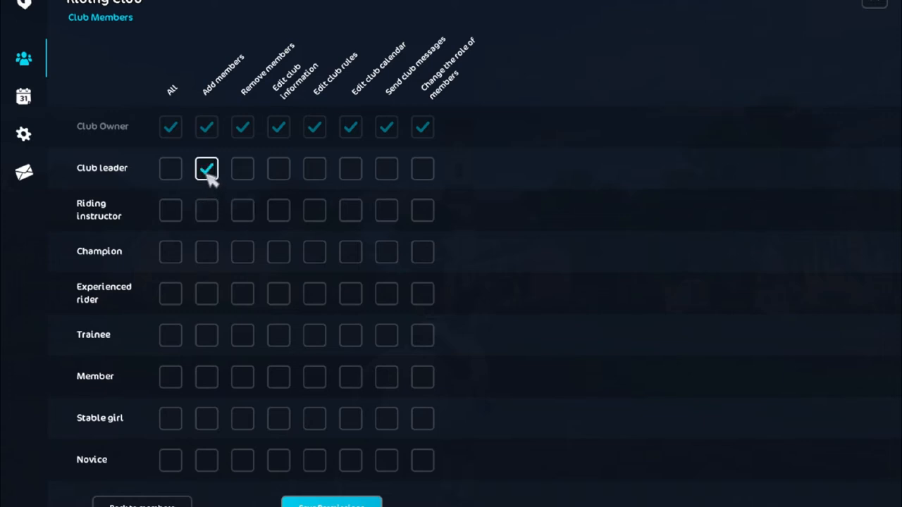
pyautogui.click(242, 167)
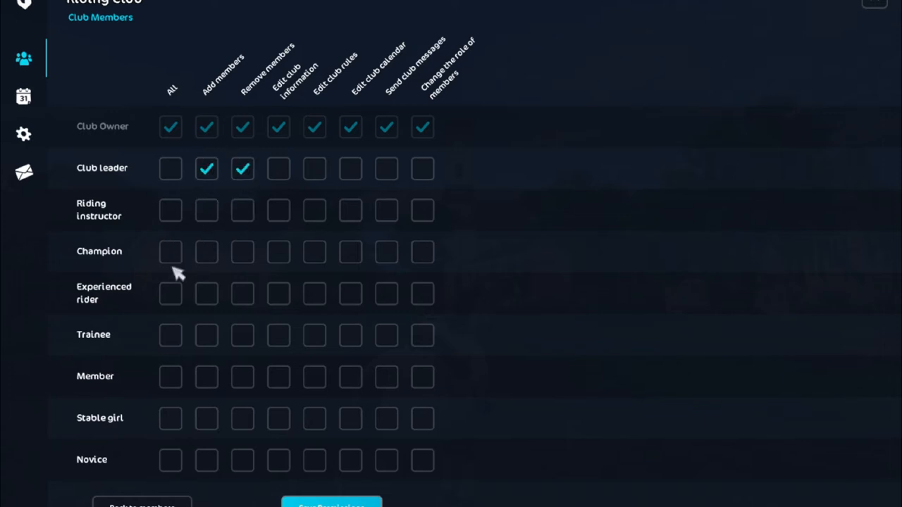
pyautogui.moveTo(164, 245)
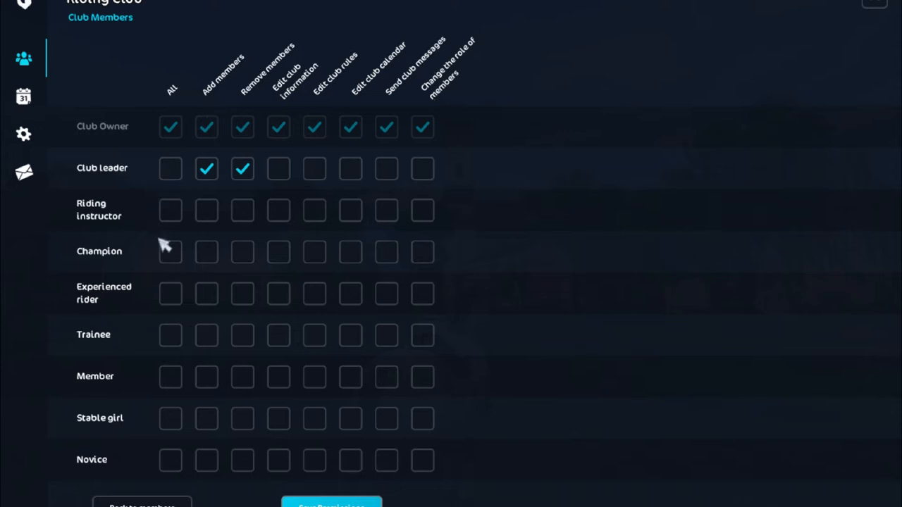
pyautogui.click(386, 170)
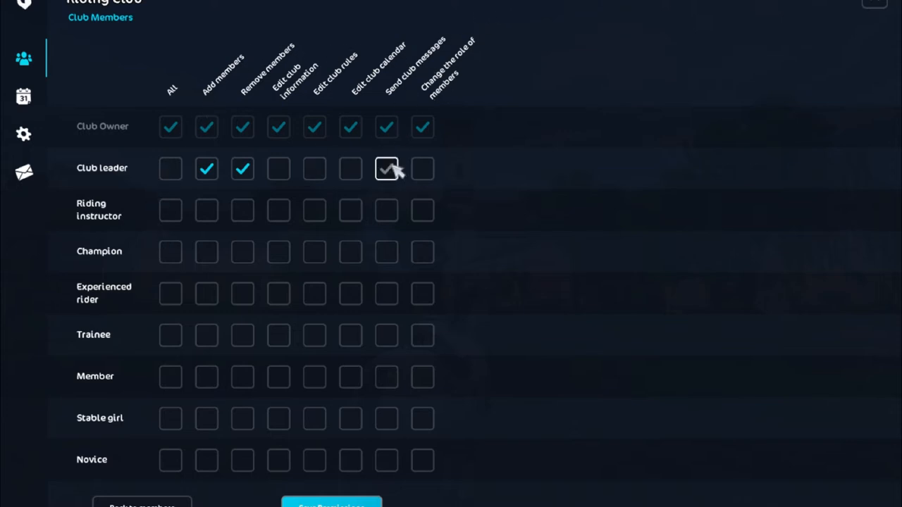
# Step: Untick Change role, Remove members and Add members for Club leader, then go to the club calendar
pyautogui.click(423, 169)
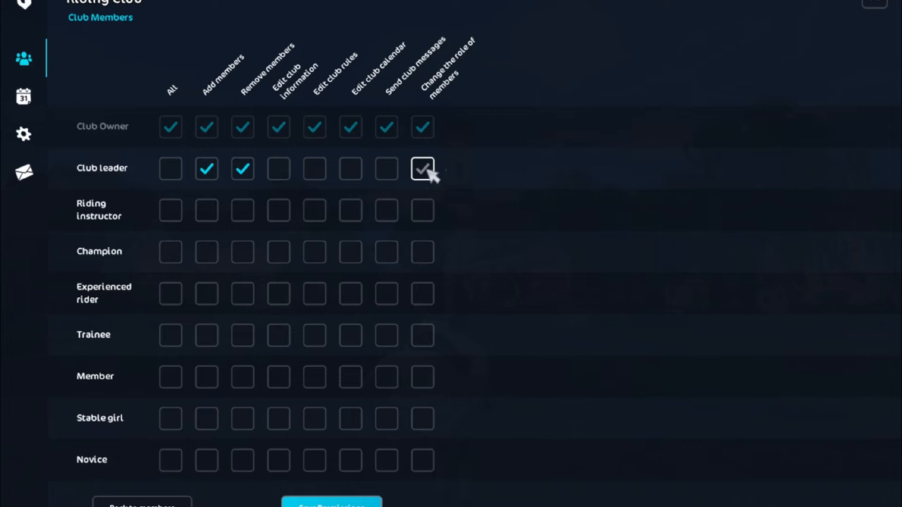
pyautogui.click(242, 169)
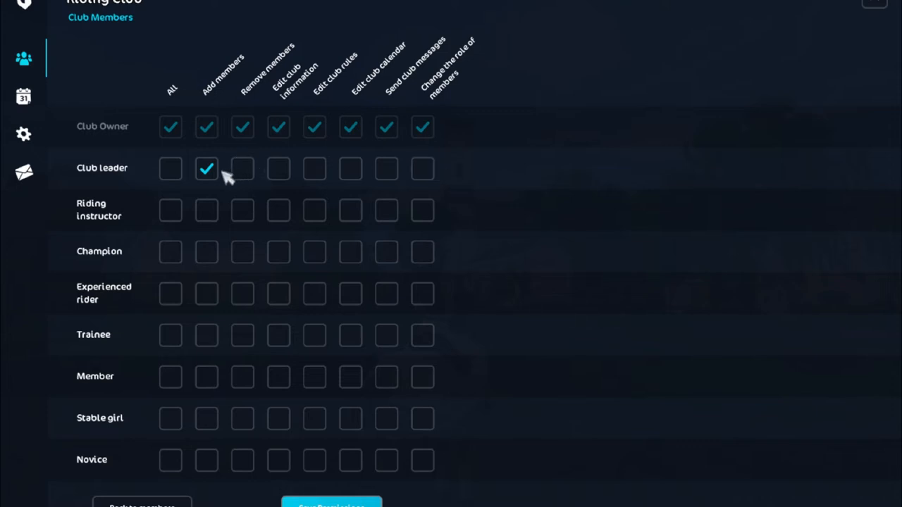
pyautogui.click(205, 169)
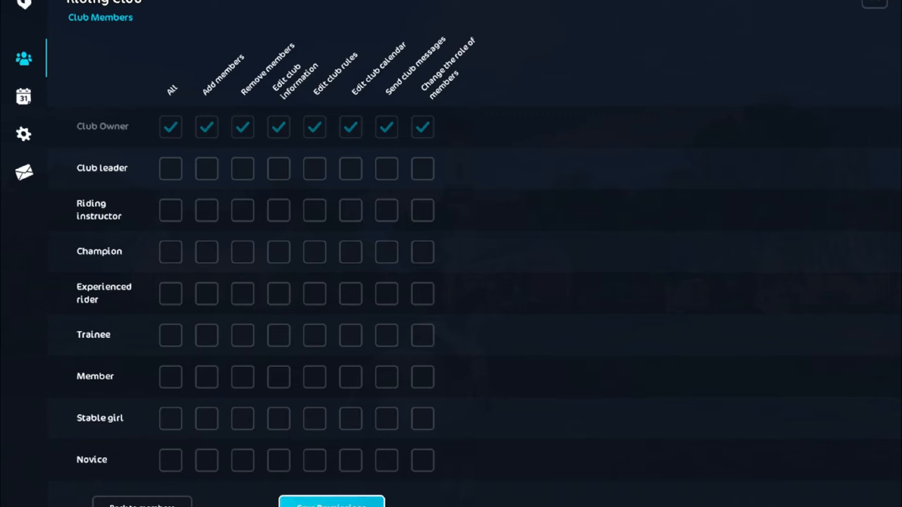
pyautogui.moveTo(124, 177)
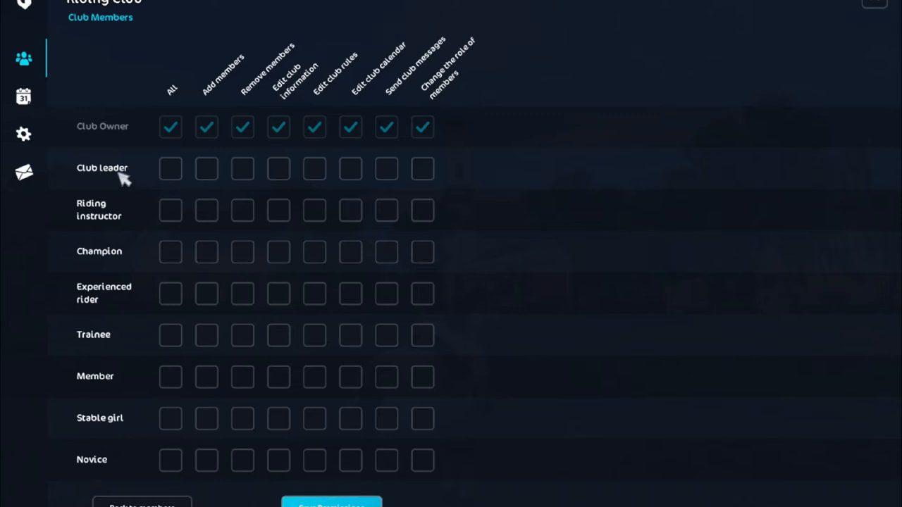
pyautogui.moveTo(63, 321)
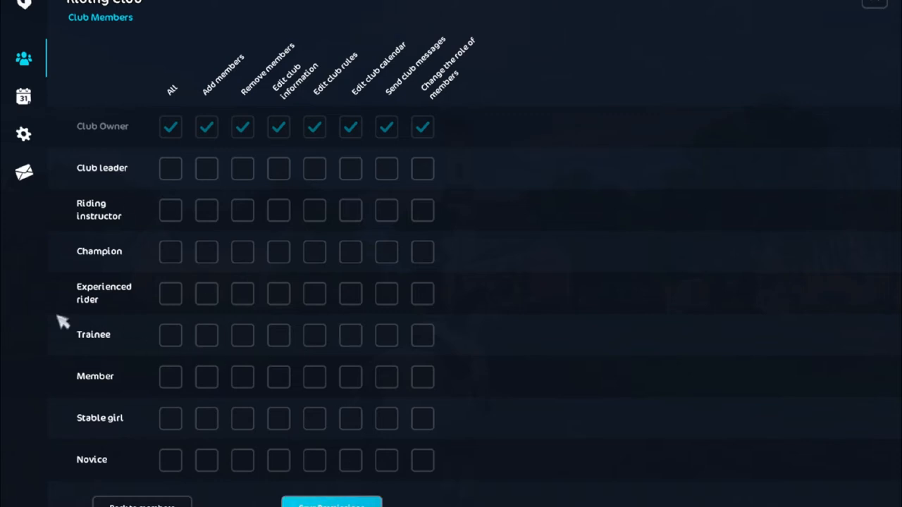
pyautogui.click(23, 96)
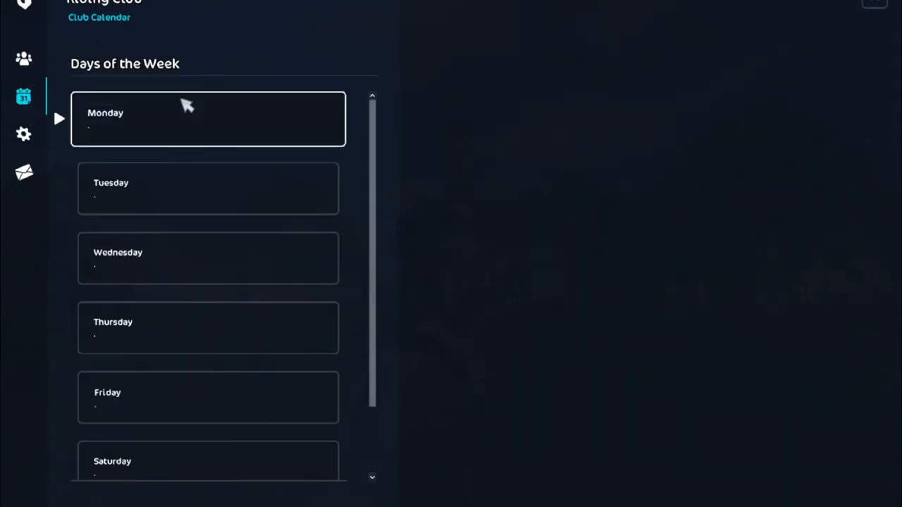
pyautogui.click(208, 189)
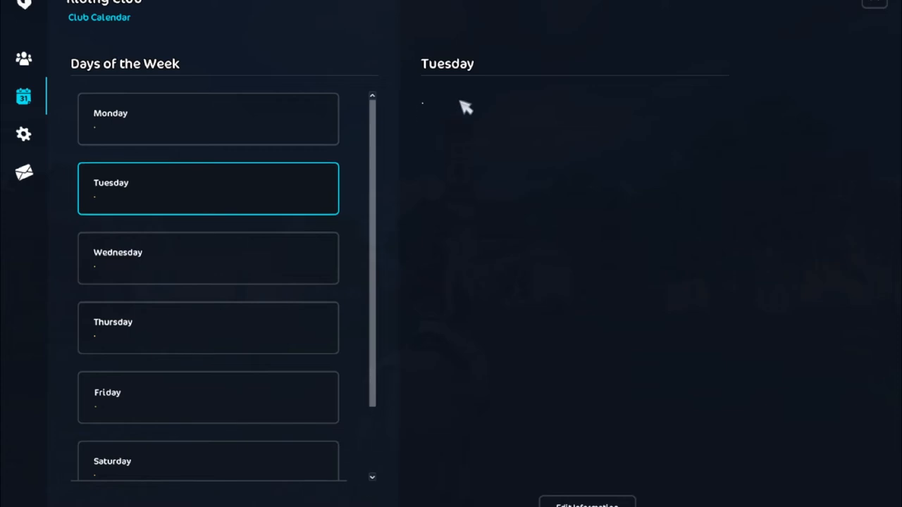
pyautogui.moveTo(446, 138)
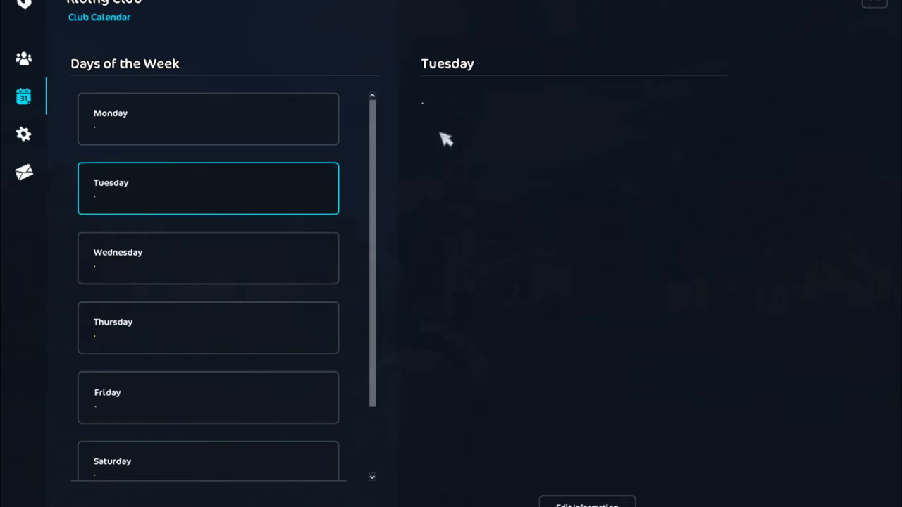
pyautogui.click(209, 118)
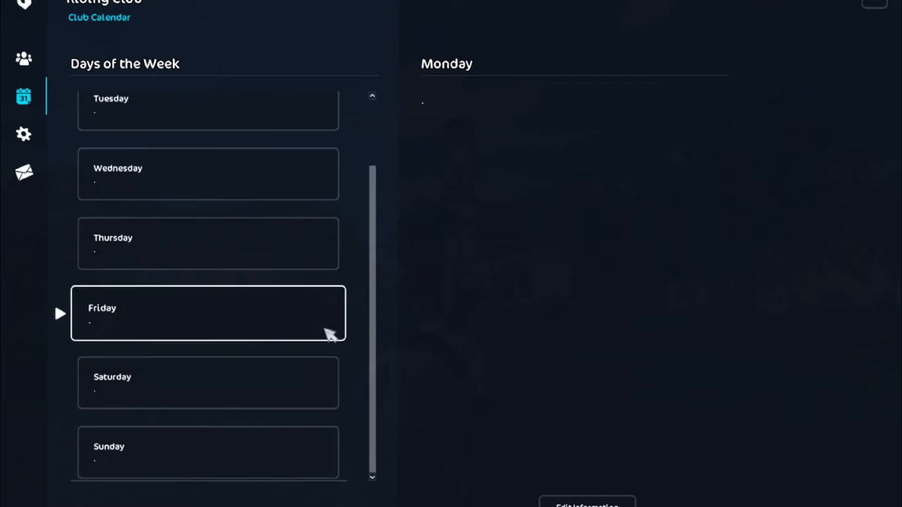
pyautogui.scroll(3)
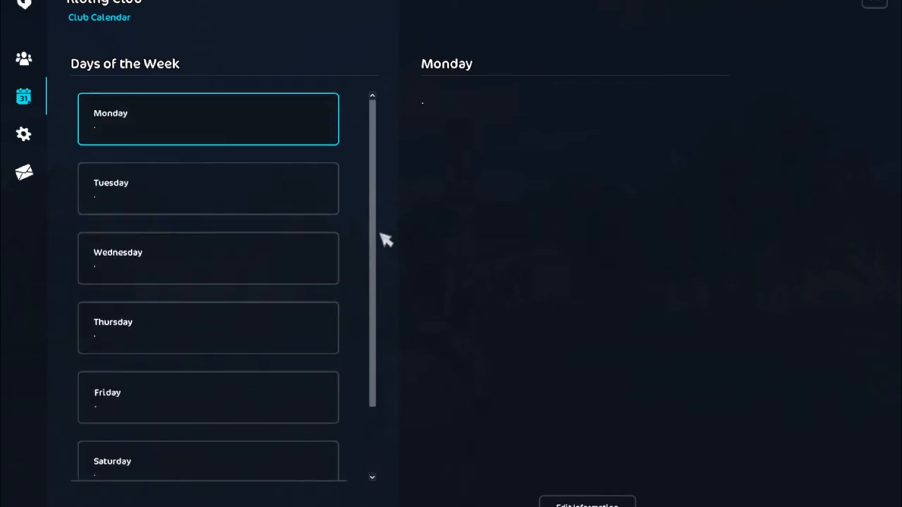
pyautogui.click(587, 503)
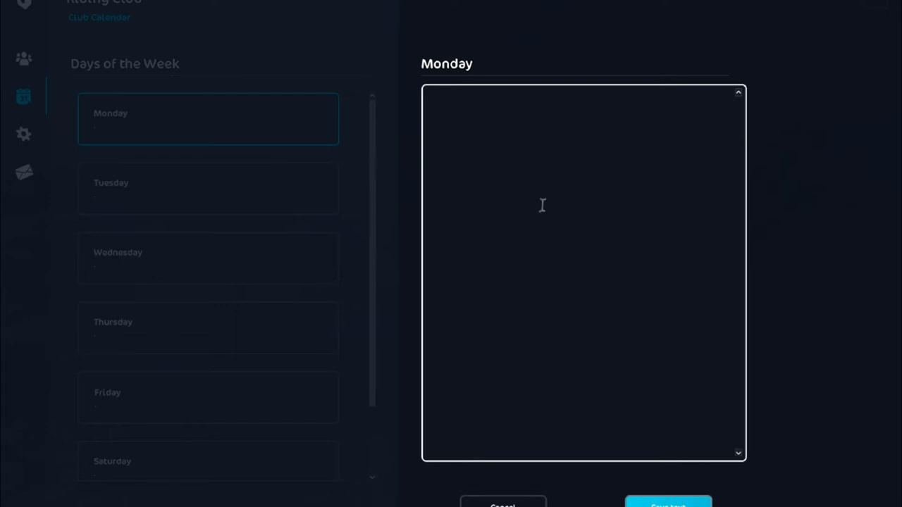
# Step: Save Monday's note 'hey today we have dressage practice and dont forget!'
pyautogui.write('hey toda')
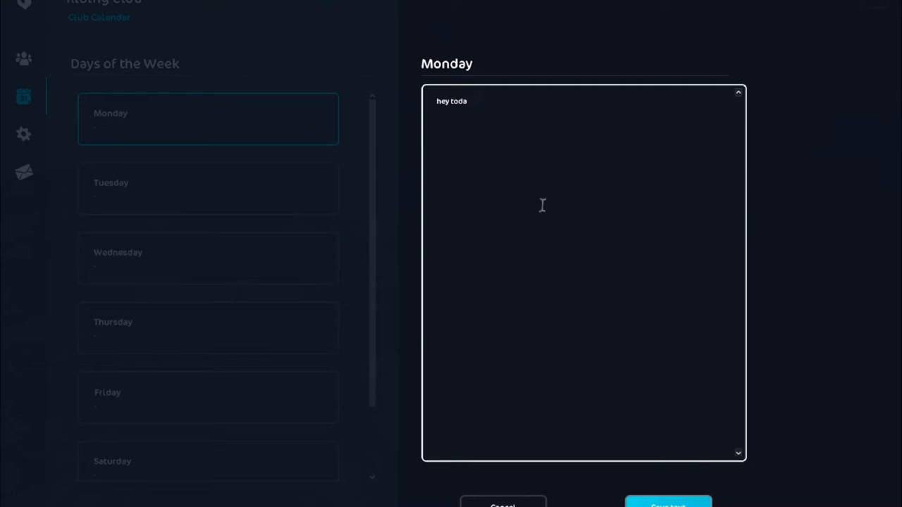
pyautogui.write('y we')
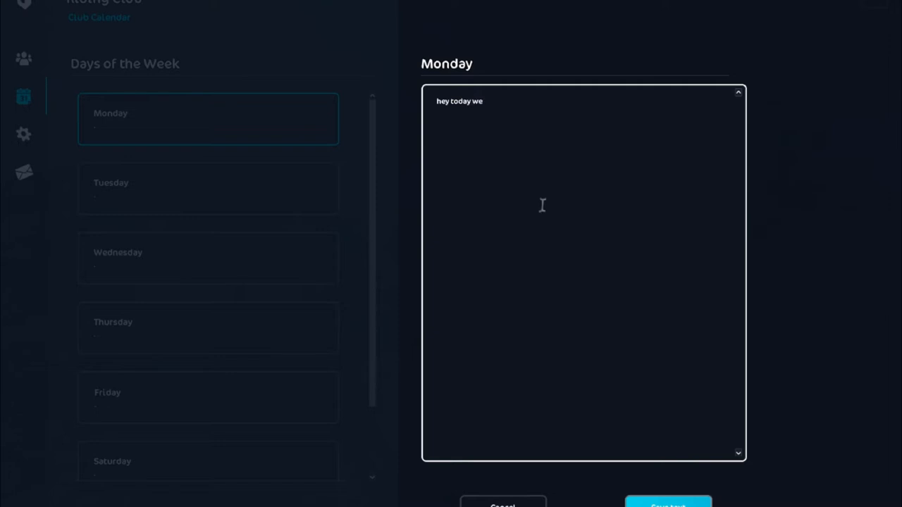
pyautogui.write('have d')
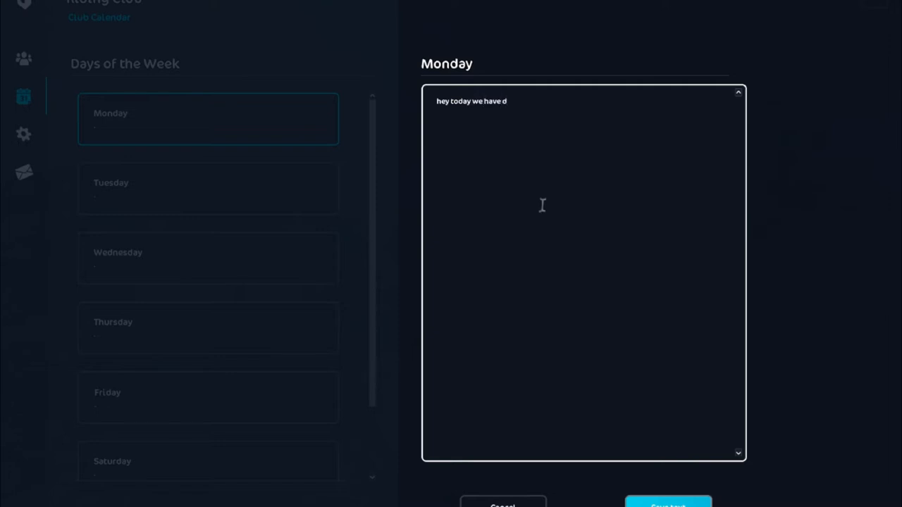
pyautogui.write('ressage')
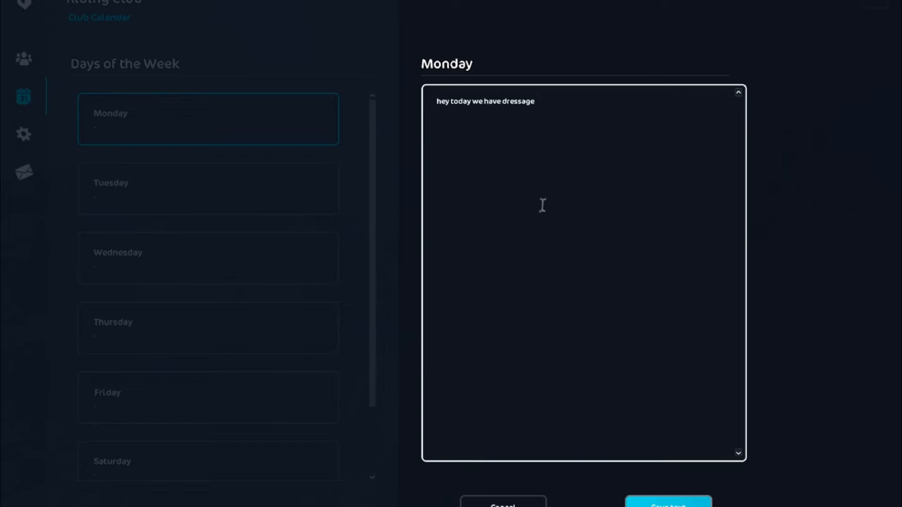
pyautogui.write('pract')
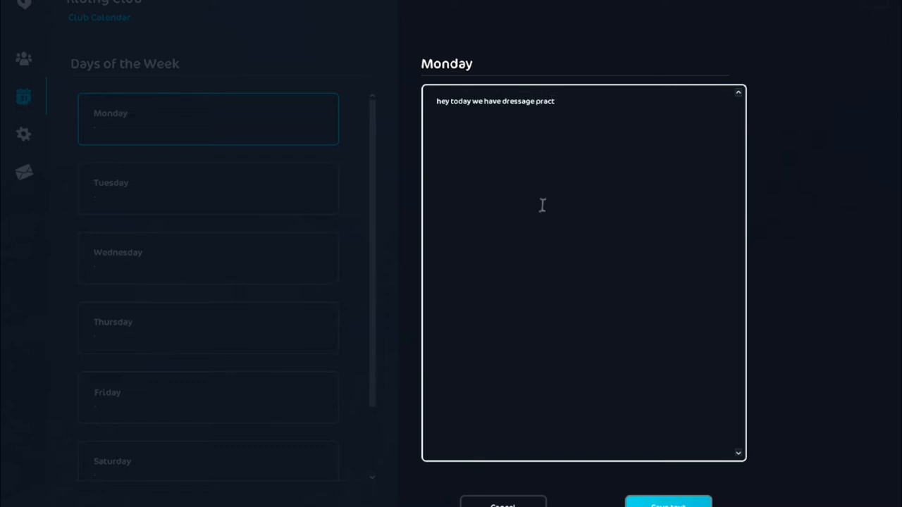
pyautogui.write('ice an')
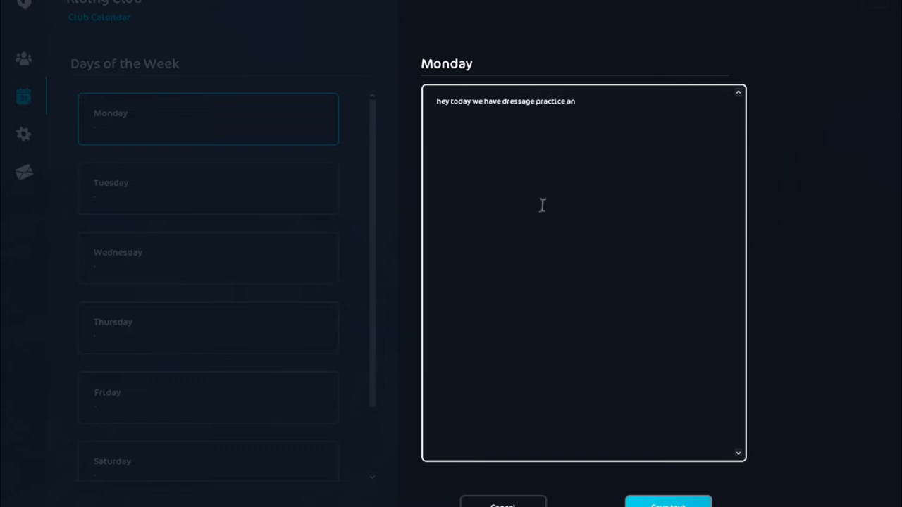
pyautogui.write('d don')
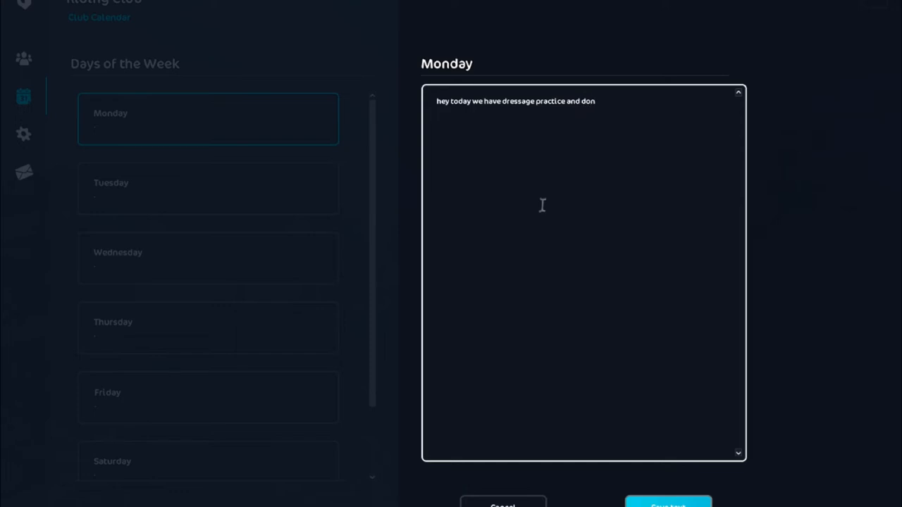
pyautogui.write('t forget')
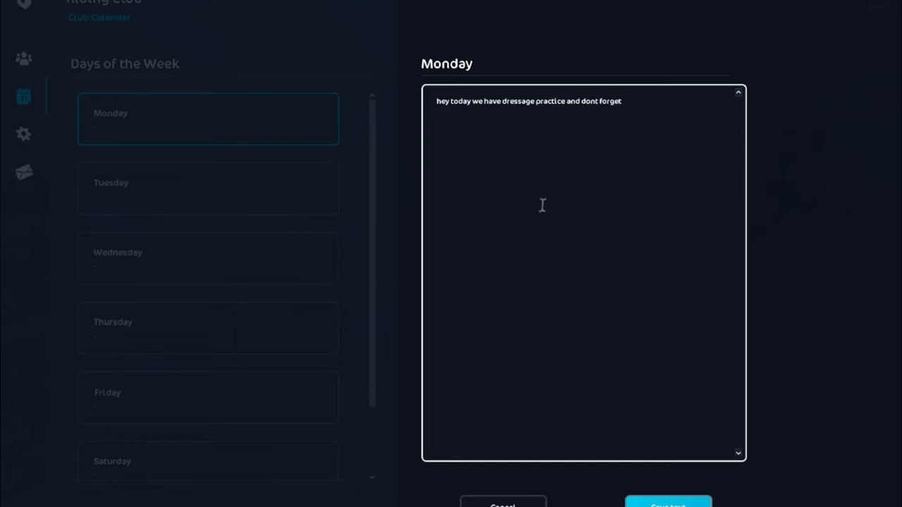
pyautogui.write('!')
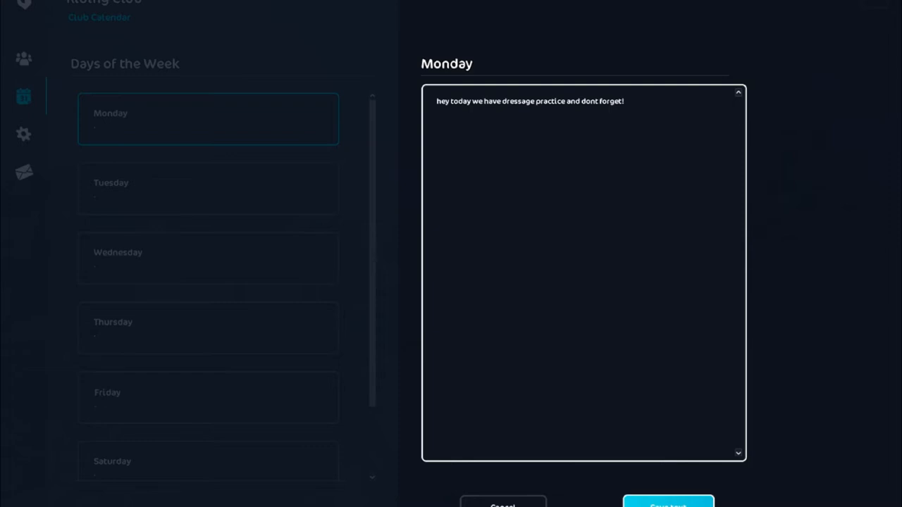
pyautogui.click(667, 505)
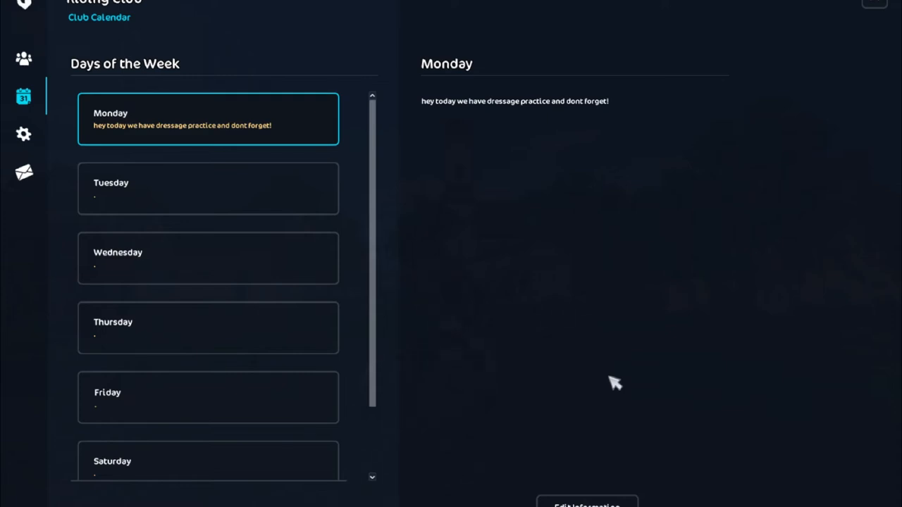
pyautogui.moveTo(514, 220)
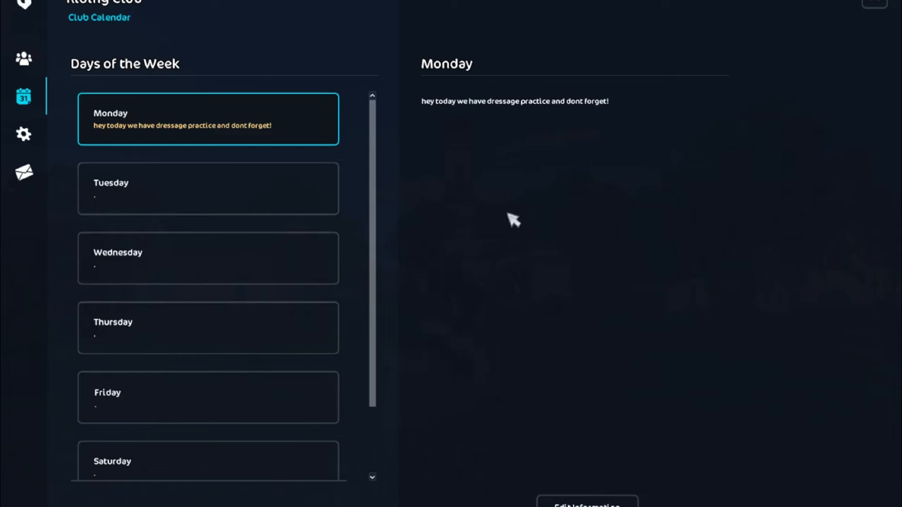
# Step: Browse Tuesday and Wednesday's blank entries, then return to Monday's saved dressage note
pyautogui.click(209, 189)
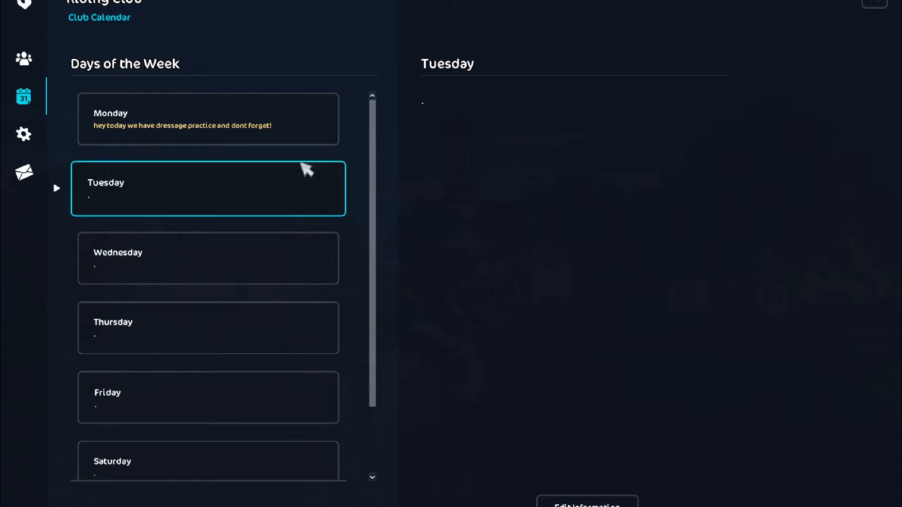
pyautogui.moveTo(217, 198)
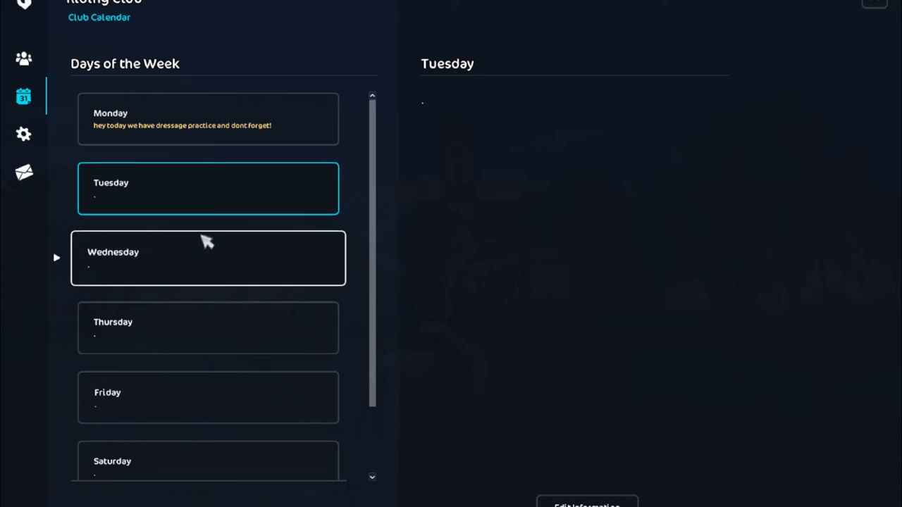
pyautogui.click(208, 257)
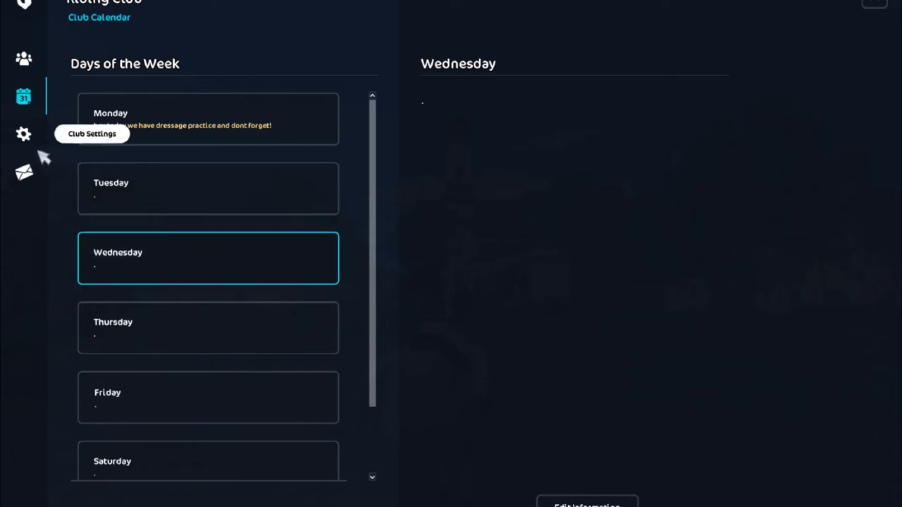
pyautogui.moveTo(42, 148)
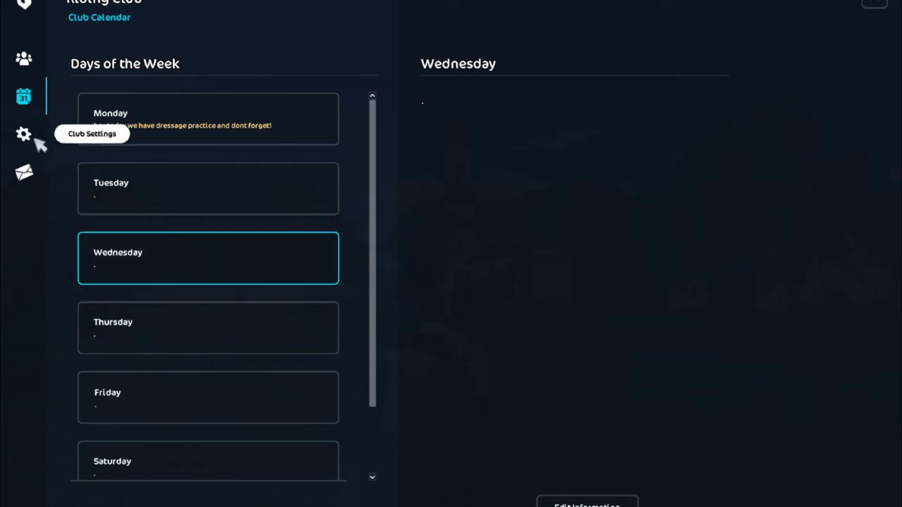
pyautogui.moveTo(162, 257)
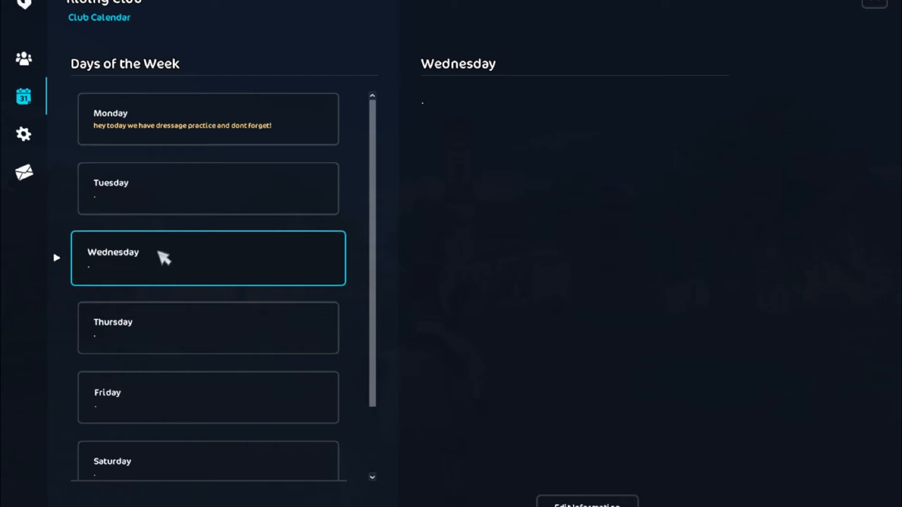
pyautogui.click(209, 189)
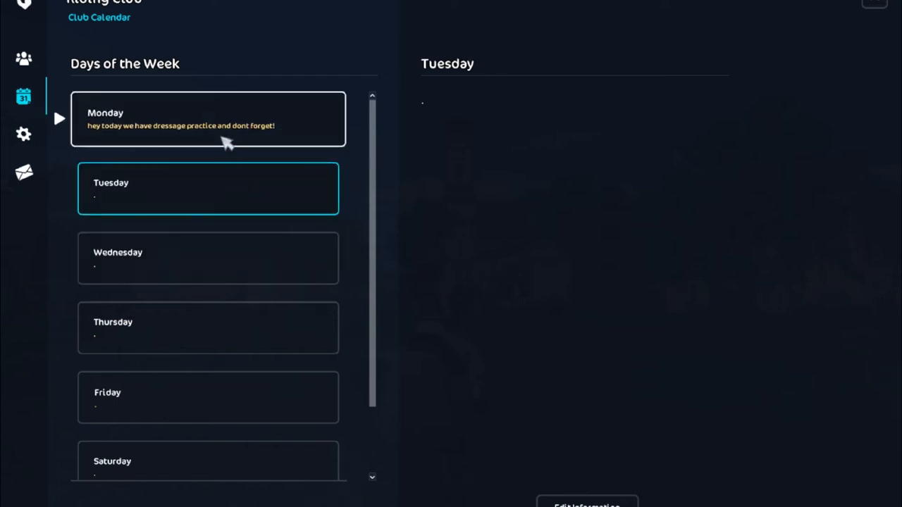
pyautogui.click(209, 118)
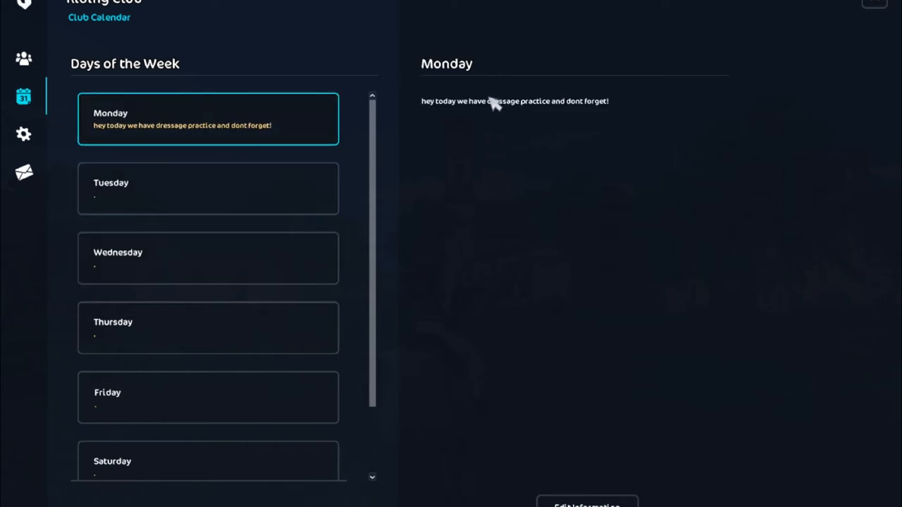
pyautogui.moveTo(23, 134)
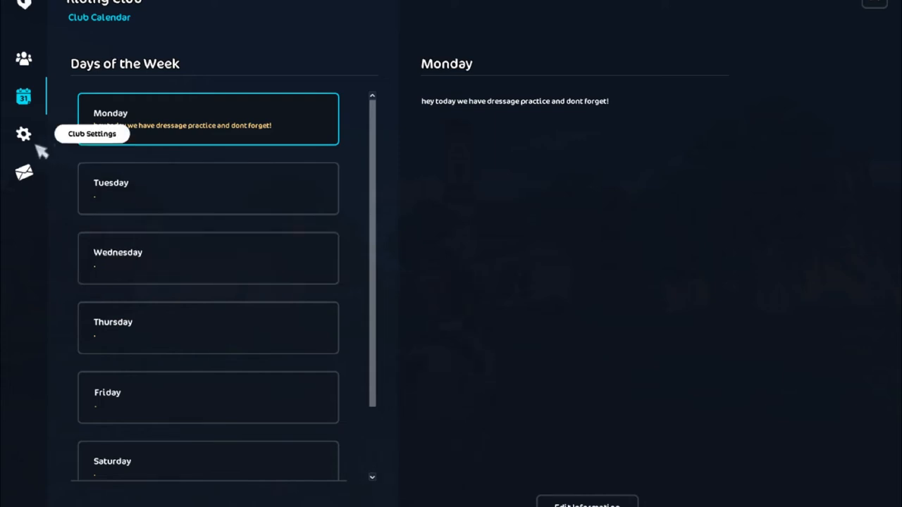
# Step: Show the Atomic Roses Club Info page from the Club Settings options
pyautogui.click(23, 134)
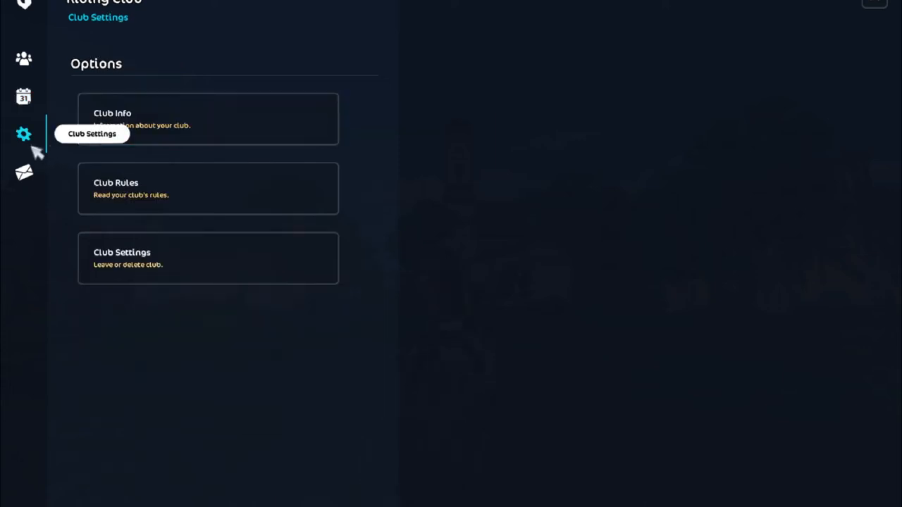
pyautogui.click(208, 118)
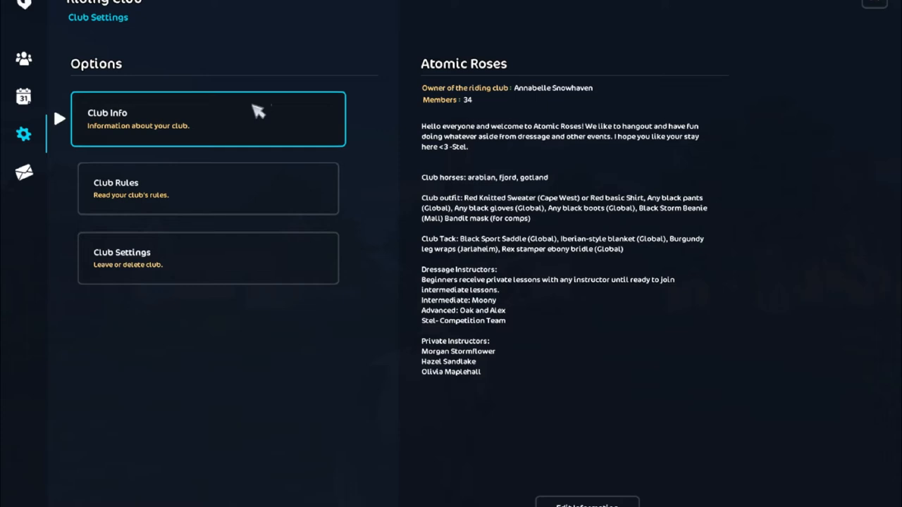
pyautogui.moveTo(500, 161)
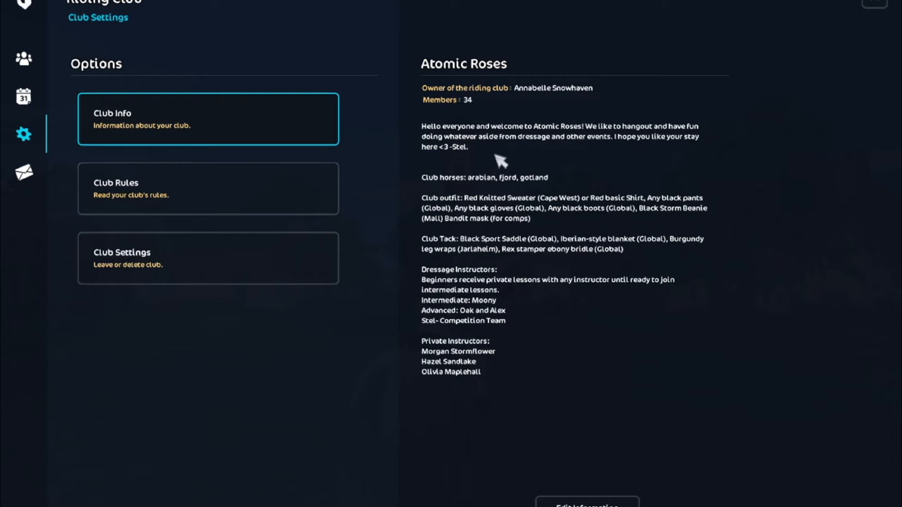
pyautogui.moveTo(471, 93)
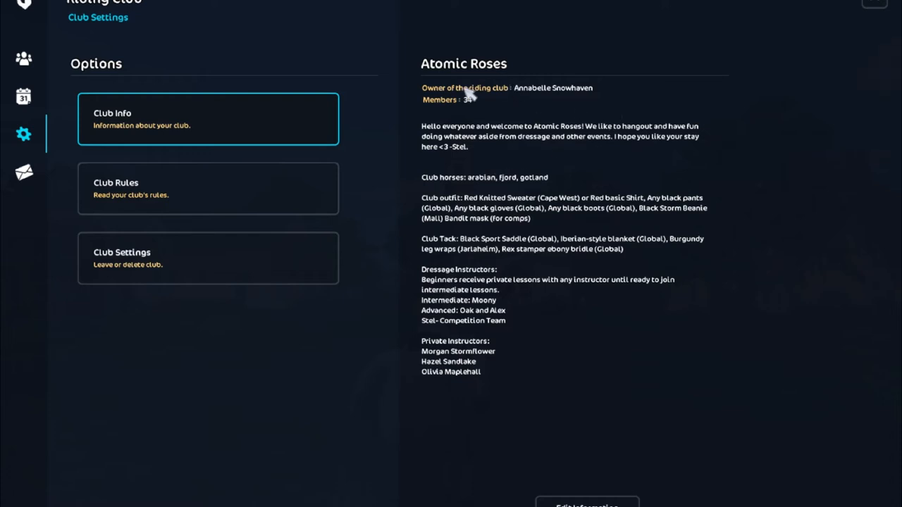
pyautogui.moveTo(576, 141)
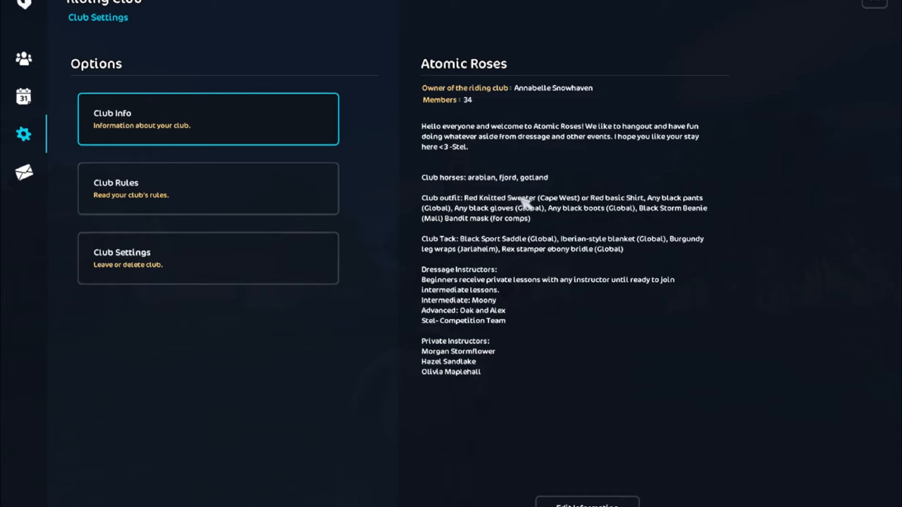
pyautogui.moveTo(486, 351)
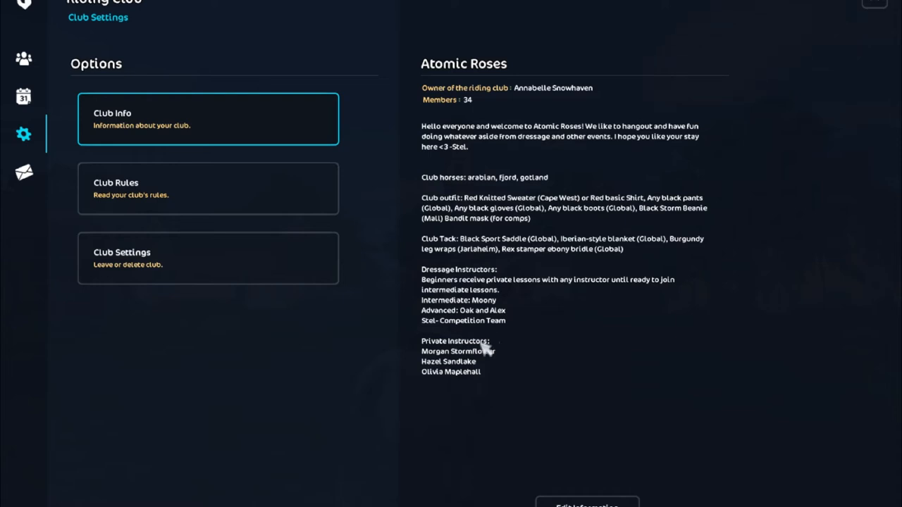
pyautogui.moveTo(643, 209)
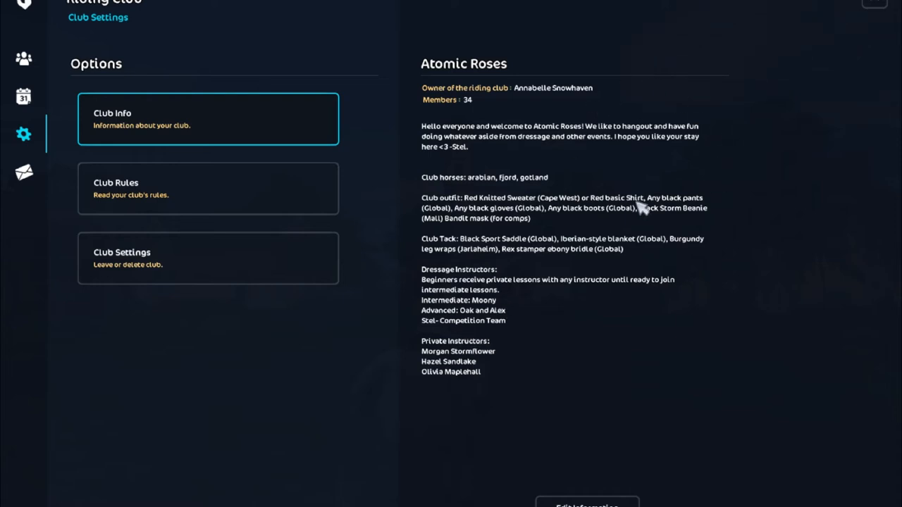
pyautogui.moveTo(443, 344)
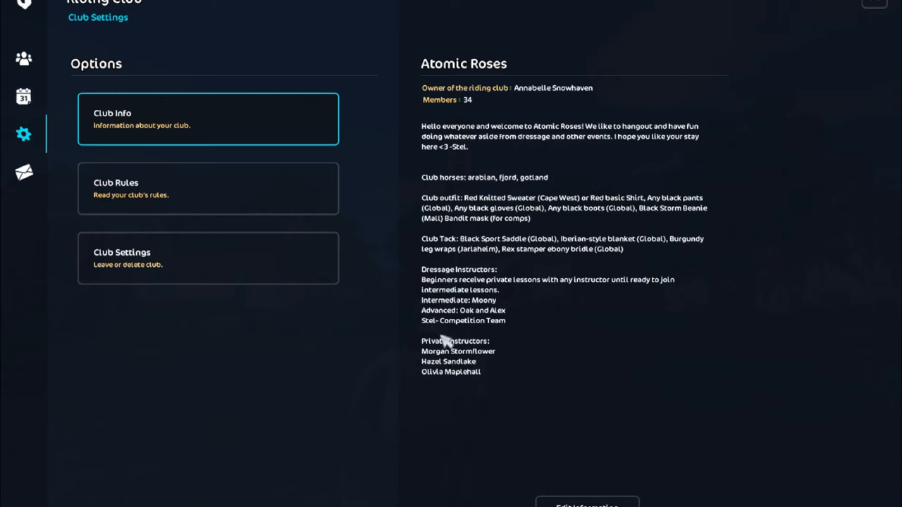
pyautogui.moveTo(606, 255)
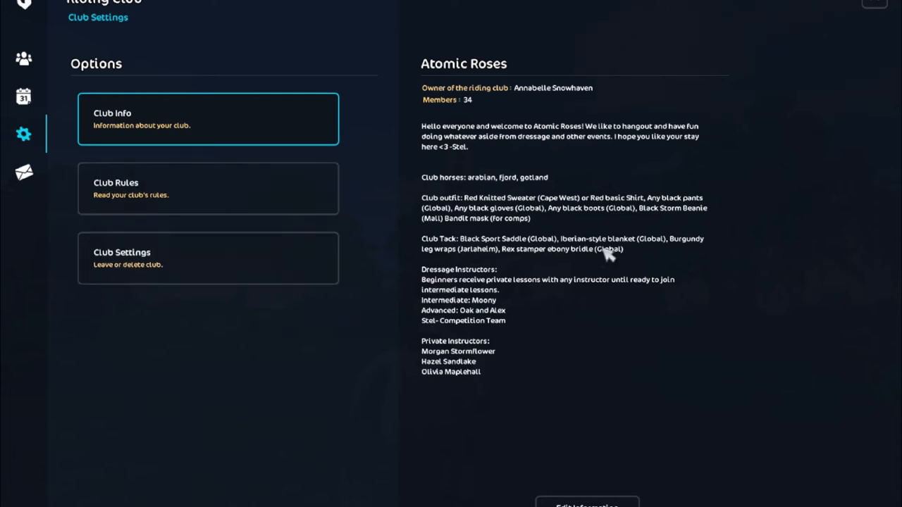
# Step: View the Atomic Roses Club Rules, glancing back at Club Info in between
pyautogui.click(209, 189)
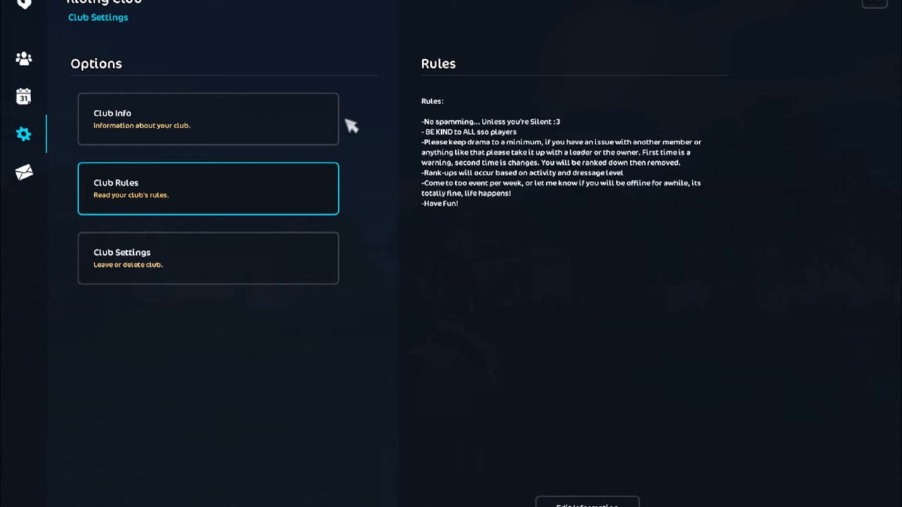
pyautogui.moveTo(516, 299)
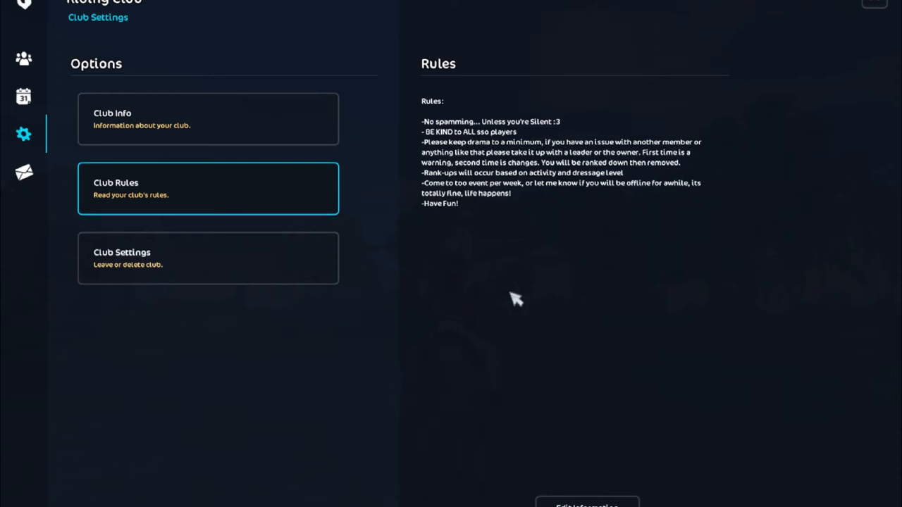
pyautogui.click(209, 118)
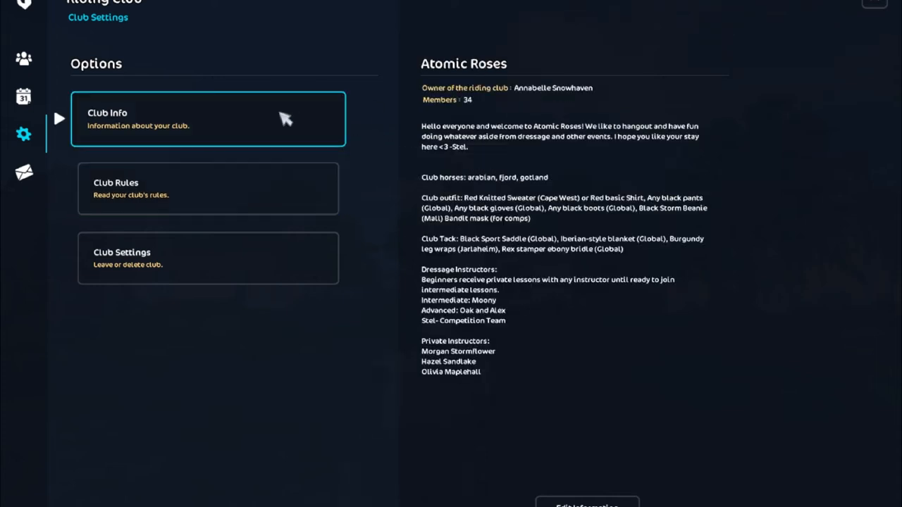
pyautogui.click(209, 189)
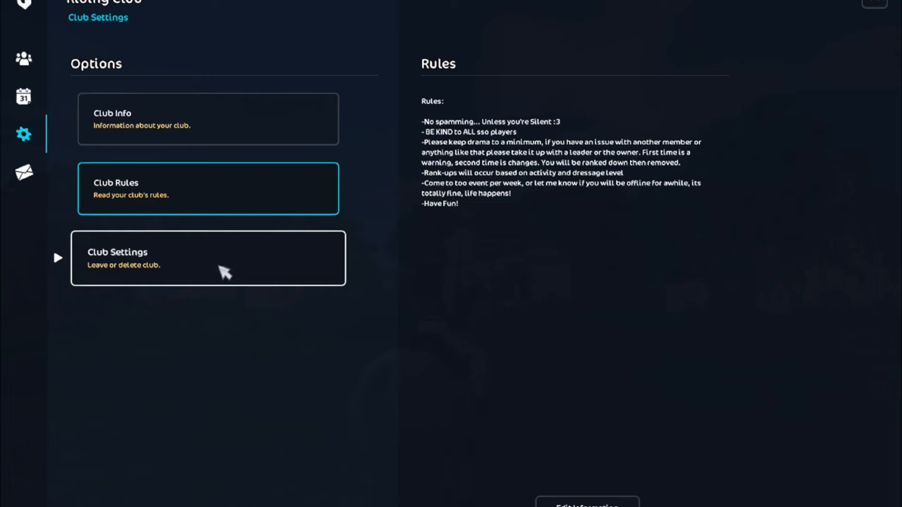
# Step: Show the Disband Riding Club panel via Club Settings (Leave or delete club)
pyautogui.click(209, 257)
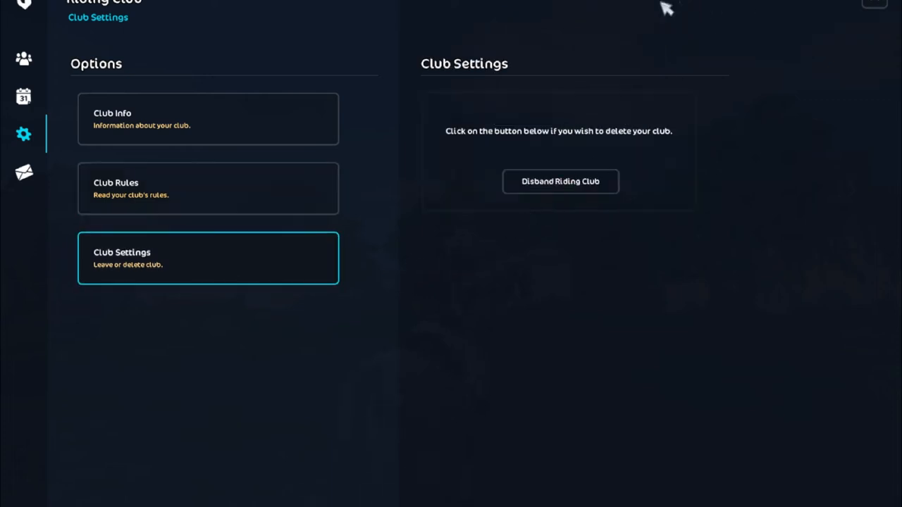
pyautogui.moveTo(436, 97)
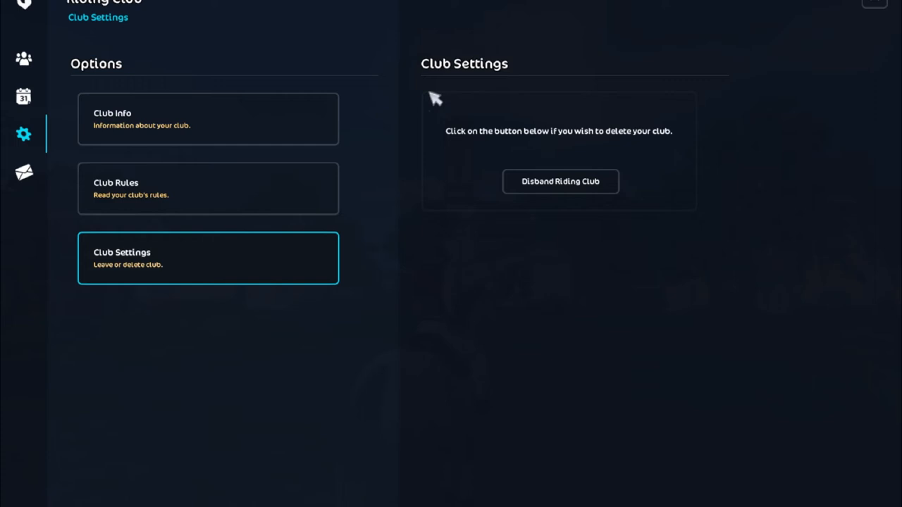
pyautogui.moveTo(651, 152)
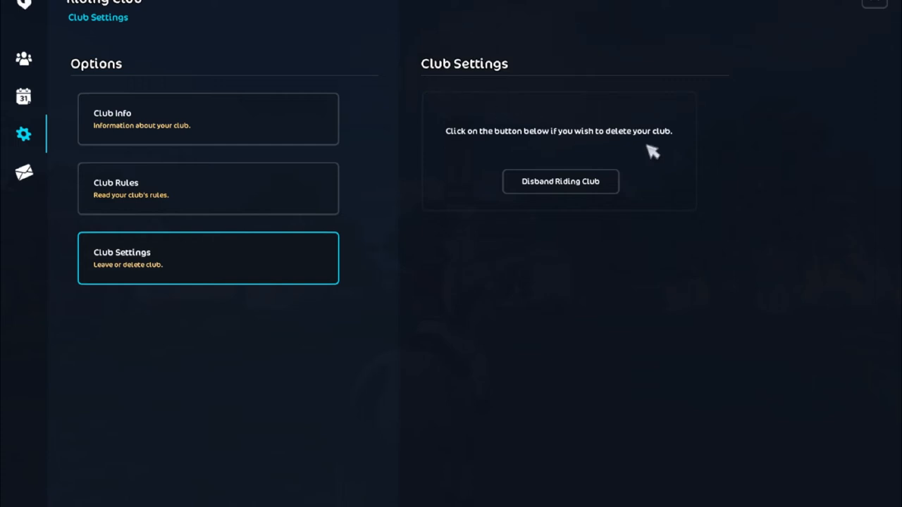
pyautogui.moveTo(558, 299)
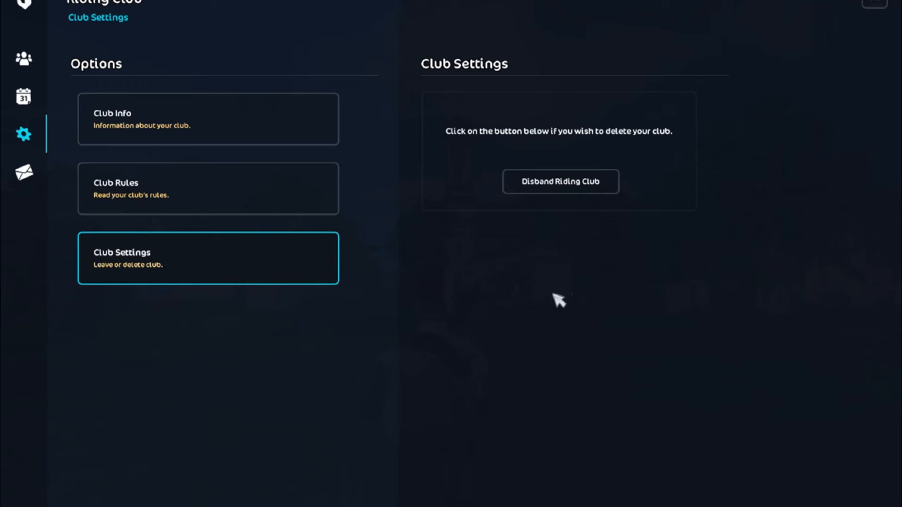
pyautogui.moveTo(265, 273)
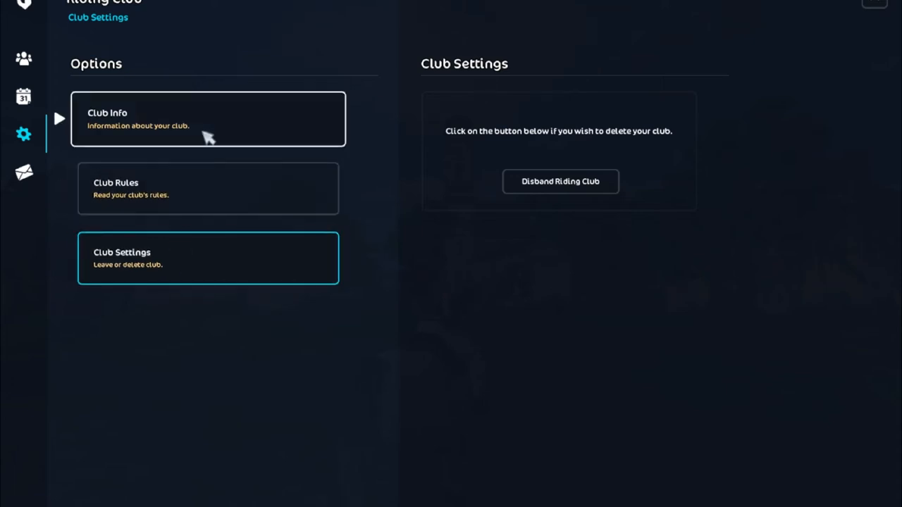
# Step: Go back to the Atomic Roses Club Info page with its owner and 34 members
pyautogui.click(209, 118)
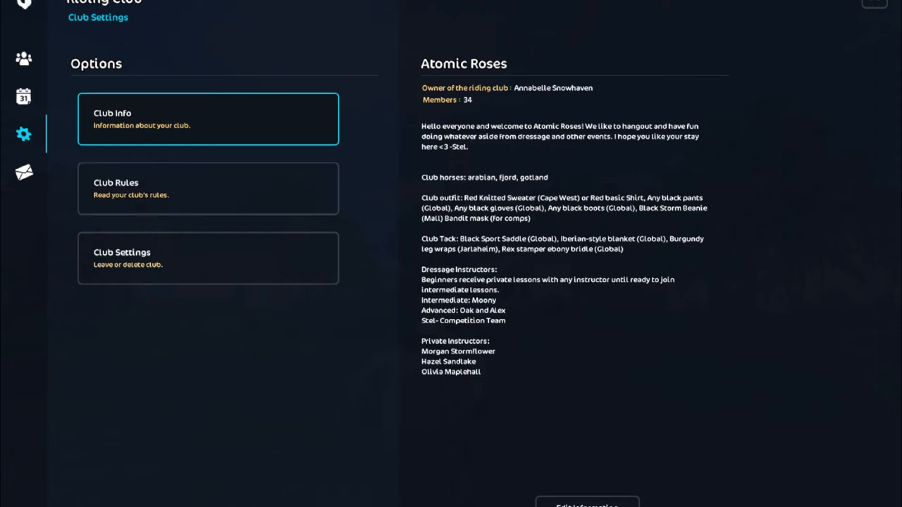
pyautogui.moveTo(163, 162)
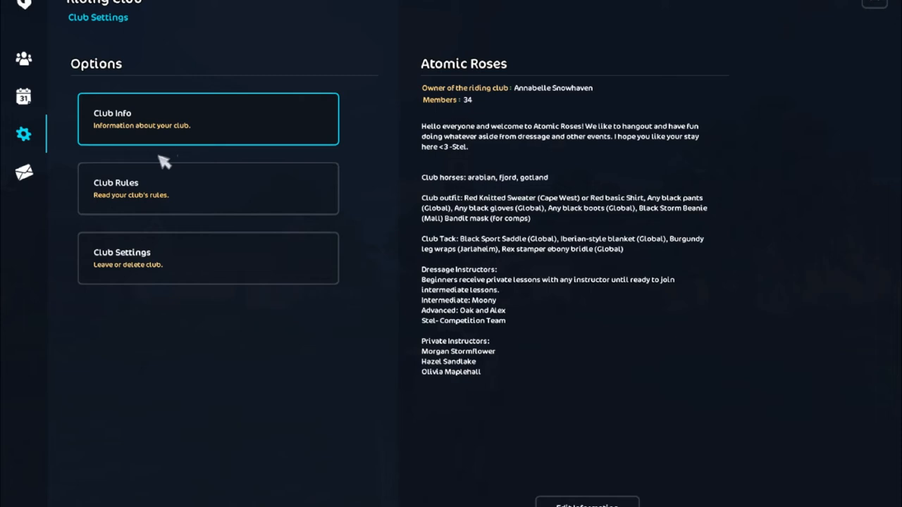
pyautogui.moveTo(385, 324)
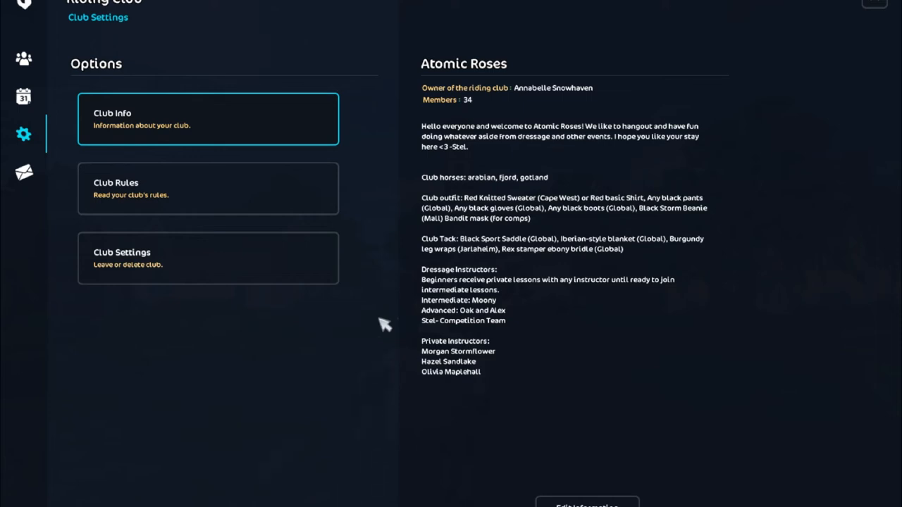
pyautogui.moveTo(23, 172)
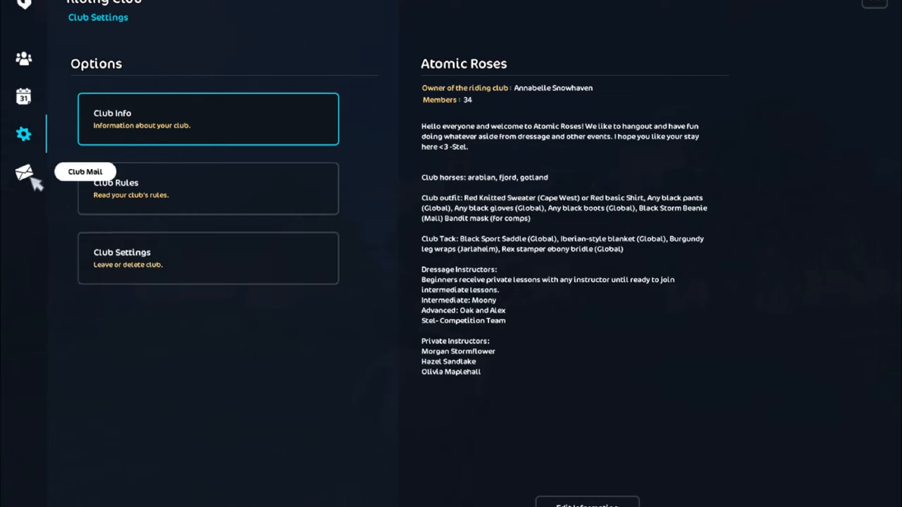
pyautogui.click(23, 172)
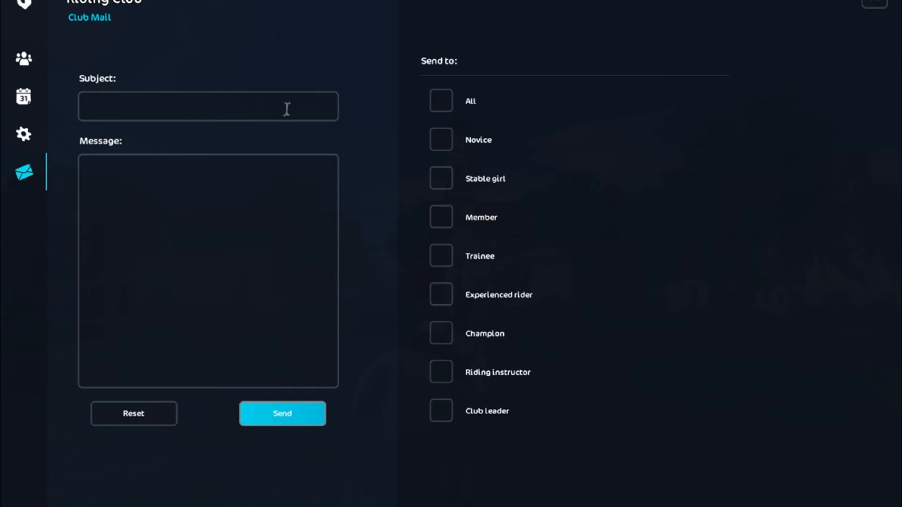
pyautogui.click(208, 106)
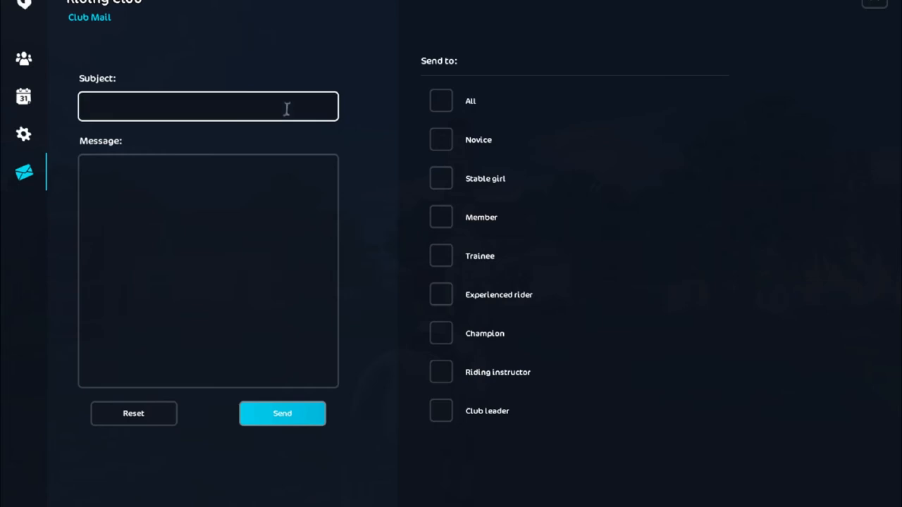
pyautogui.write('IM')
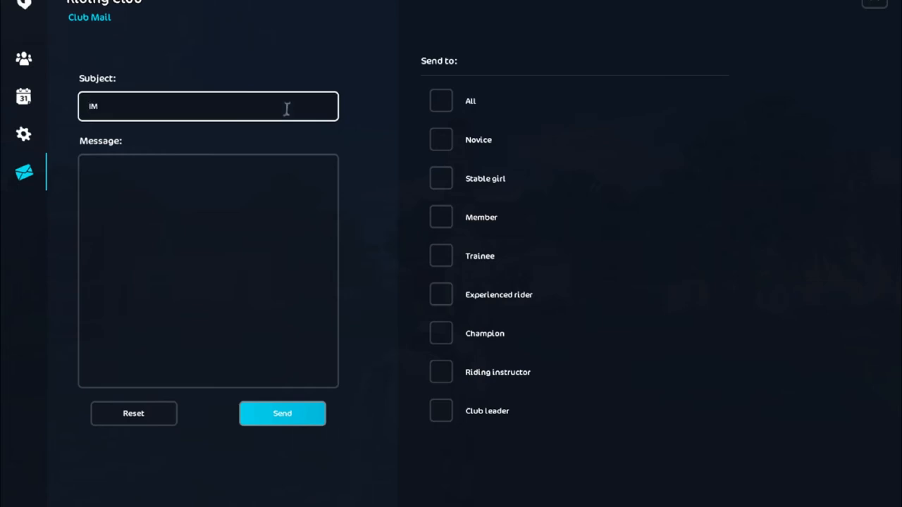
pyautogui.write('PORTANT')
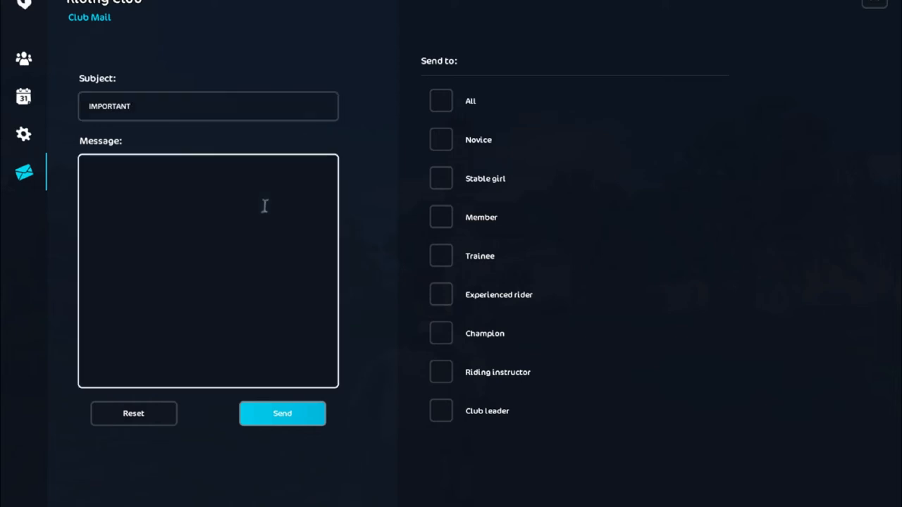
pyautogui.click(208, 270)
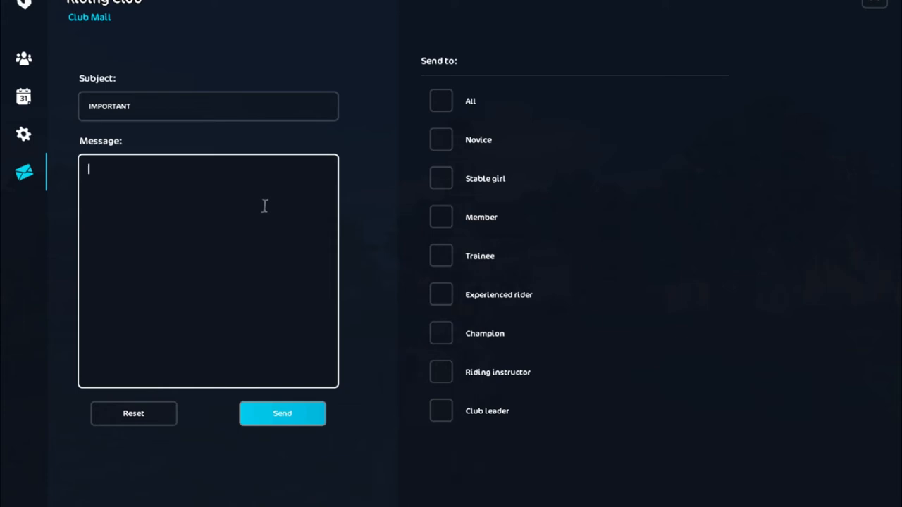
pyautogui.write('N')
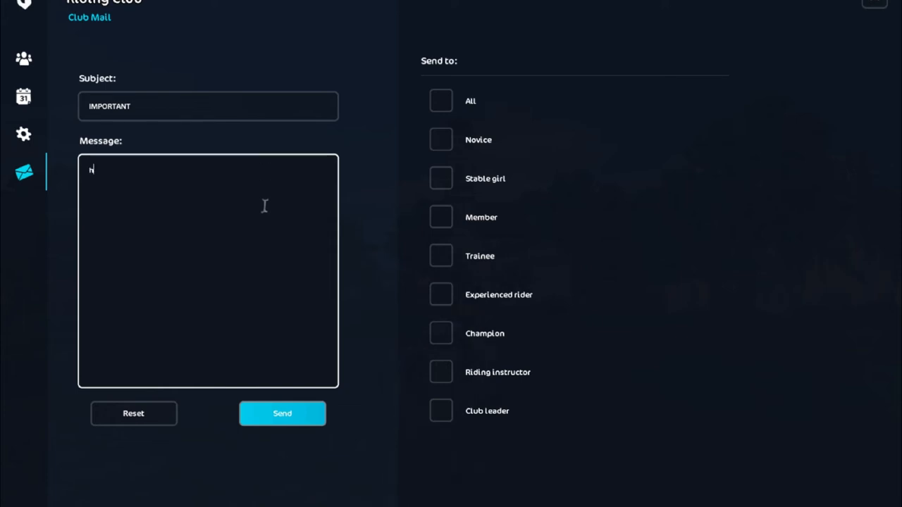
pyautogui.press('Backspace')
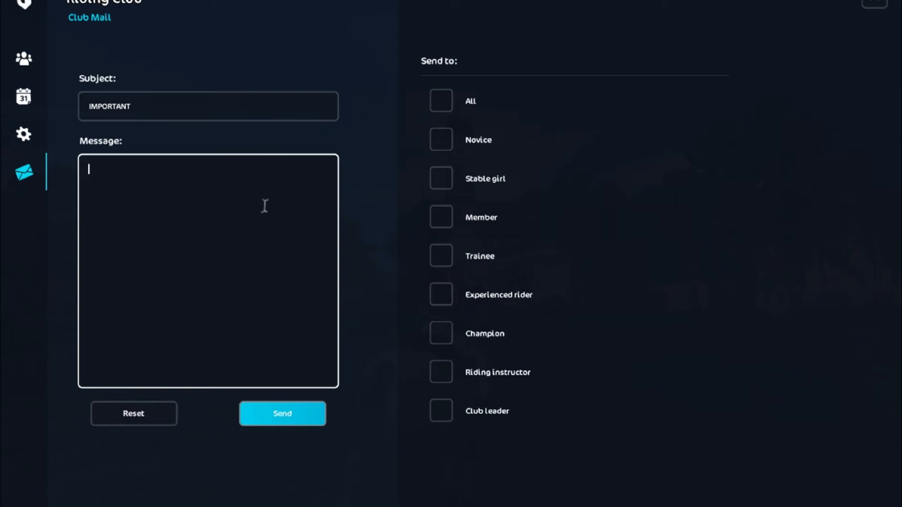
pyautogui.moveTo(480, 273)
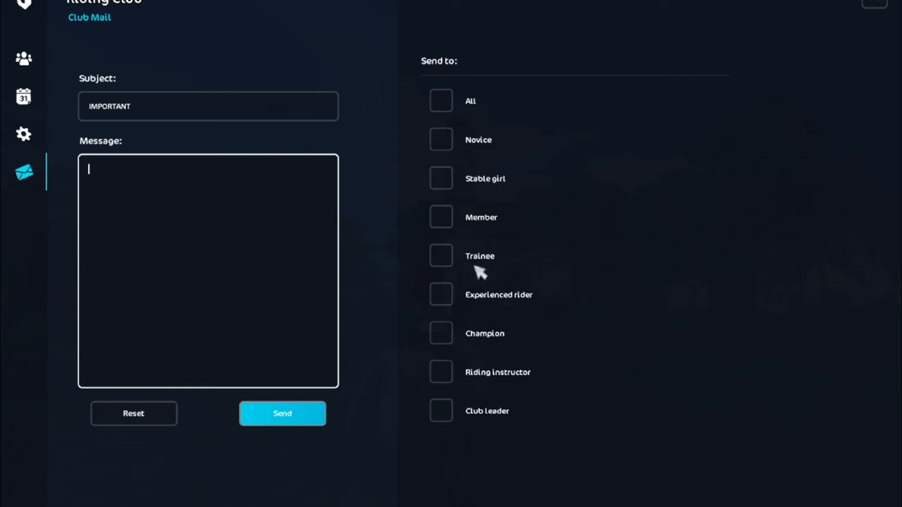
# Step: Tick 'All' under Send to so every rank through Club leader is selected
pyautogui.click(439, 102)
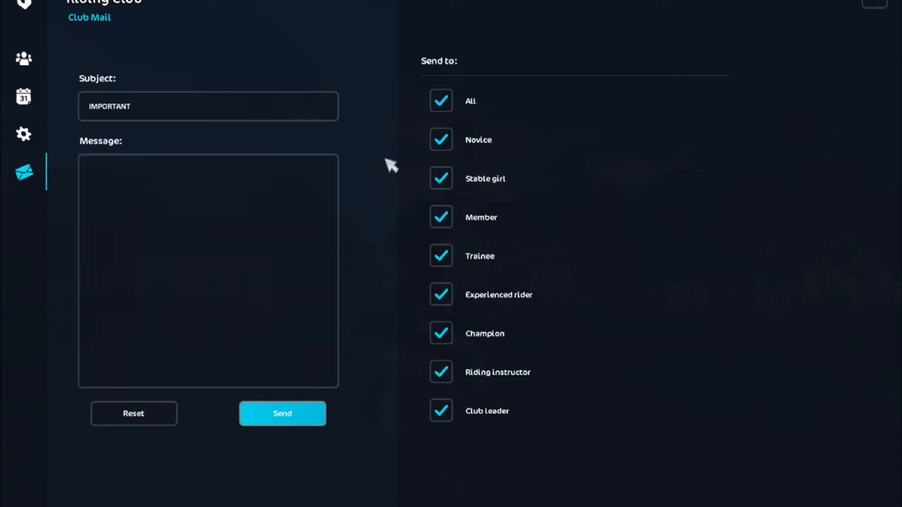
pyautogui.moveTo(542, 373)
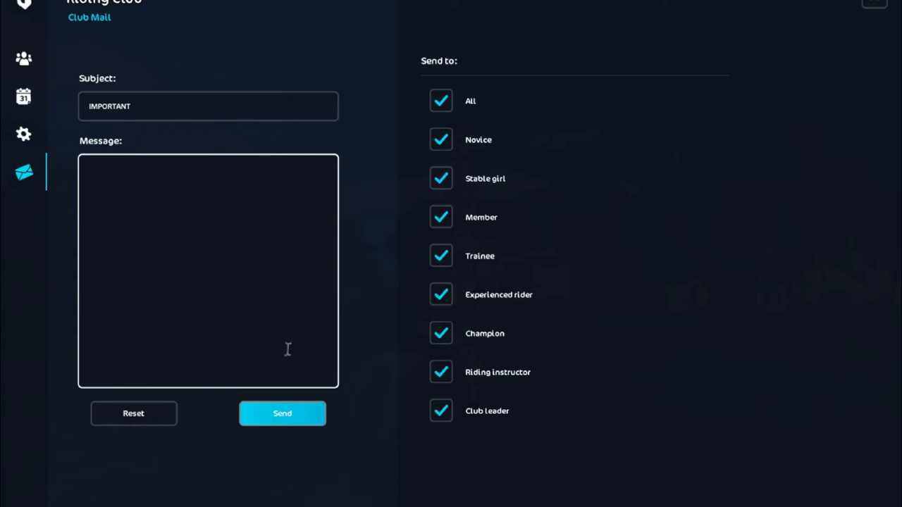
# Step: Write the message opening: guys we need an ugly outfit, toe themed
pyautogui.click(209, 270)
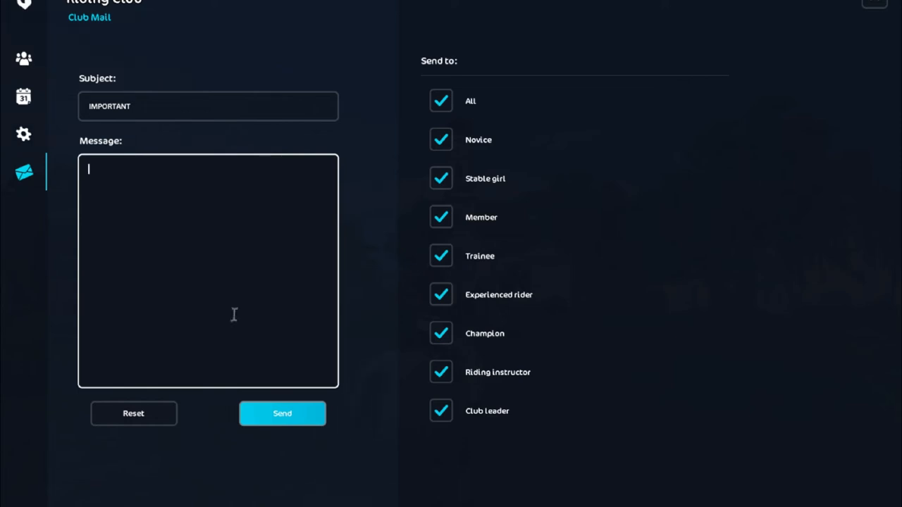
pyautogui.write('guys')
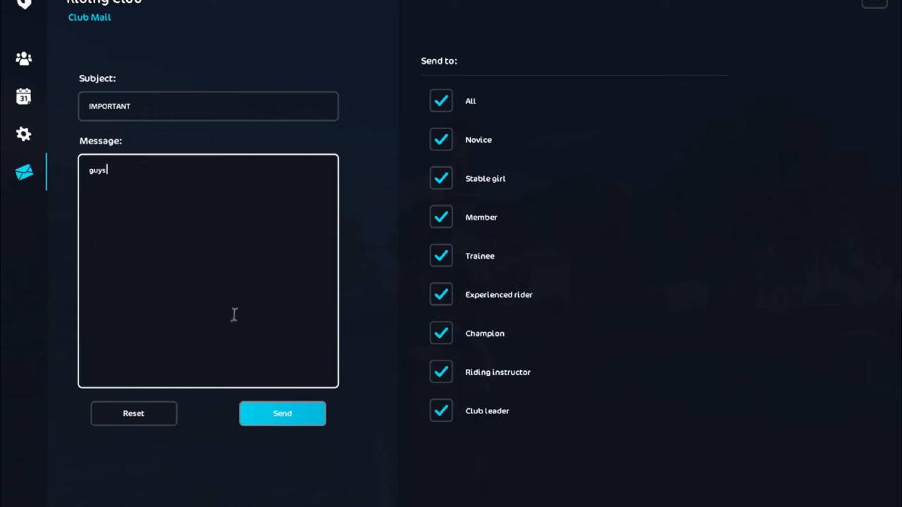
pyautogui.write('we')
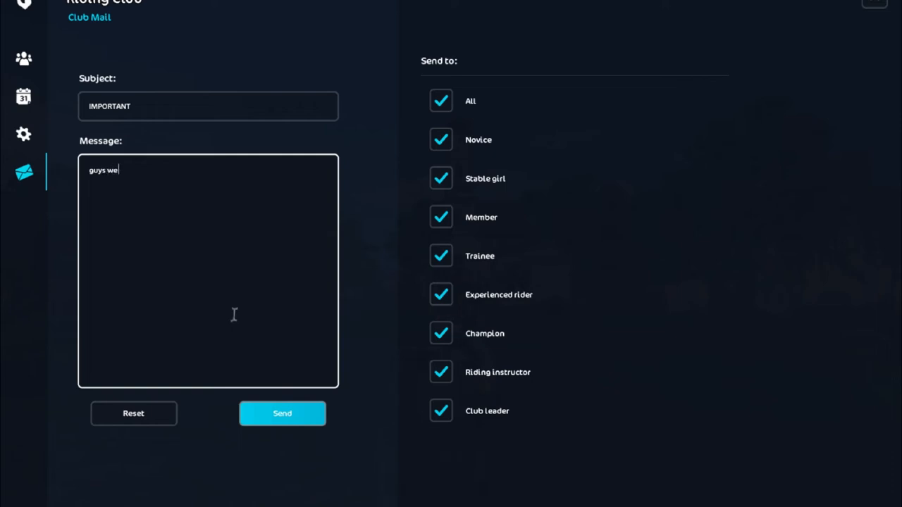
pyautogui.write('b')
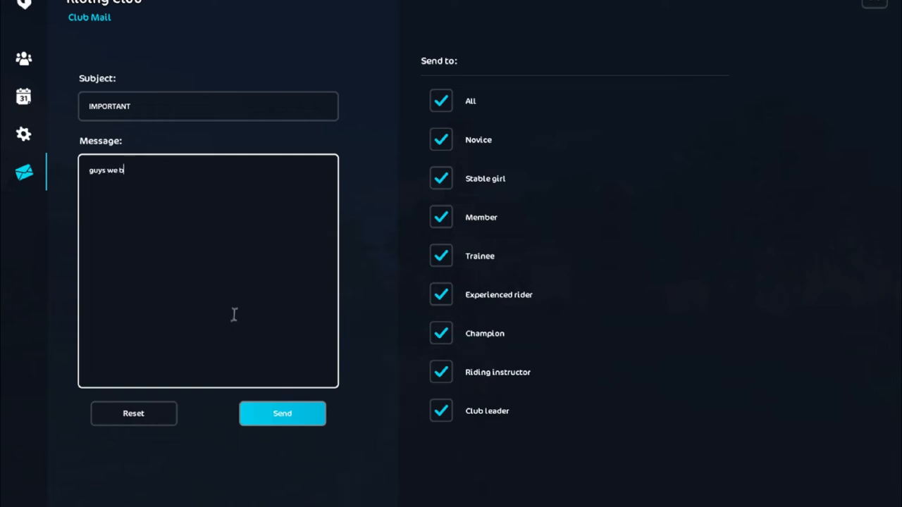
pyautogui.write('eed')
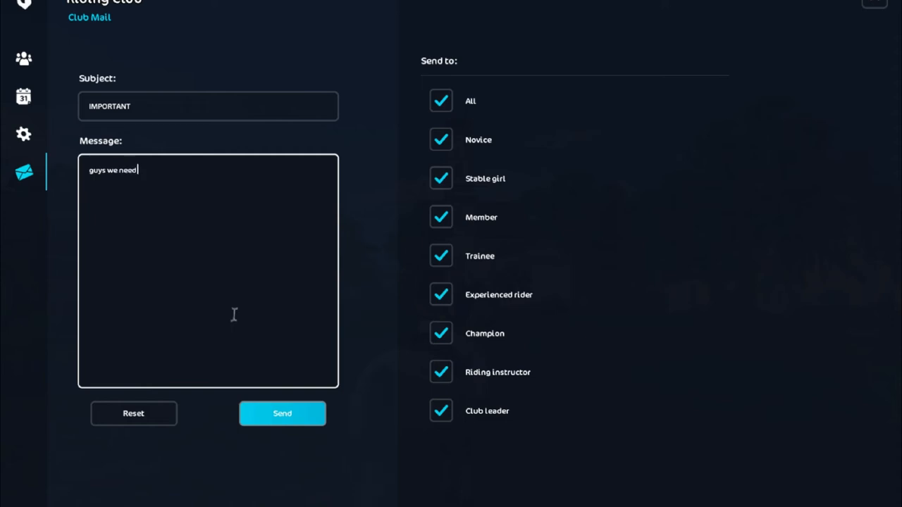
pyautogui.write('an ugly')
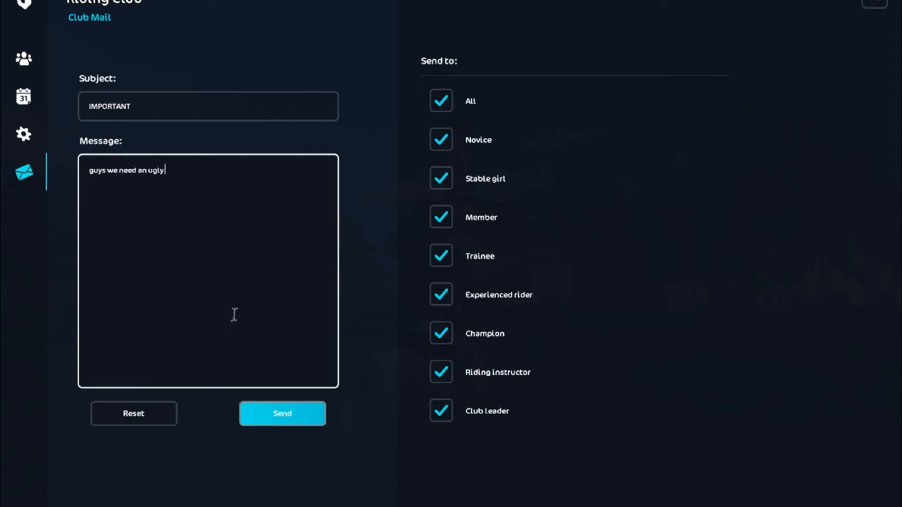
pyautogui.write('outfit. i')
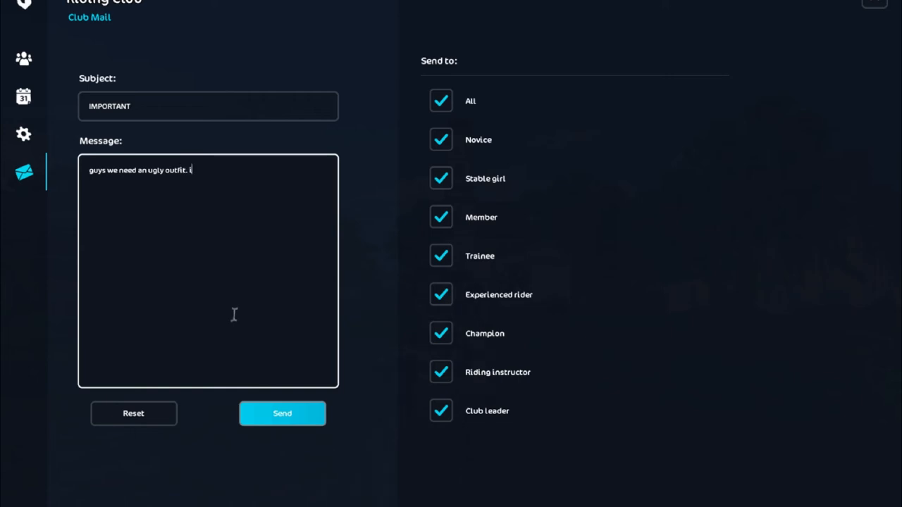
pyautogui.write('f it')
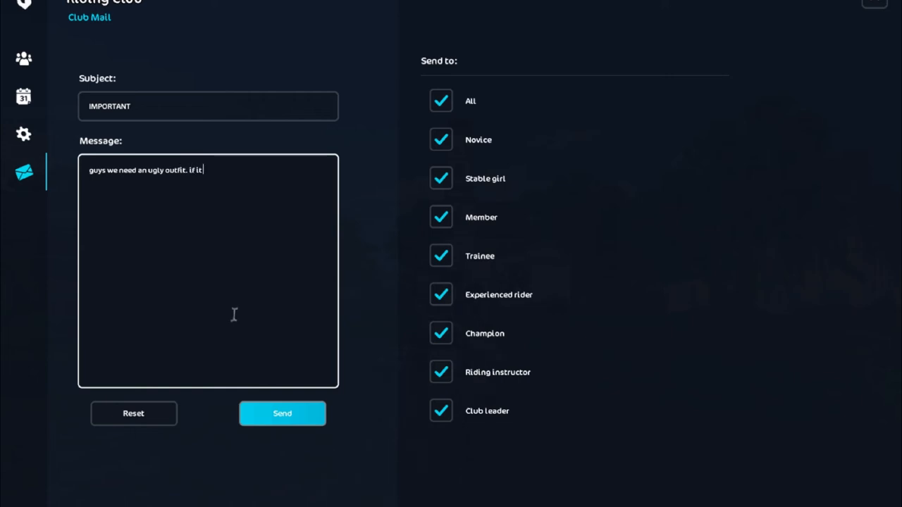
pyautogui.write('snt too')
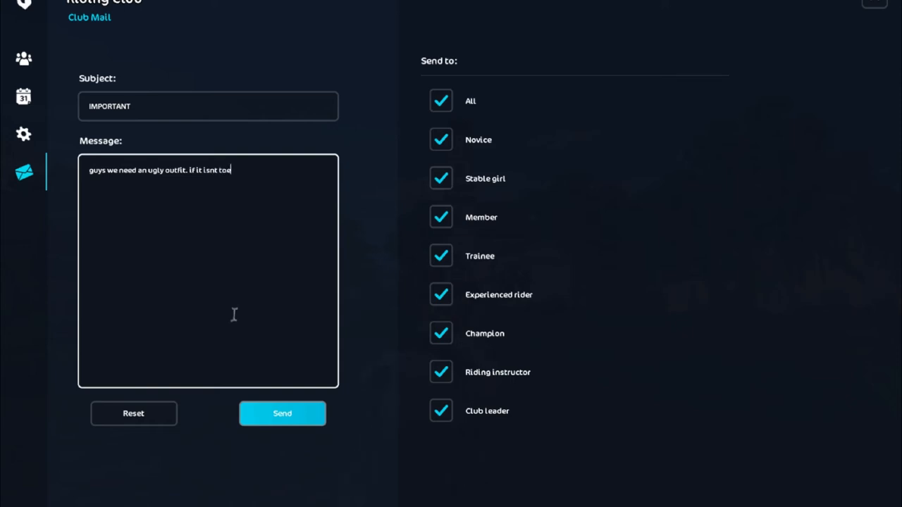
pyautogui.write('themed')
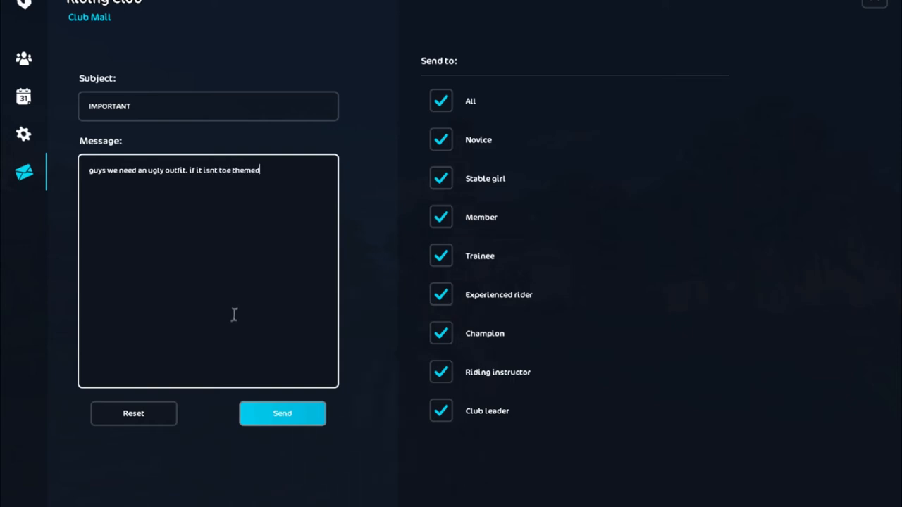
# Step: Finish the message warning about removal from the club and asking members to respond ASAP
pyautogui.write('im rem')
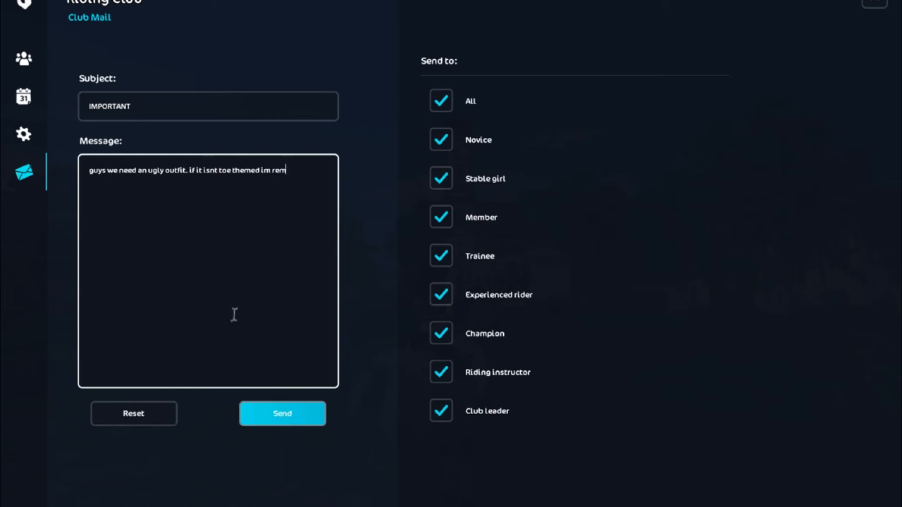
pyautogui.write('removing you')
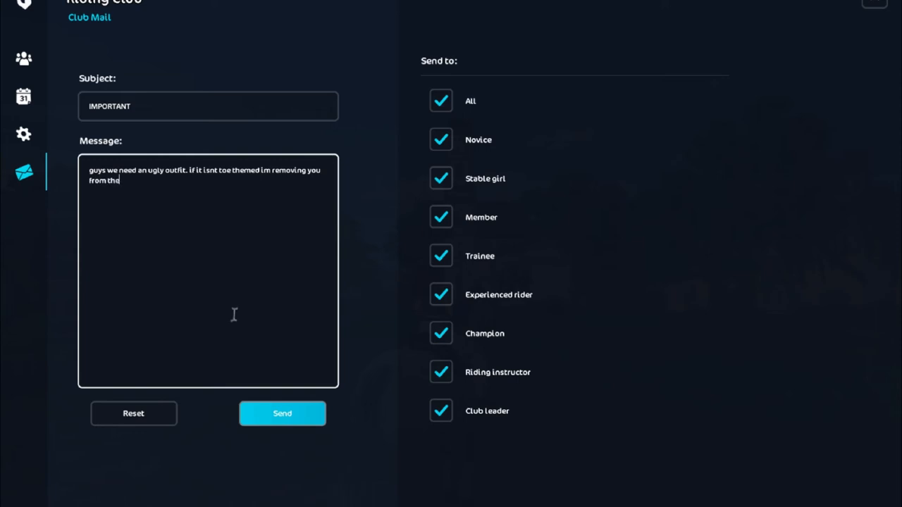
pyautogui.write('clu')
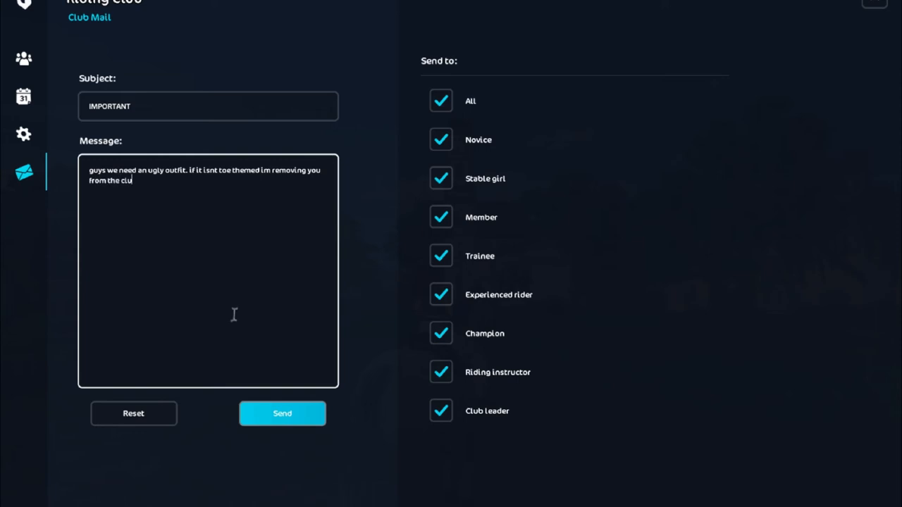
pyautogui.write('b. ple')
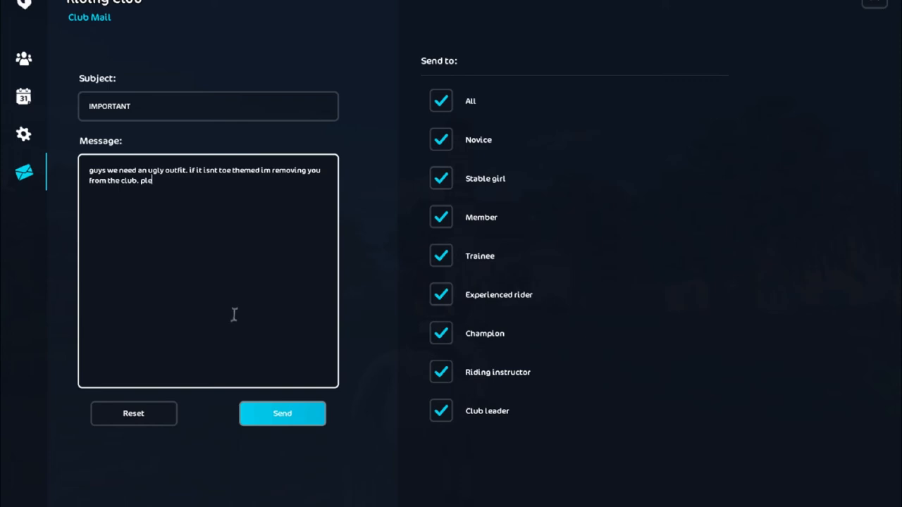
pyautogui.write('ase')
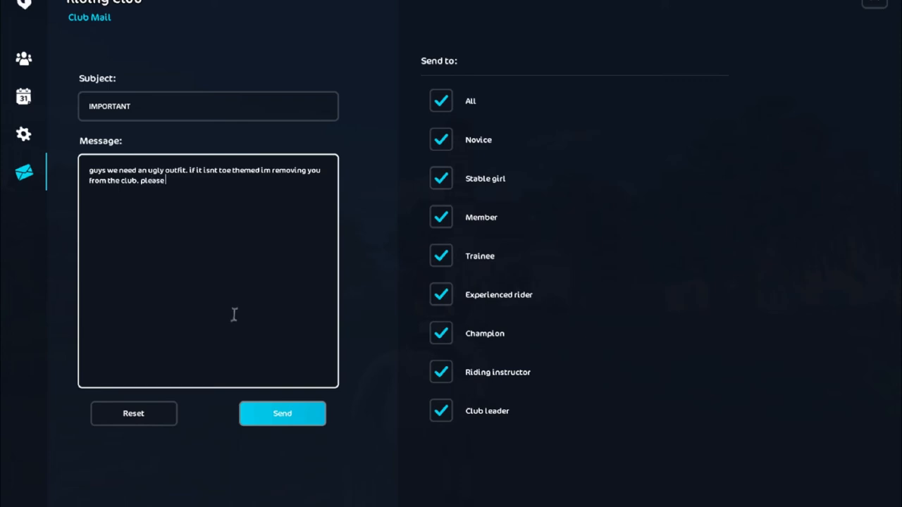
pyautogui.write('redpr')
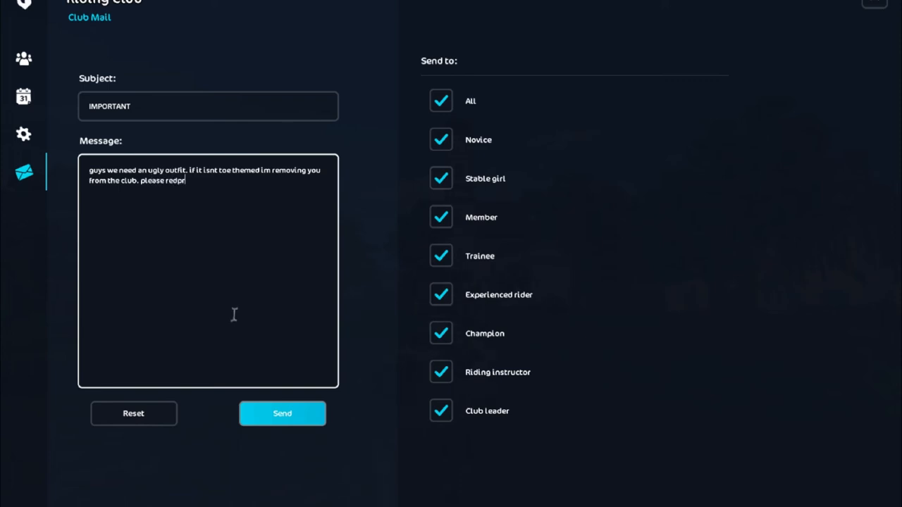
pyautogui.press('Backspace')
pyautogui.write('spond back ASA')
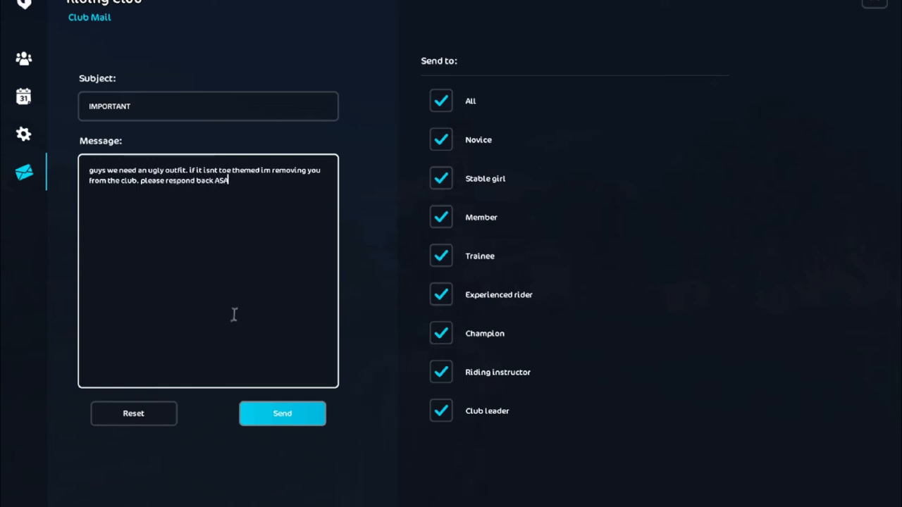
pyautogui.write('P.')
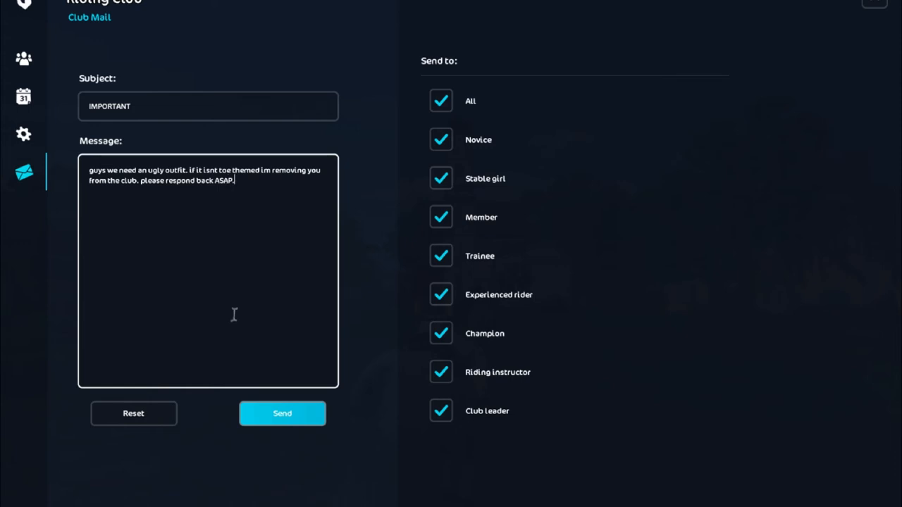
pyautogui.moveTo(266, 322)
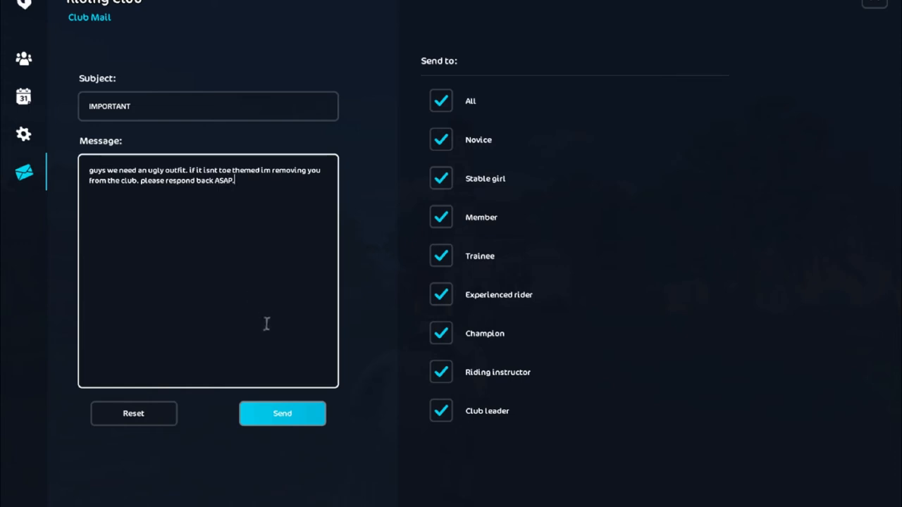
pyautogui.moveTo(240, 251)
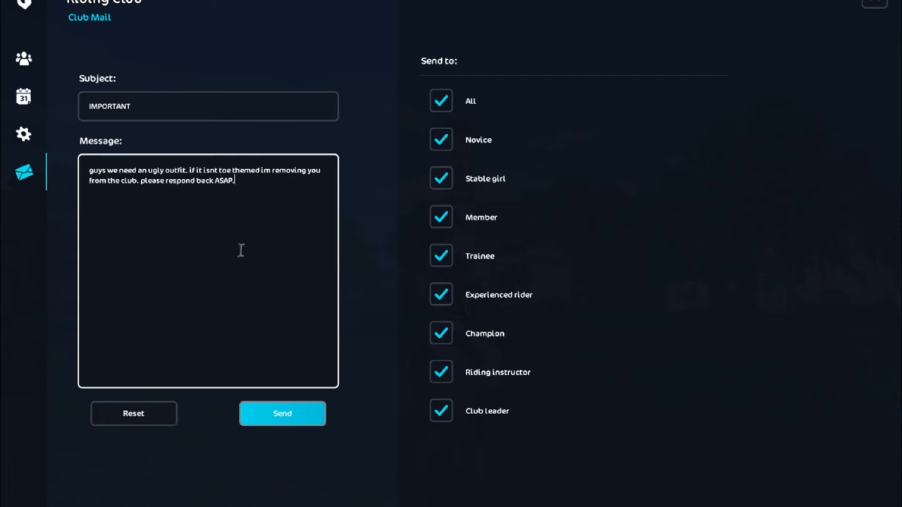
# Step: Send the IMPORTANT club mail to 33 members and dismiss the Mail sent notice
pyautogui.click(282, 413)
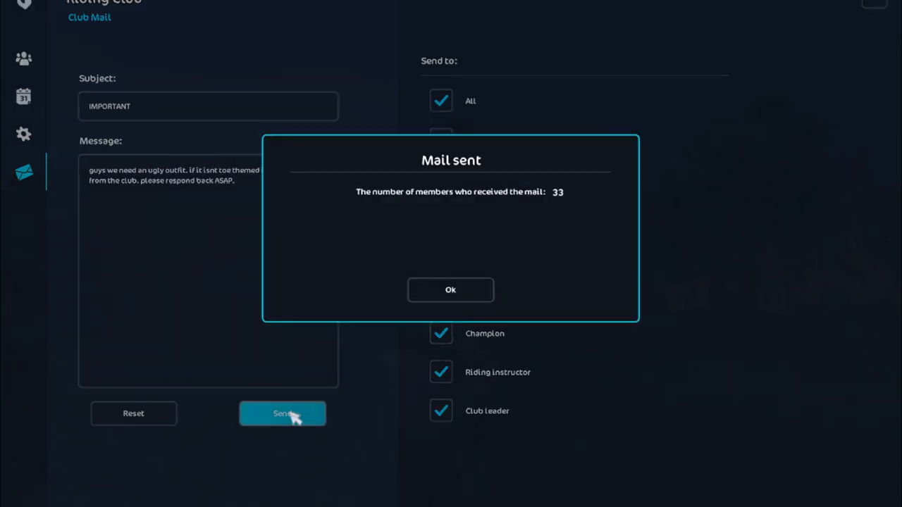
pyautogui.moveTo(471, 264)
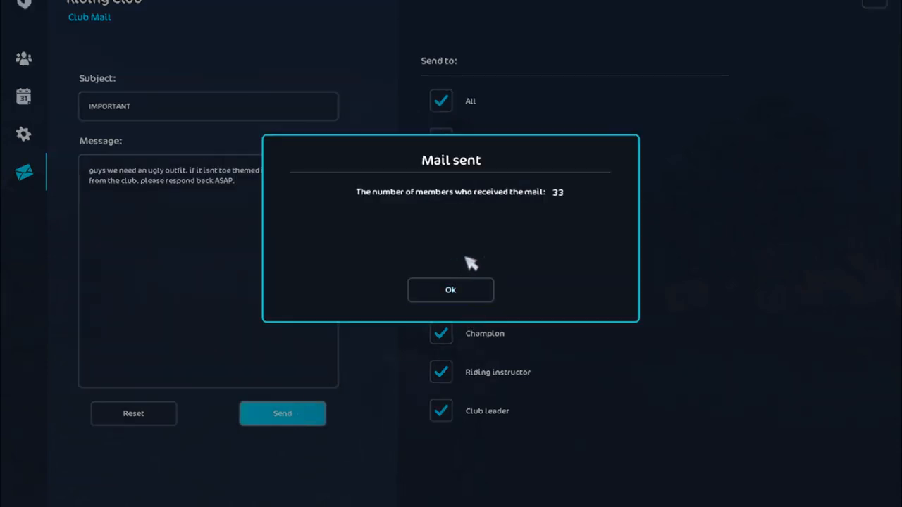
pyautogui.moveTo(471, 238)
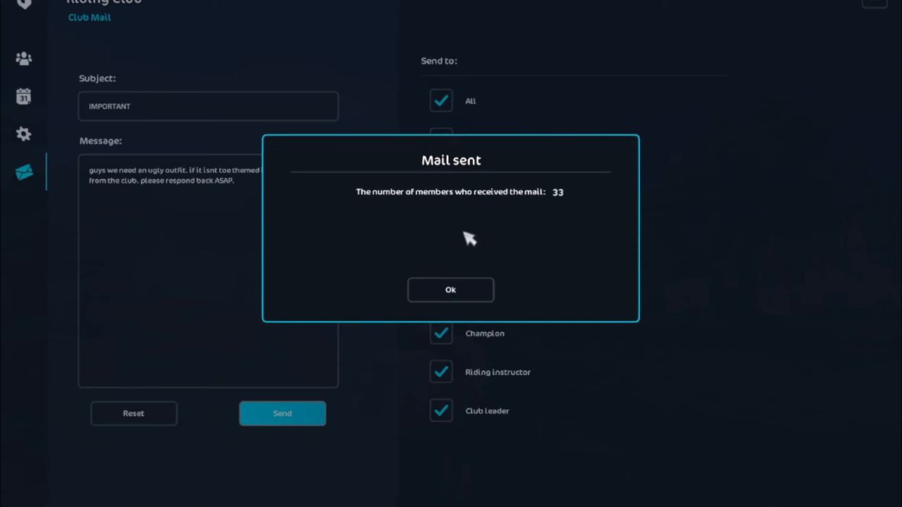
pyautogui.moveTo(451, 290)
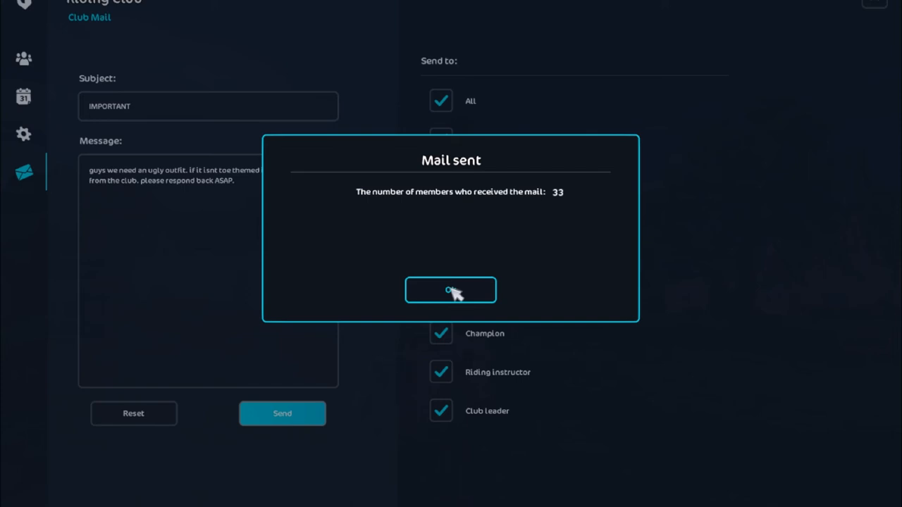
pyautogui.click(451, 290)
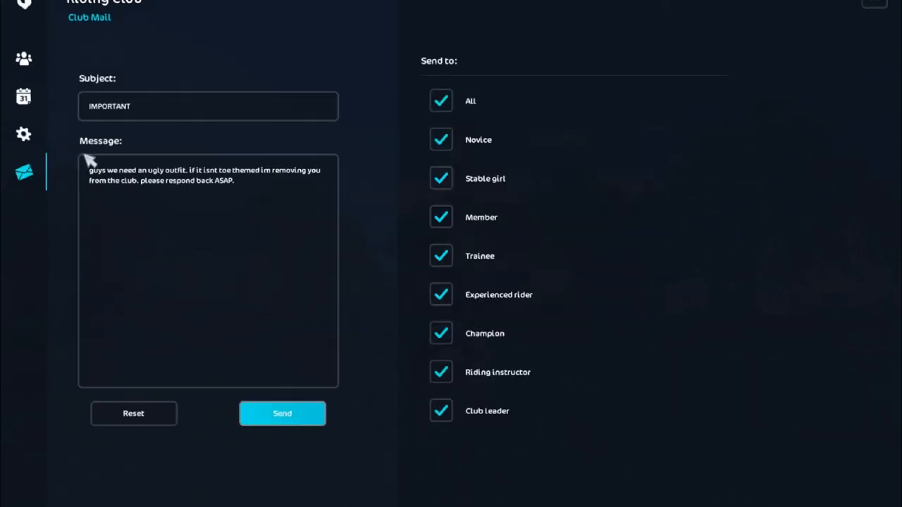
pyautogui.moveTo(23, 134)
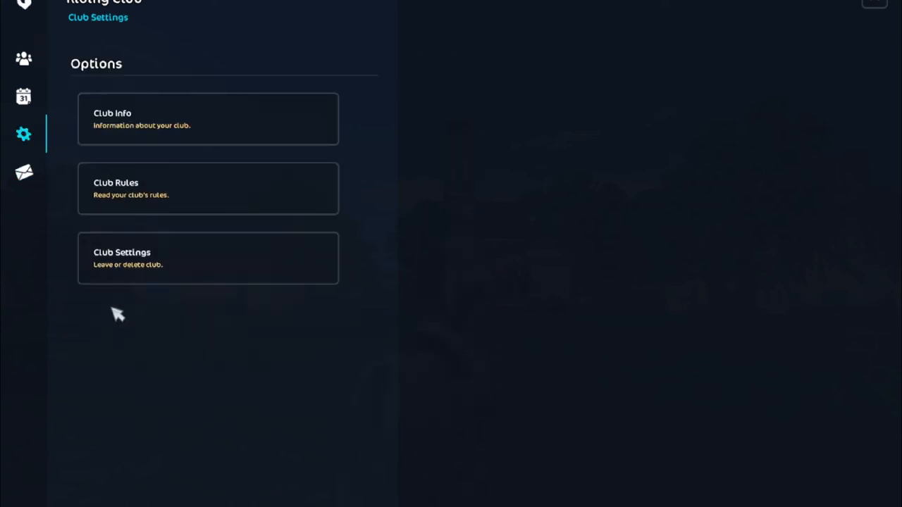
# Step: Browse the member list and calendar from the sidebar, ending on the weekly calendar with Monday's dressage note
pyautogui.click(23, 59)
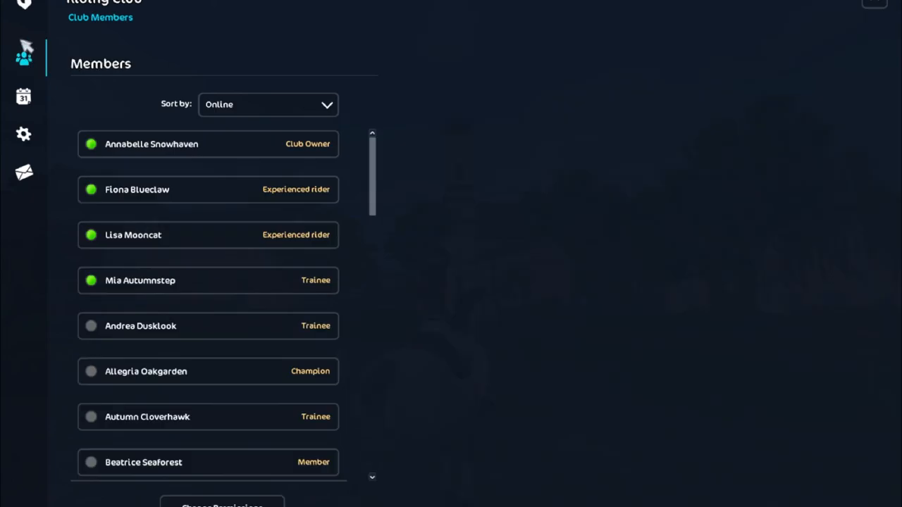
pyautogui.click(23, 96)
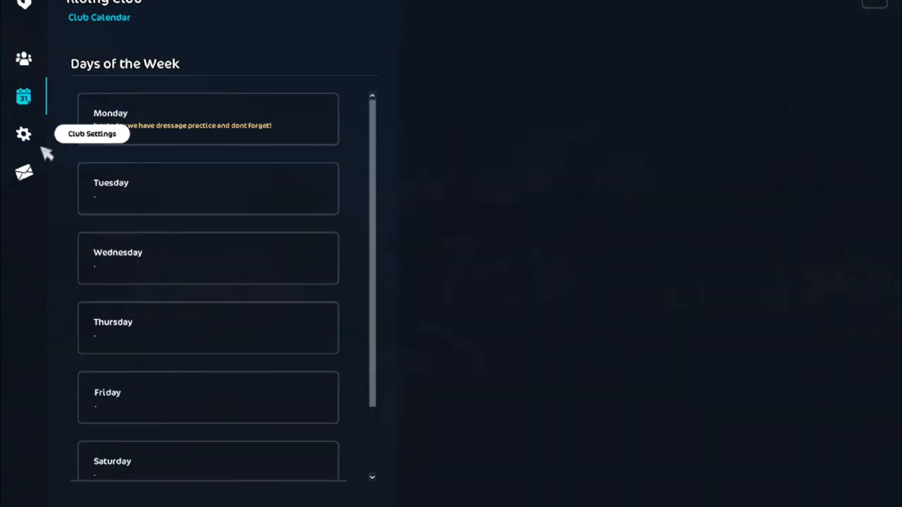
pyautogui.click(23, 134)
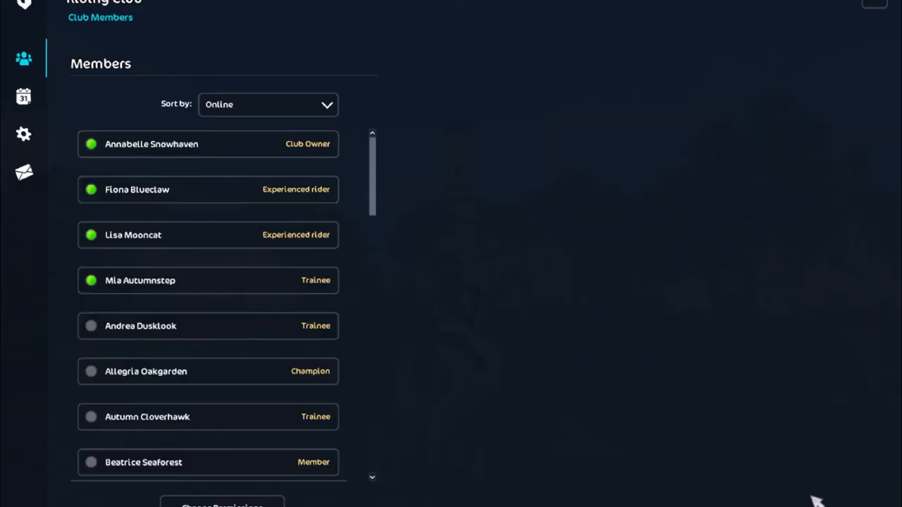
pyautogui.moveTo(578, 408)
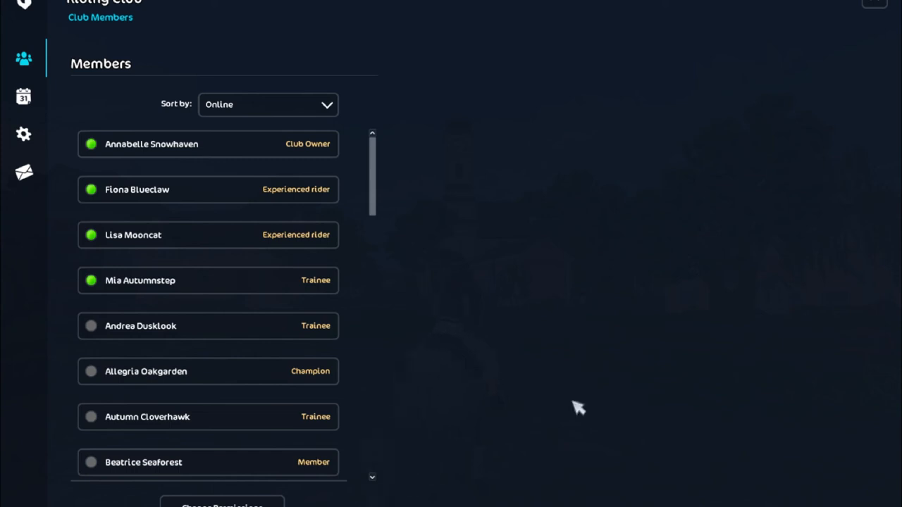
pyautogui.click(22, 95)
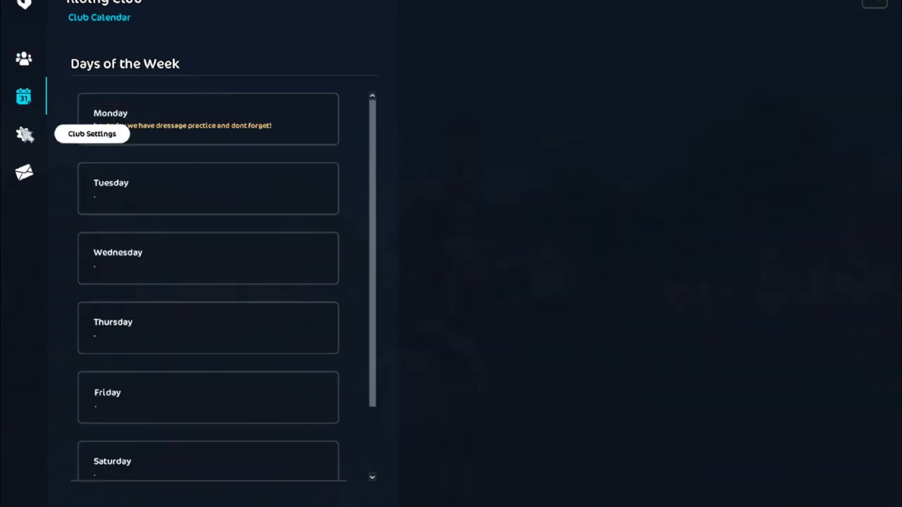
# Step: Revisit settings and the sent mail, view Monday's dressage note in full, then land on the member list
pyautogui.click(23, 135)
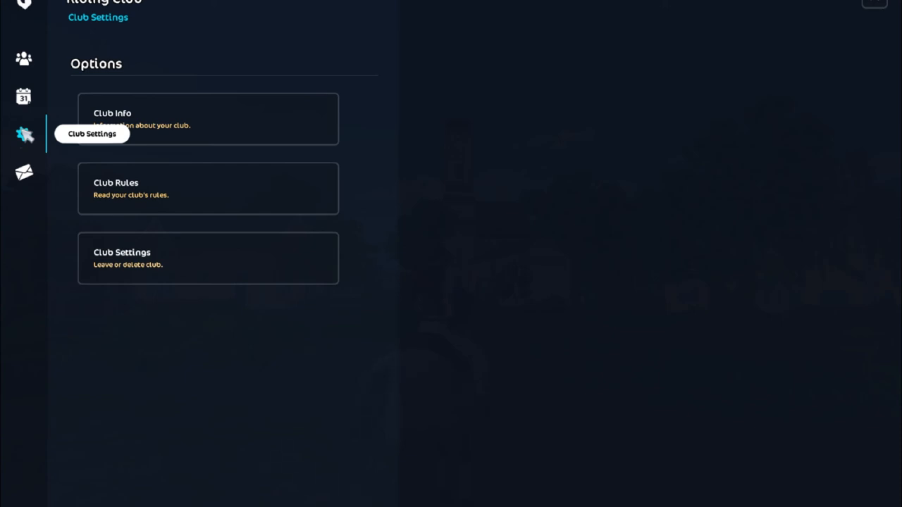
pyautogui.moveTo(49, 104)
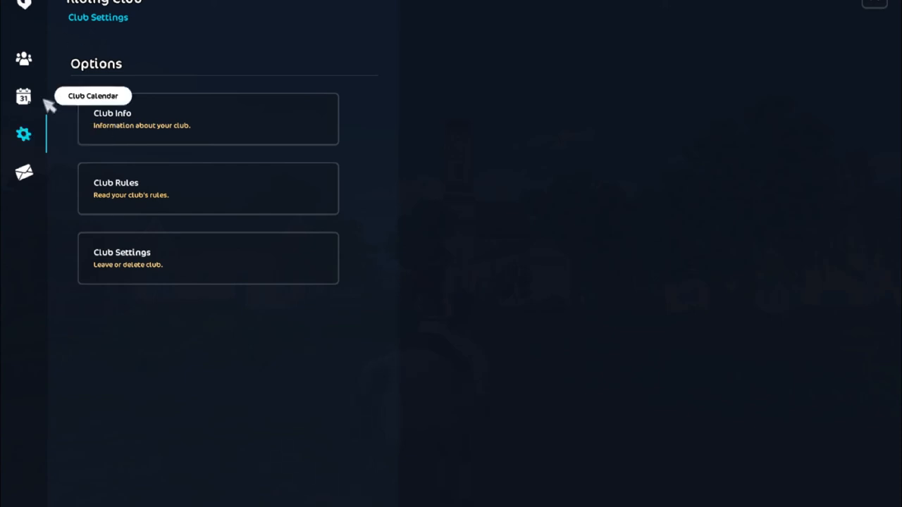
pyautogui.click(23, 172)
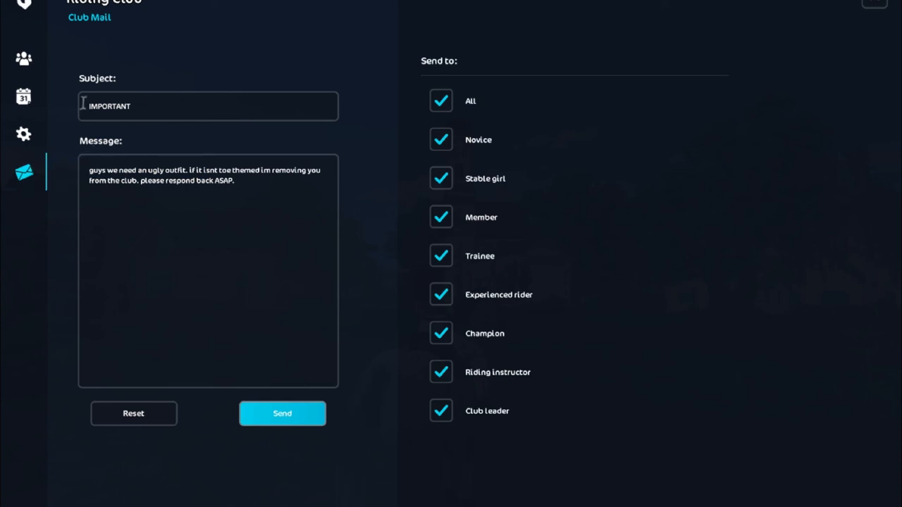
pyautogui.moveTo(59, 172)
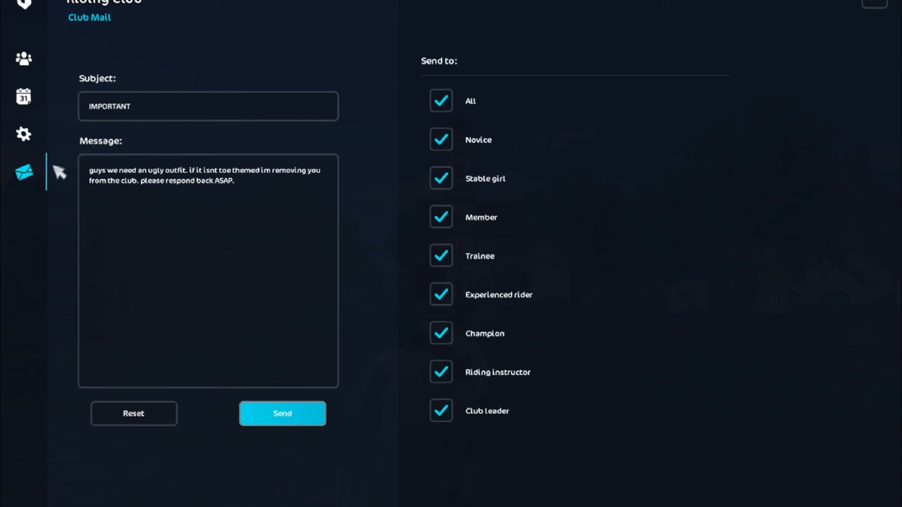
pyautogui.moveTo(23, 132)
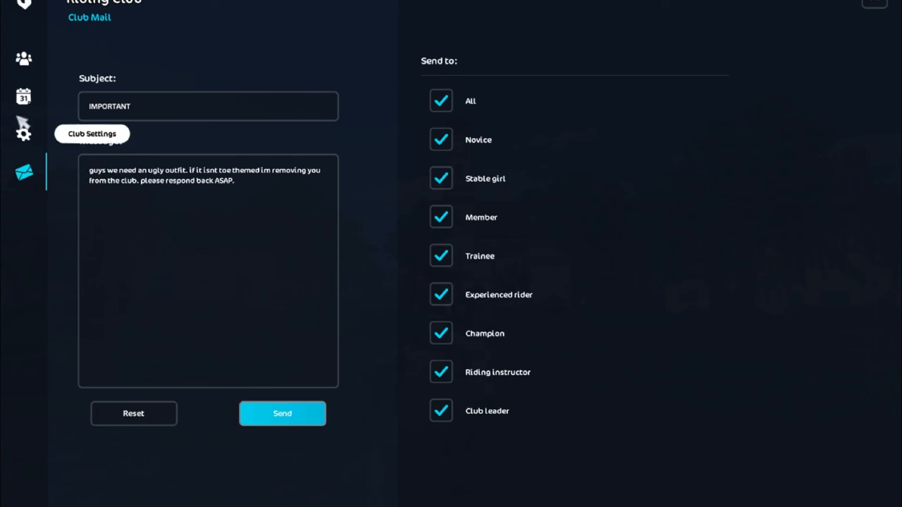
pyautogui.click(22, 96)
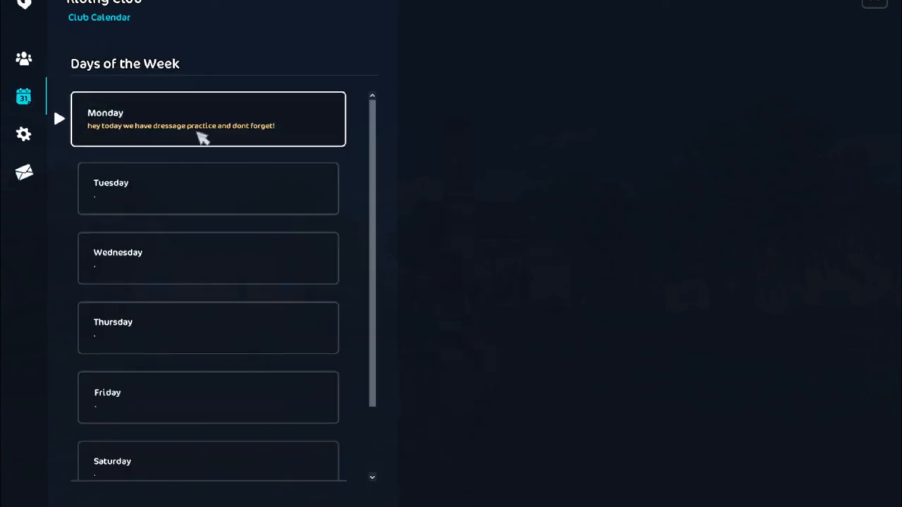
pyautogui.click(209, 118)
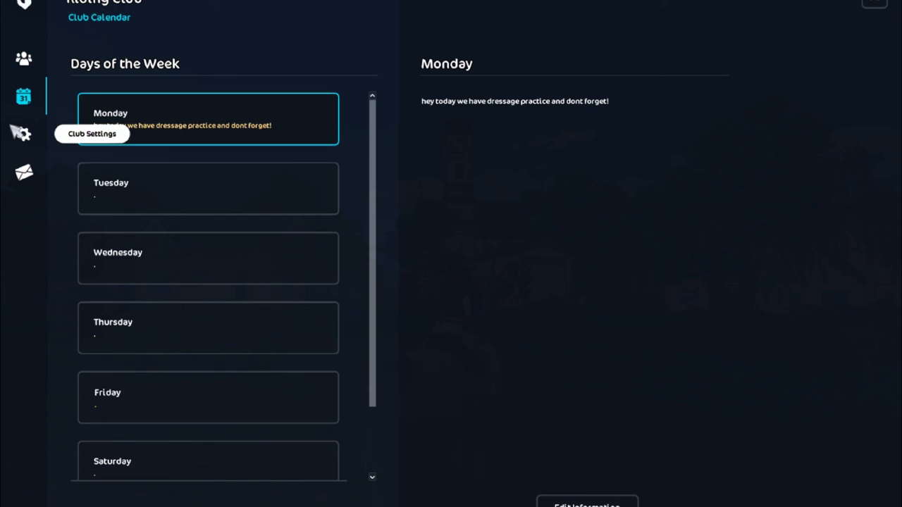
pyautogui.click(22, 133)
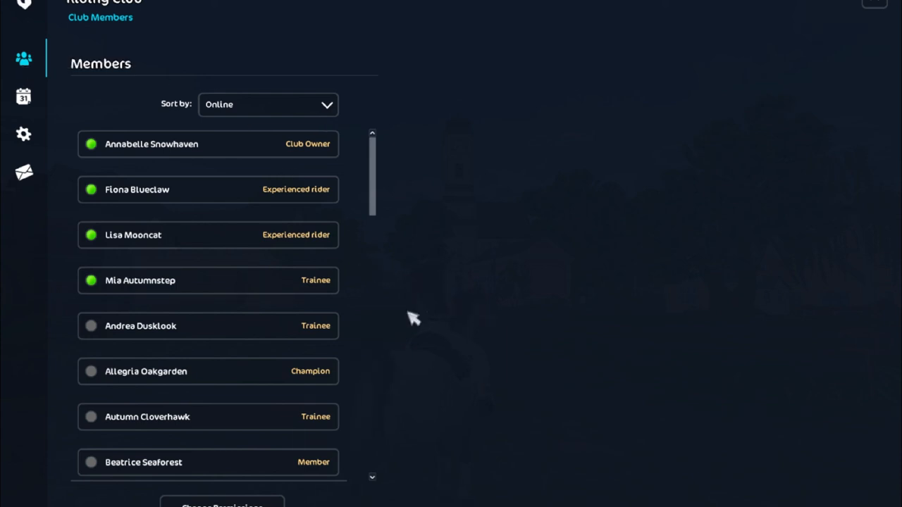
pyautogui.moveTo(485, 284)
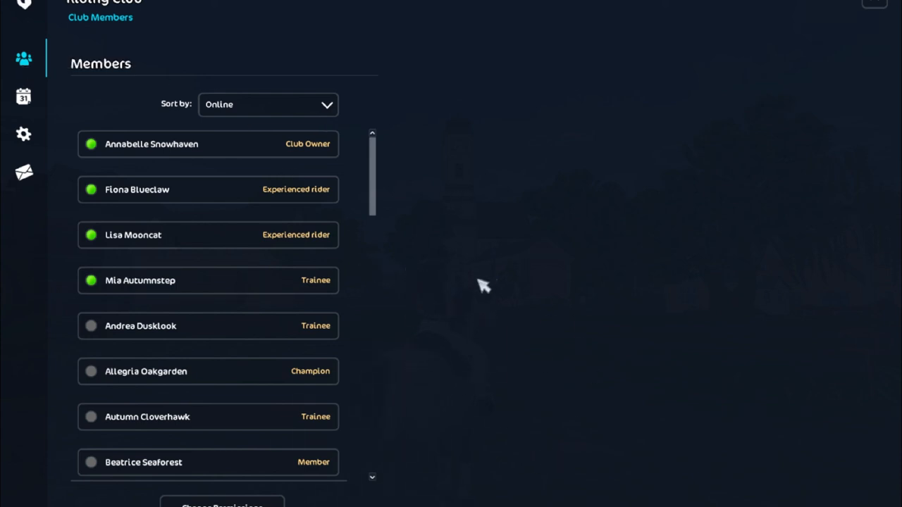
pyautogui.moveTo(383, 373)
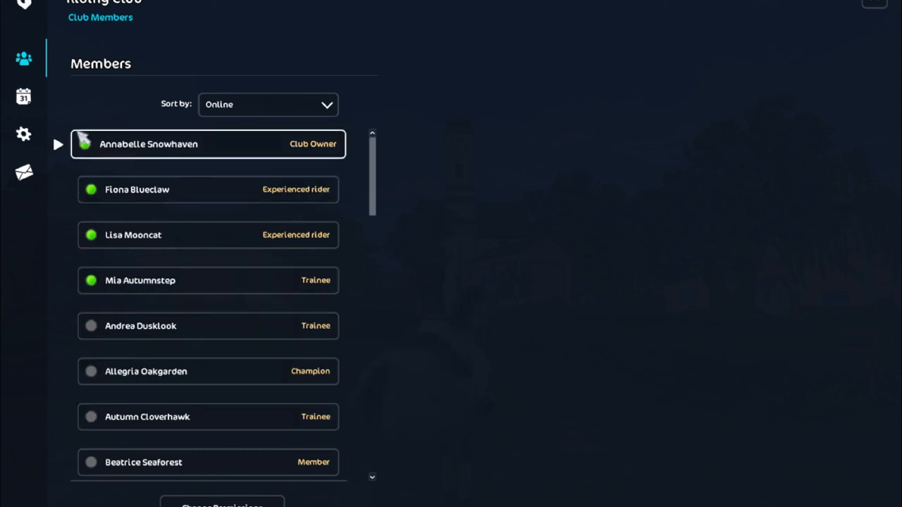
# Step: Choose Online in the Sort by dropdown twice so the club owner shows first among online members
pyautogui.click(268, 104)
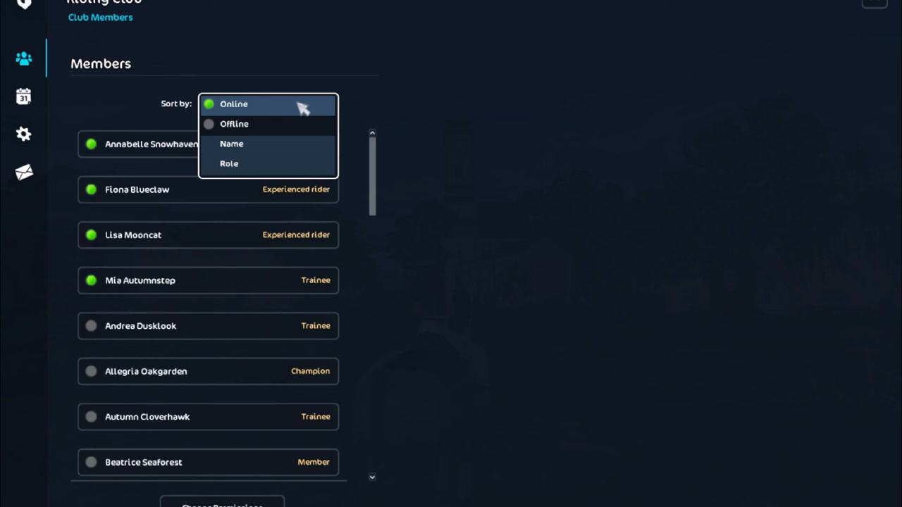
pyautogui.click(234, 104)
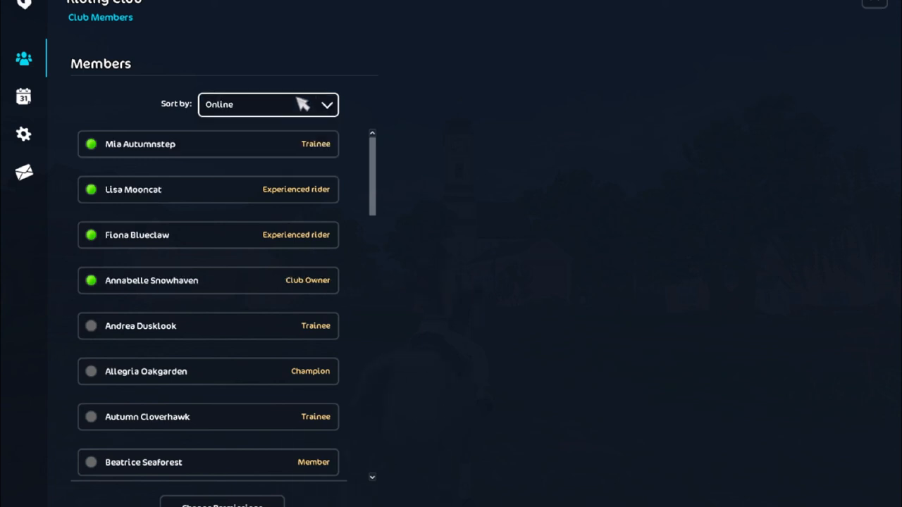
pyautogui.click(267, 104)
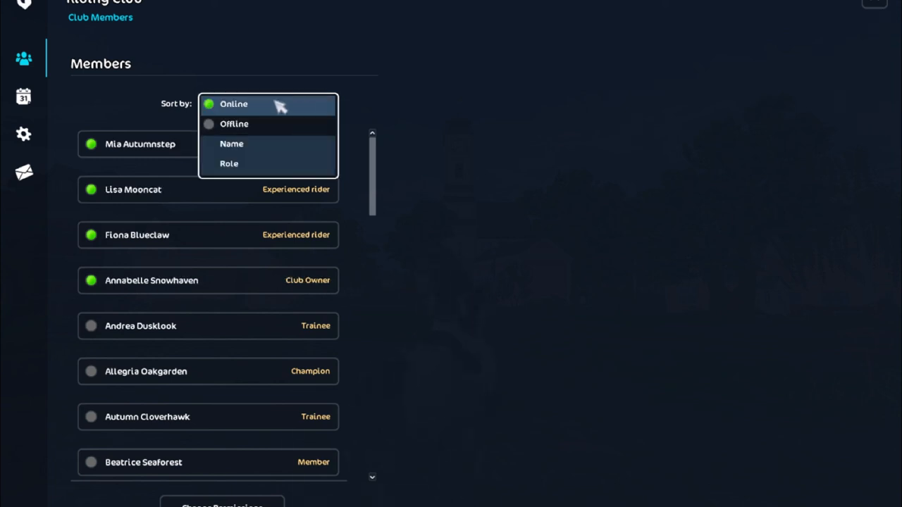
pyautogui.click(234, 105)
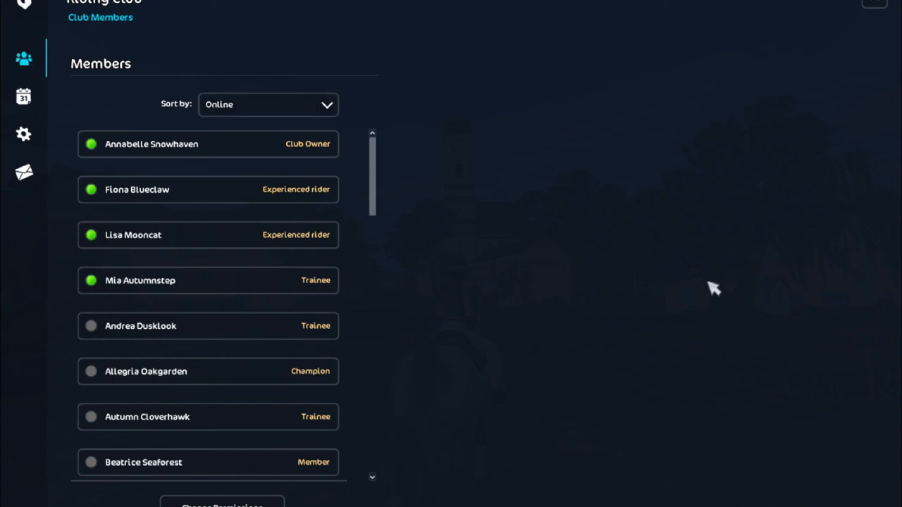